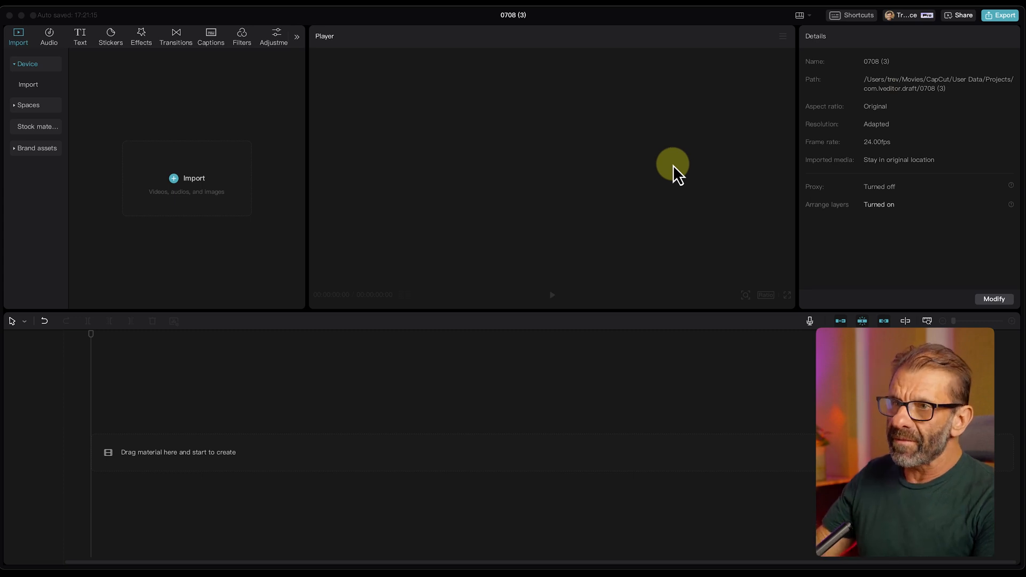
- Modify the project details to a 30.00 fps frame rate and save the settings
left_click(993, 300)
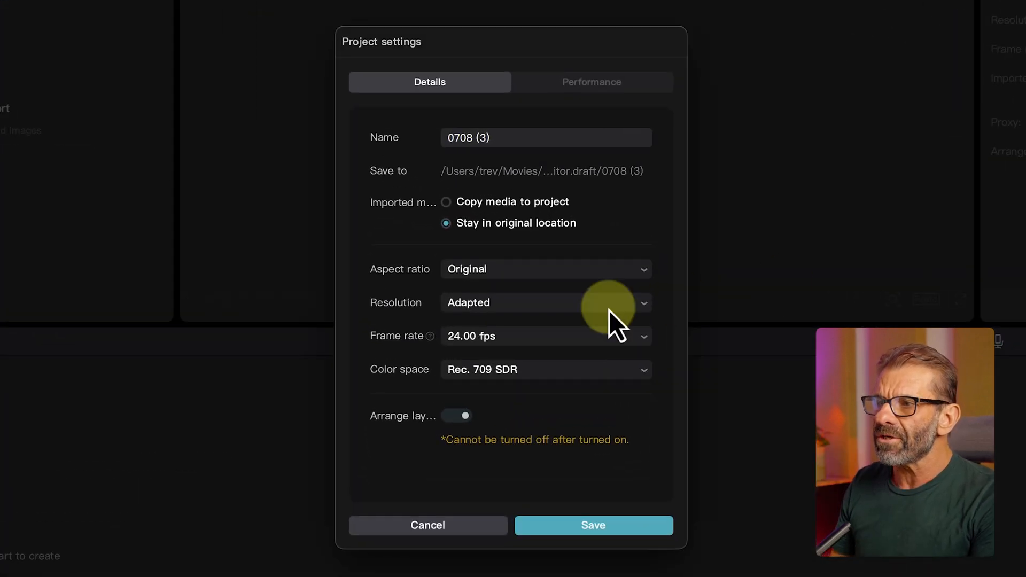
left_click(545, 335)
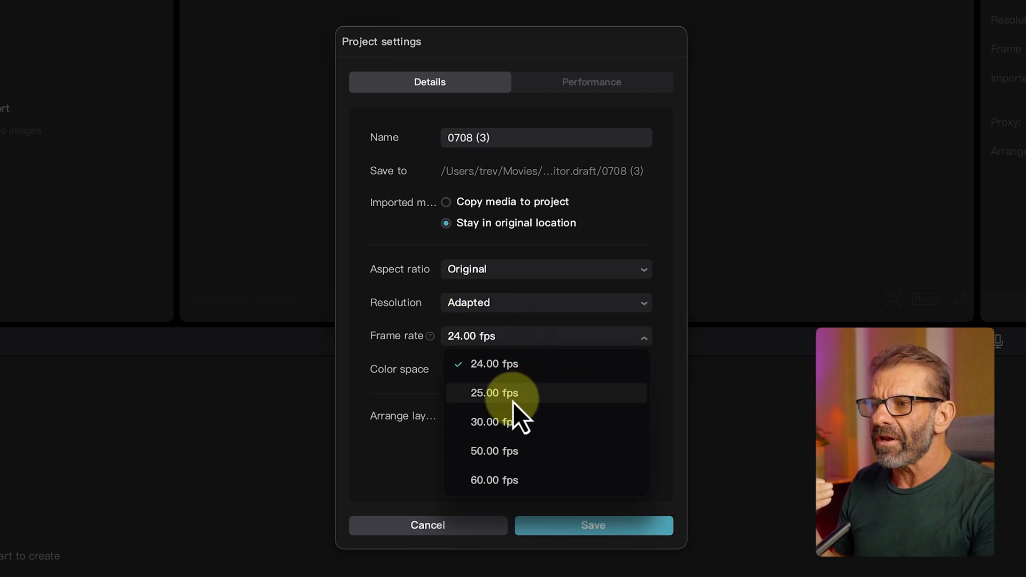
left_click(493, 421)
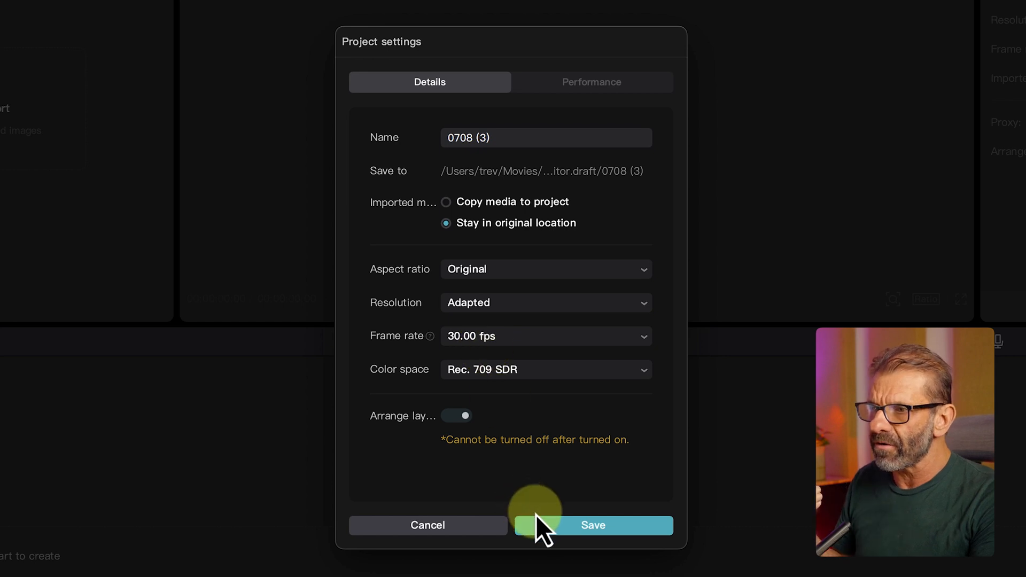
left_click(592, 526)
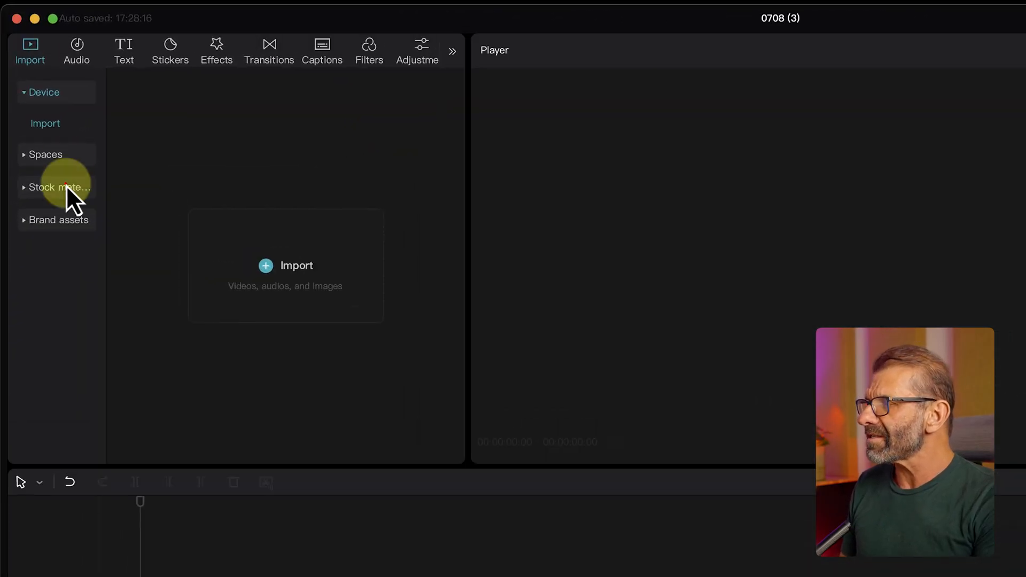
- Find a white stock 'background' clip, add it to the timeline and trim it to 10 seconds
left_click(57, 186)
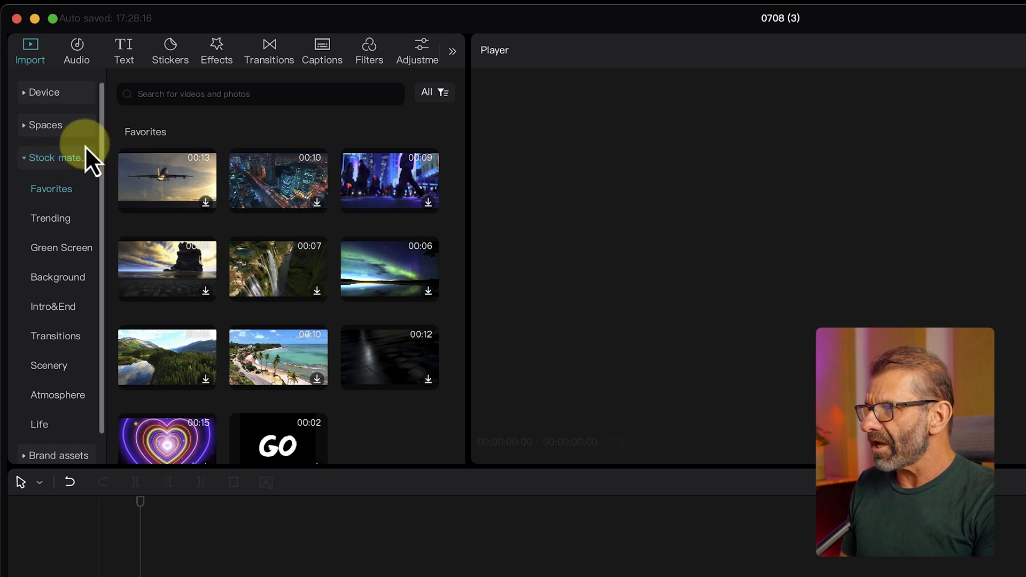
type("background")
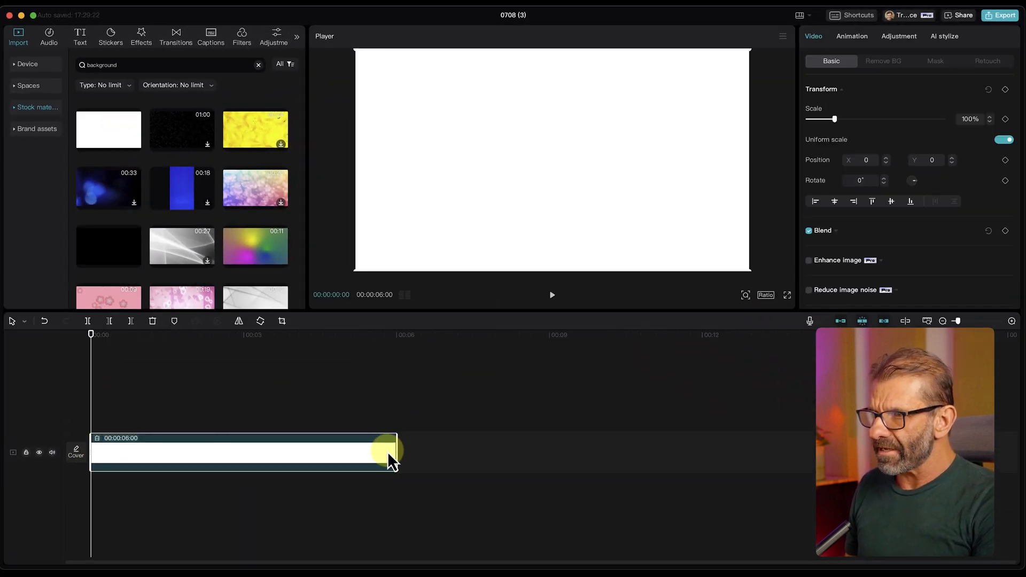
left_click_drag(389, 451, 642, 448)
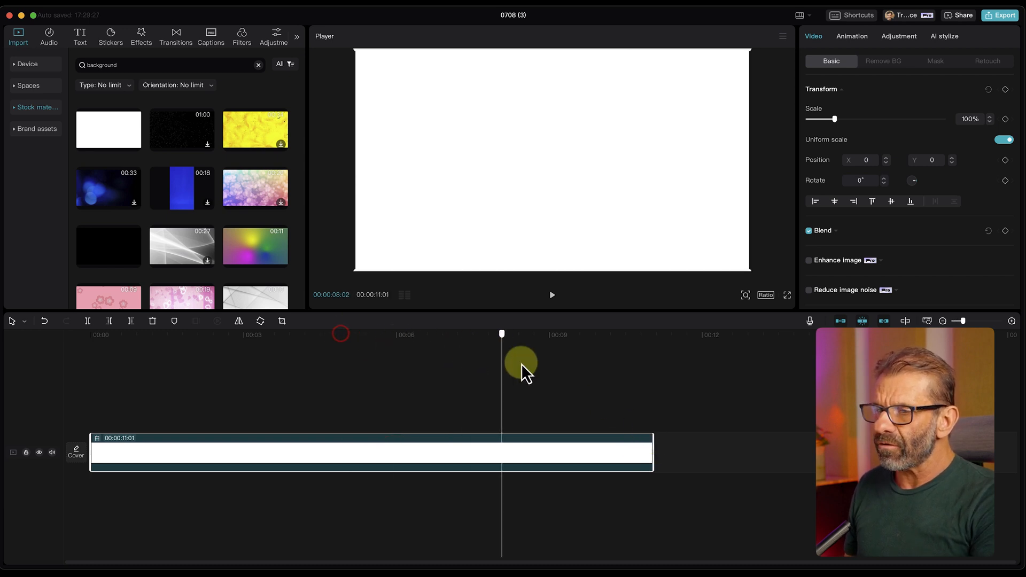
left_click_drag(503, 333, 575, 334)
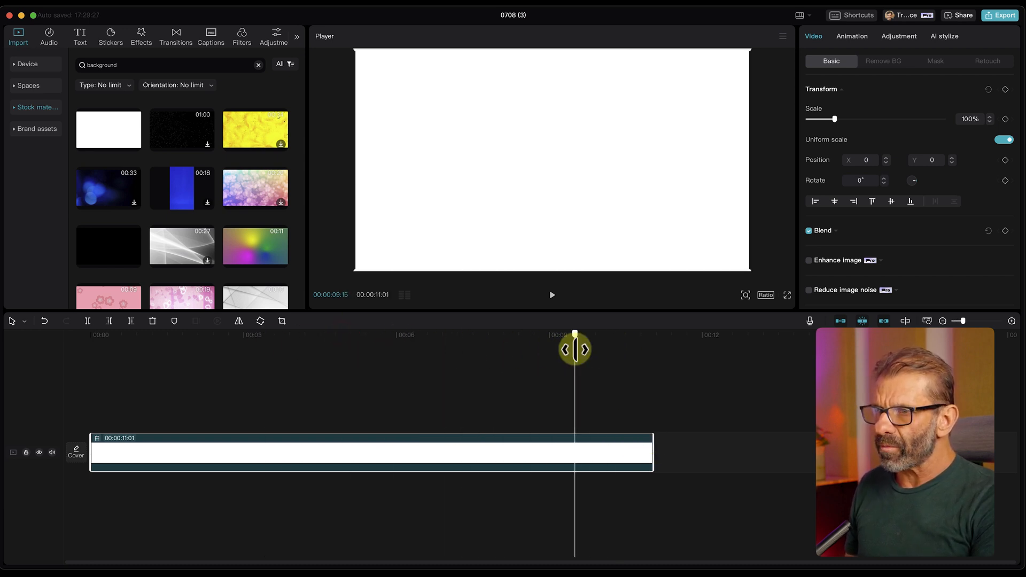
left_click_drag(575, 349, 632, 348)
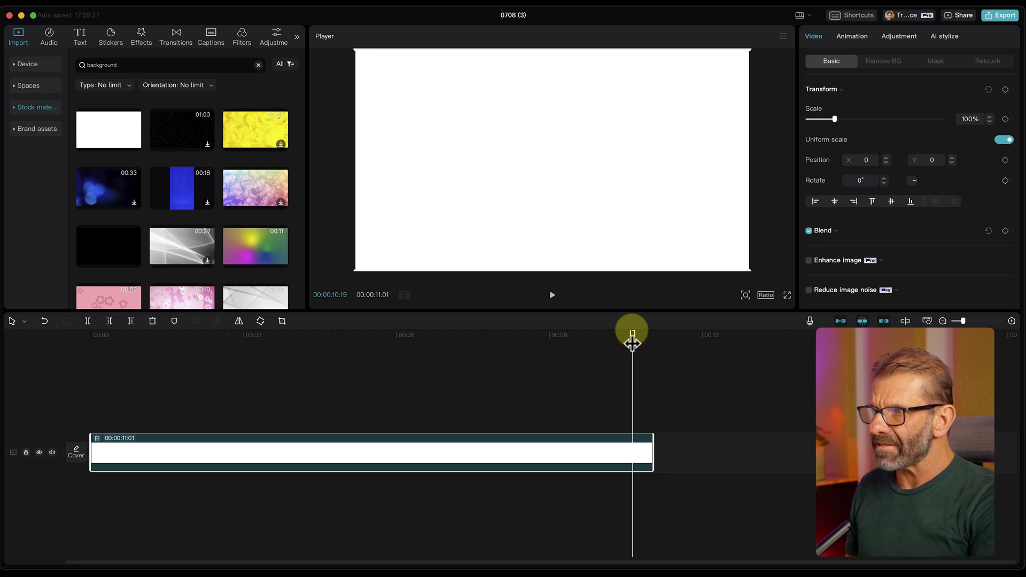
left_click_drag(632, 332, 600, 332)
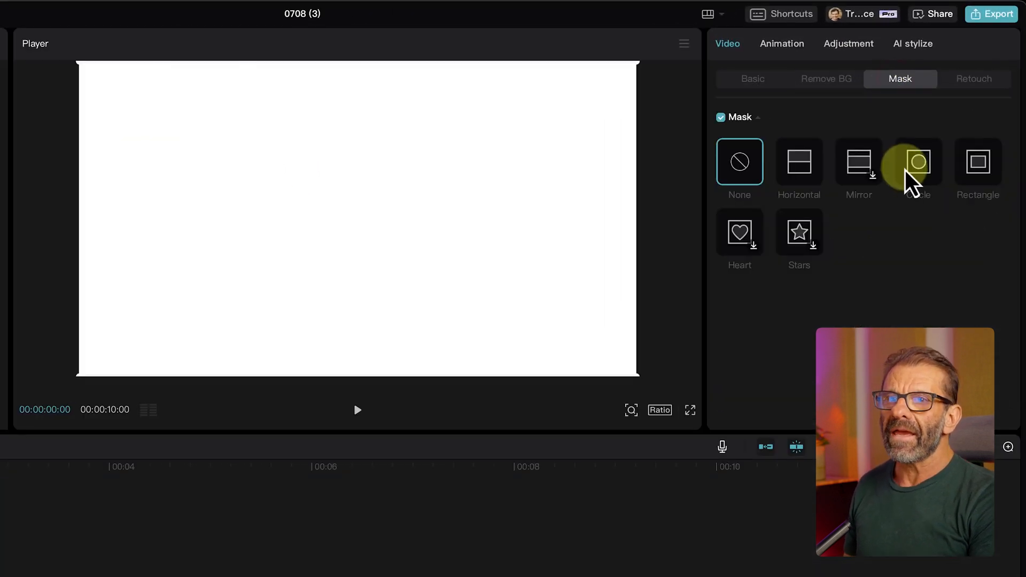
- Show the Video > Mask options for the selected white background clip
left_click(979, 162)
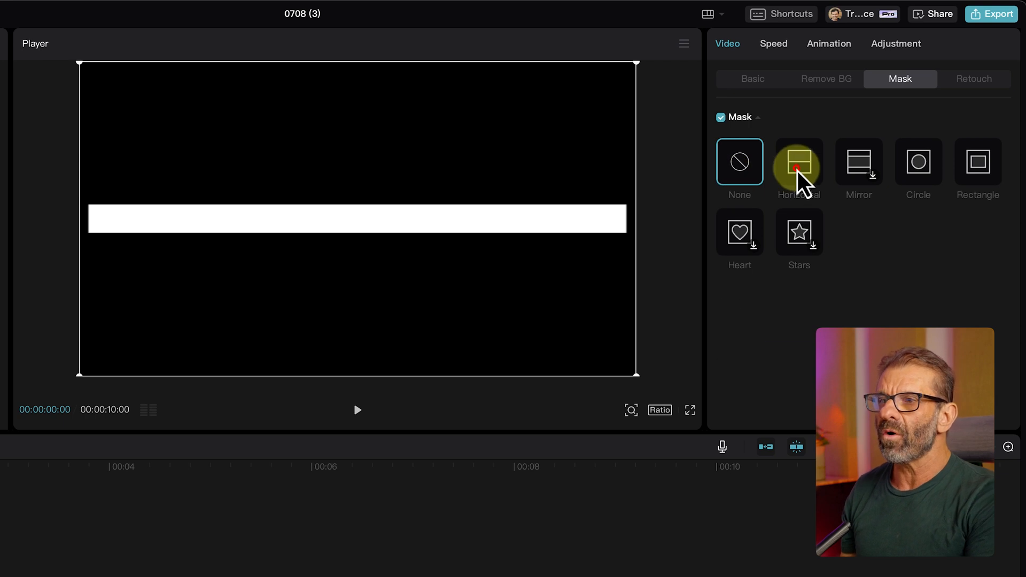
- Apply a Horizontal mask rotated -90° and keyframe its edge to the bar's left end at clip end
left_click(798, 161)
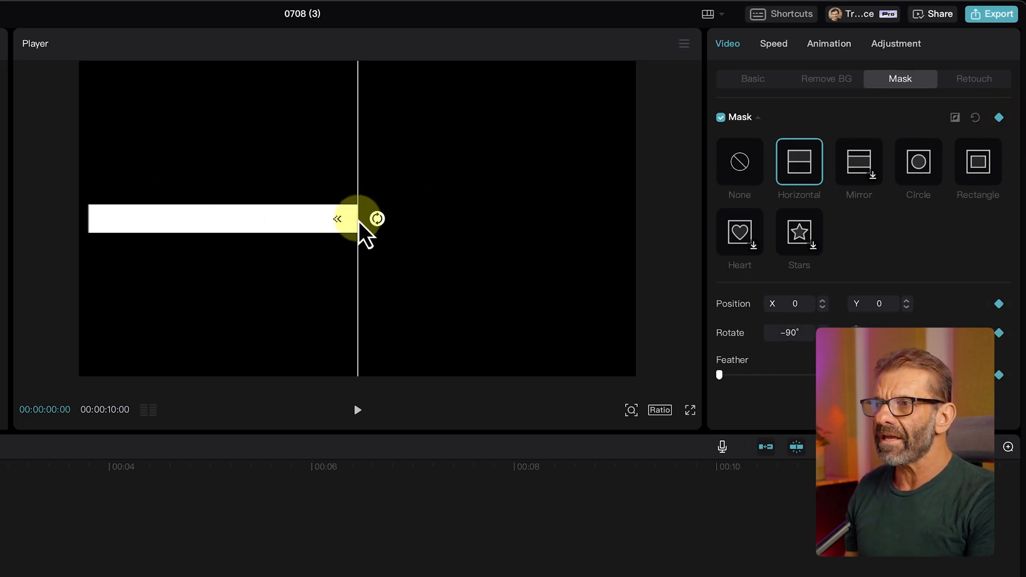
left_click_drag(361, 218, 98, 229)
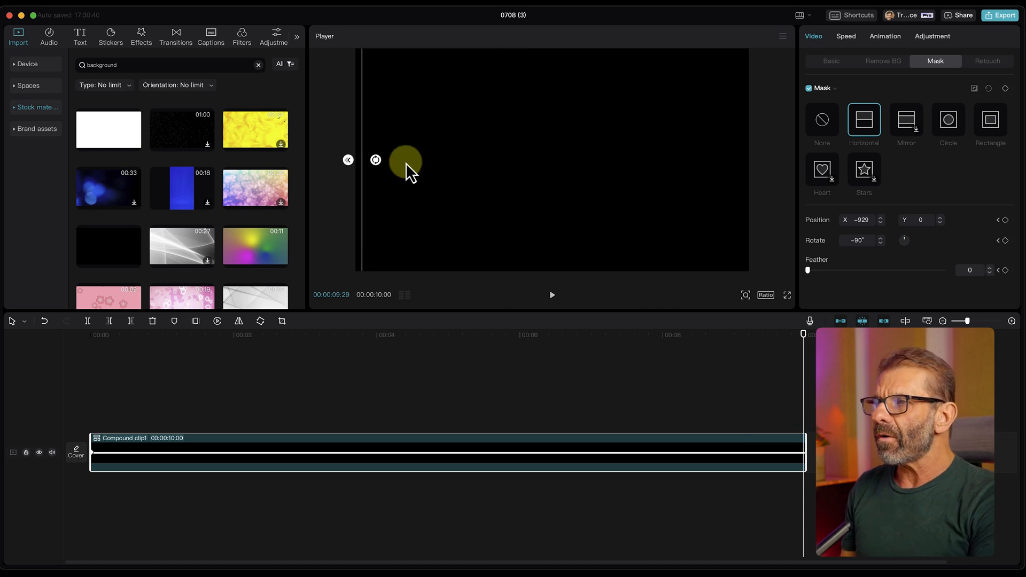
left_click_drag(407, 160, 363, 186)
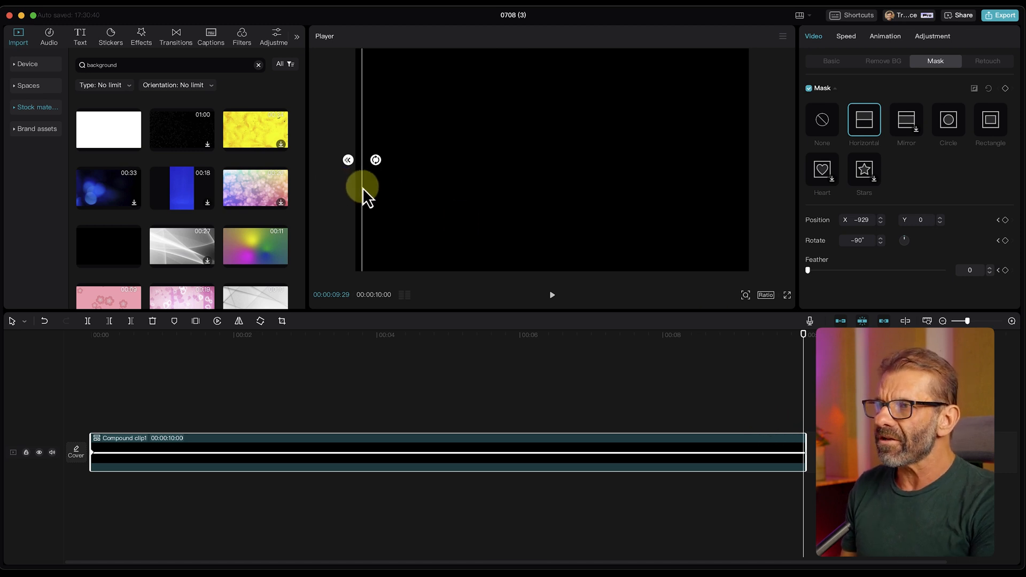
left_click_drag(363, 186, 694, 197)
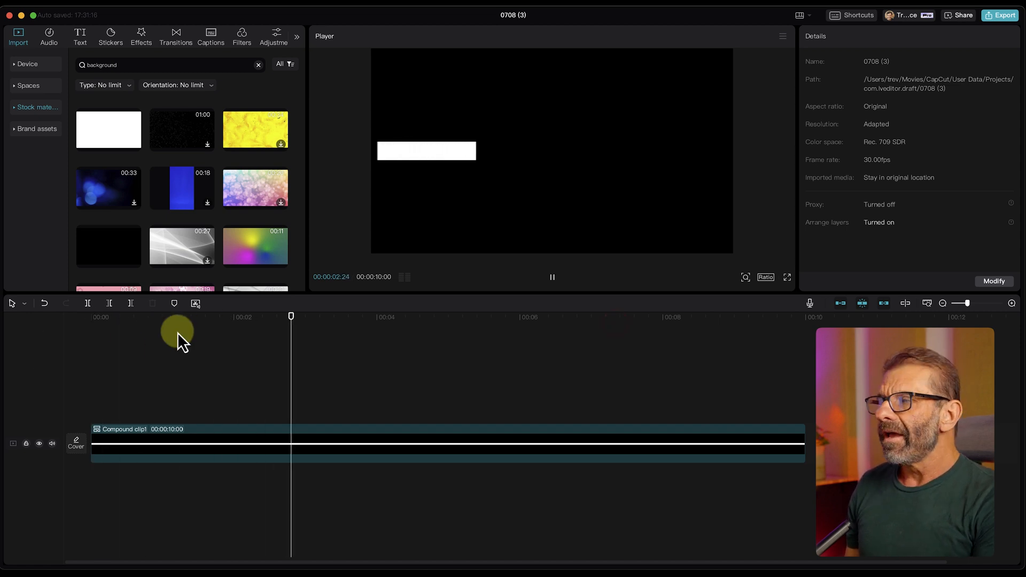
- Import Sailing.mov beneath the bar compound clip and return to the project start
left_click(27, 63)
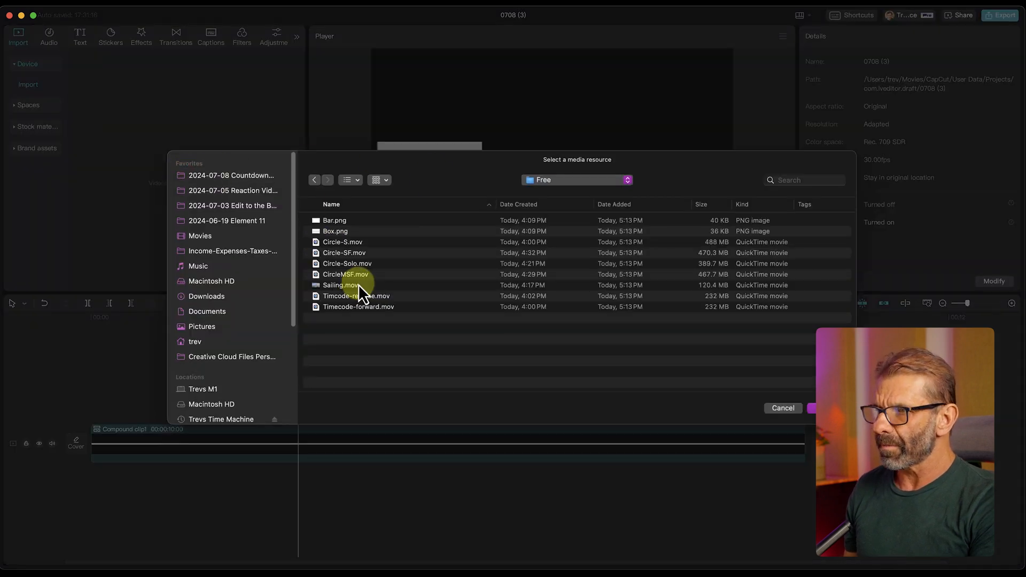
double_click(340, 284)
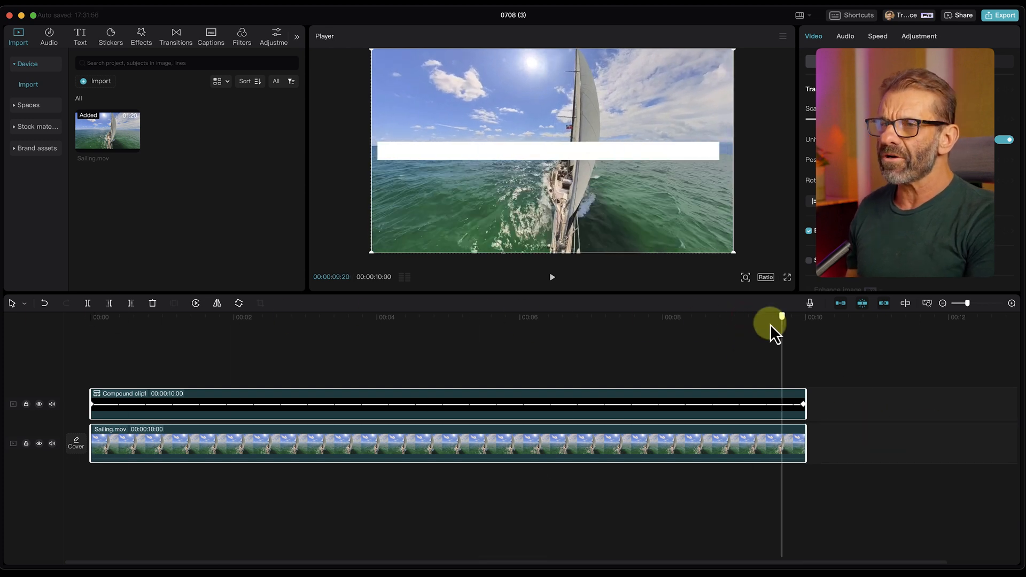
left_click(224, 316)
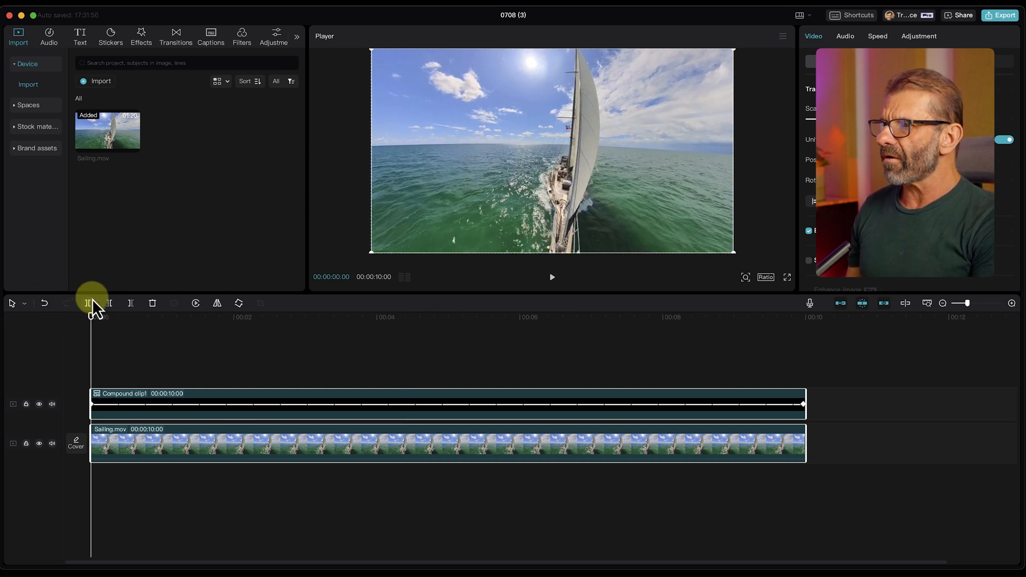
left_click(389, 404)
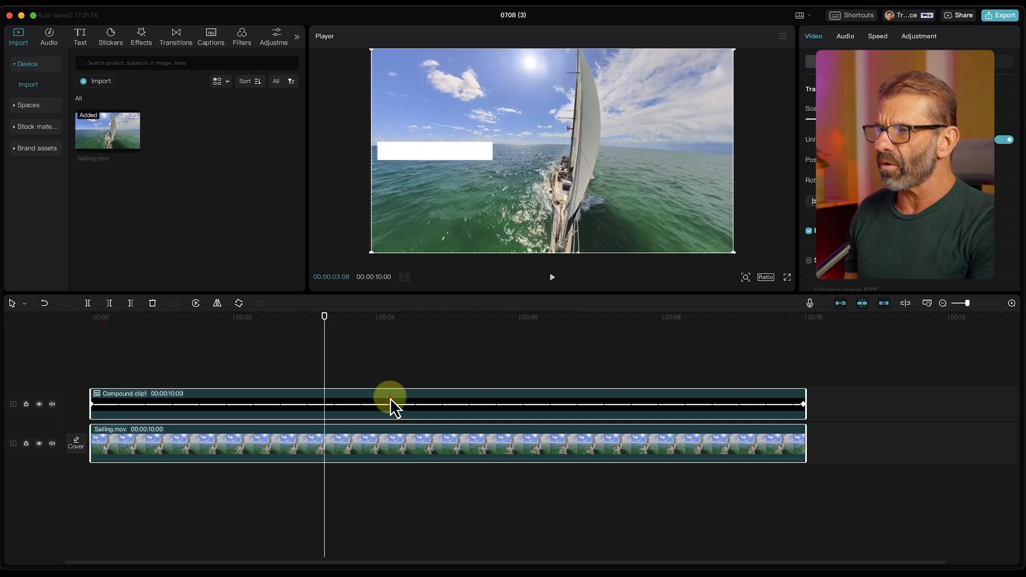
- Drag the bar compound clip down near the bottom of the frame
left_click(392, 404)
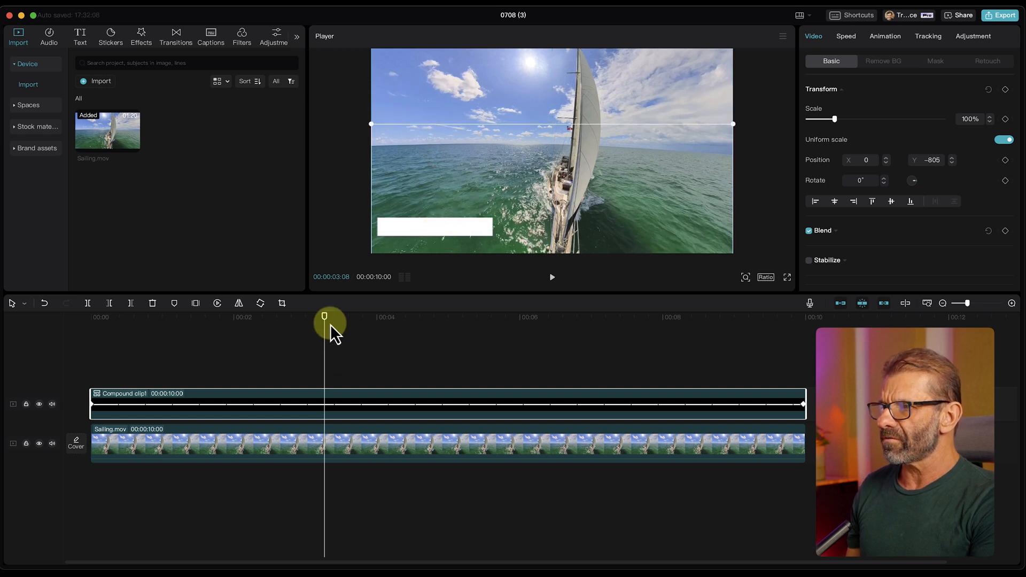
left_click_drag(324, 325, 91, 316)
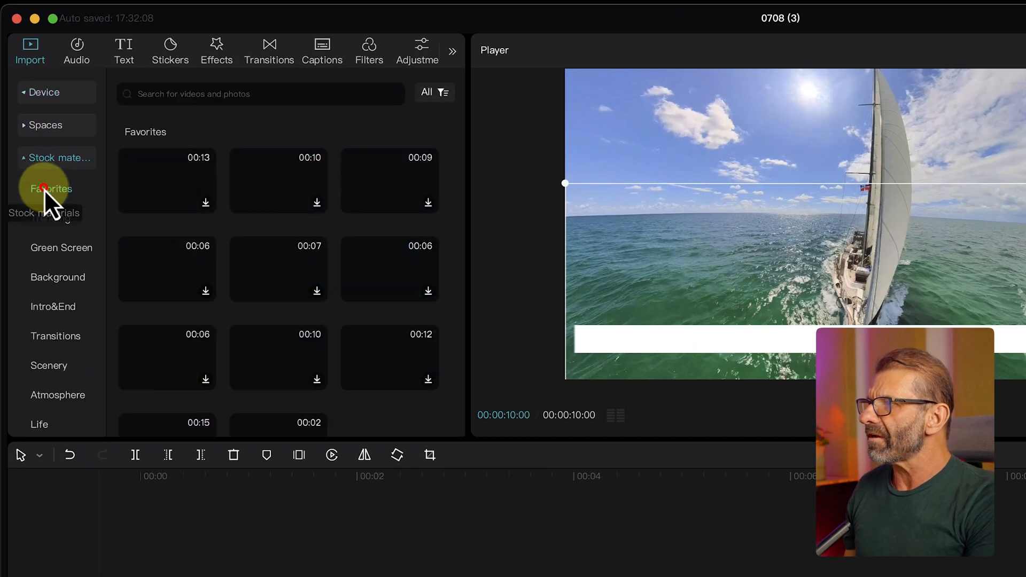
- Rerun the 'background' stock search and add the black clip between the bar and Sailing.mov
left_click(261, 94)
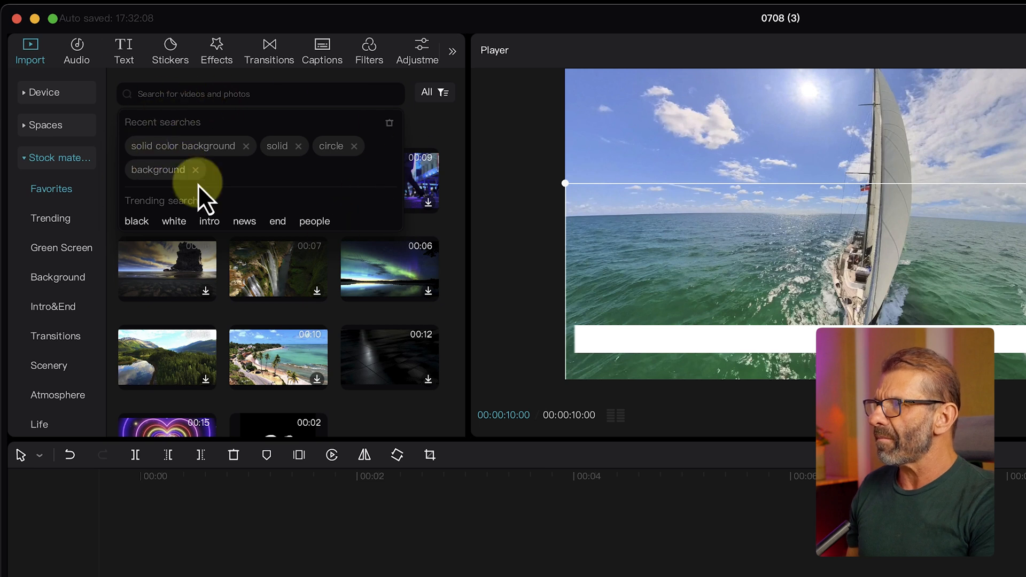
left_click(159, 170)
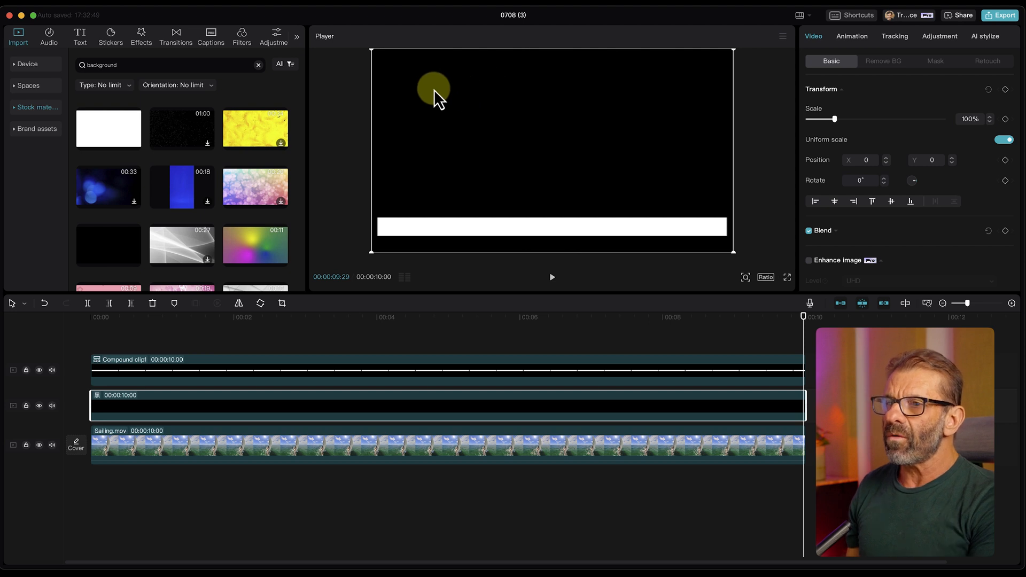
- Squash the black clip to about 98% width and 13% height and move it behind the bar
left_click_drag(433, 89, 481, 151)
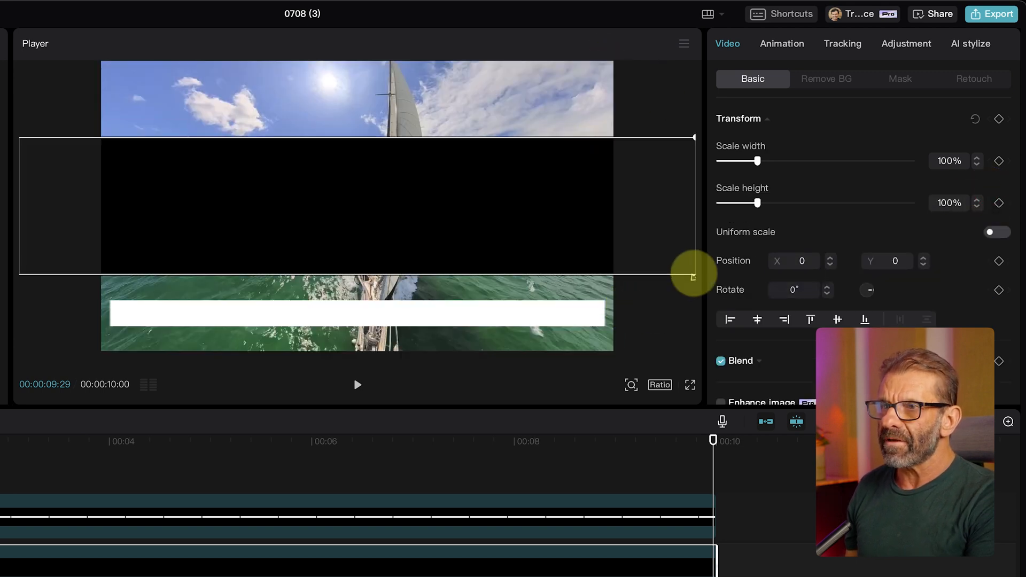
left_click_drag(691, 275, 531, 304)
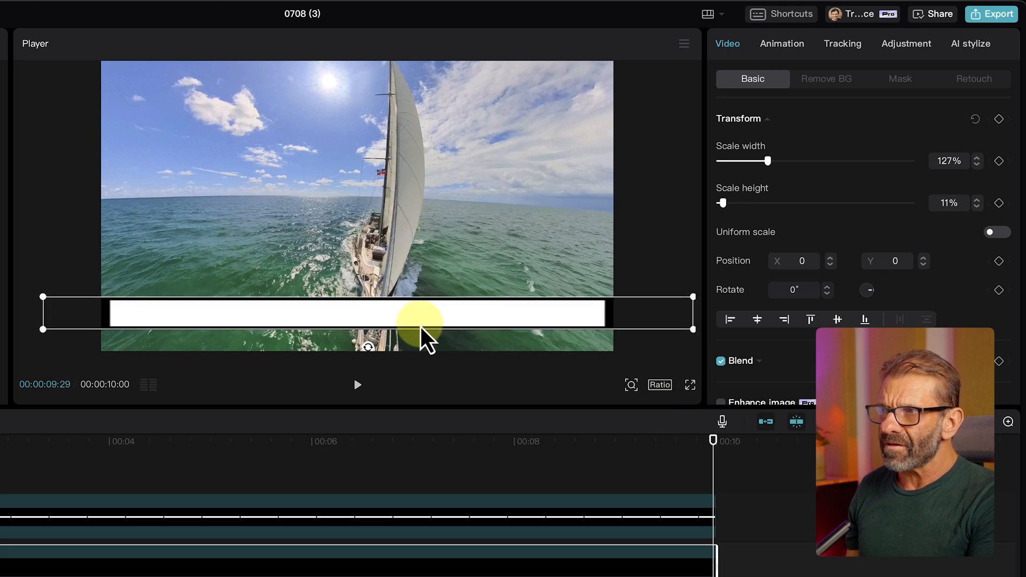
left_click_drag(429, 331, 687, 333)
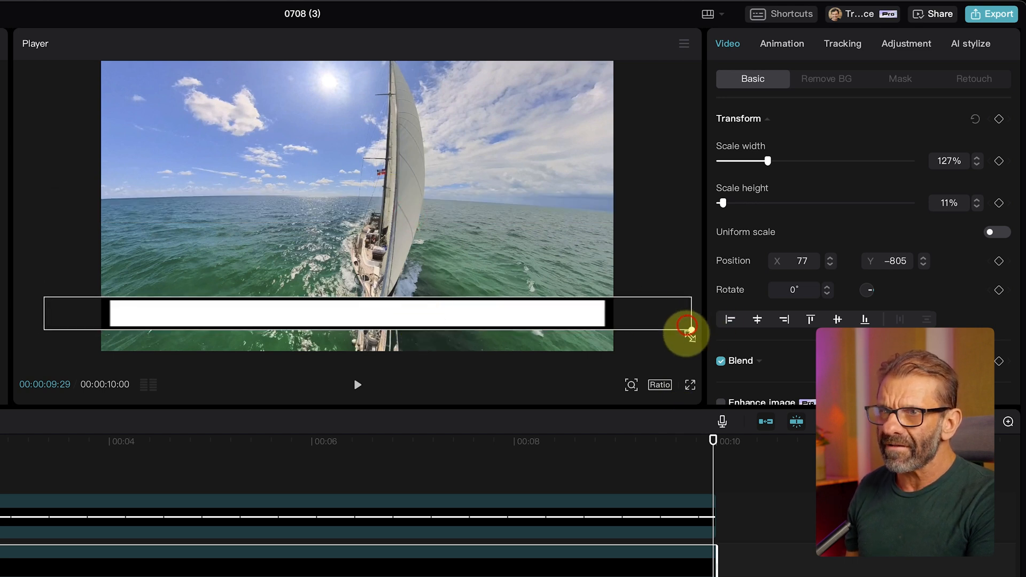
left_click_drag(687, 327, 608, 325)
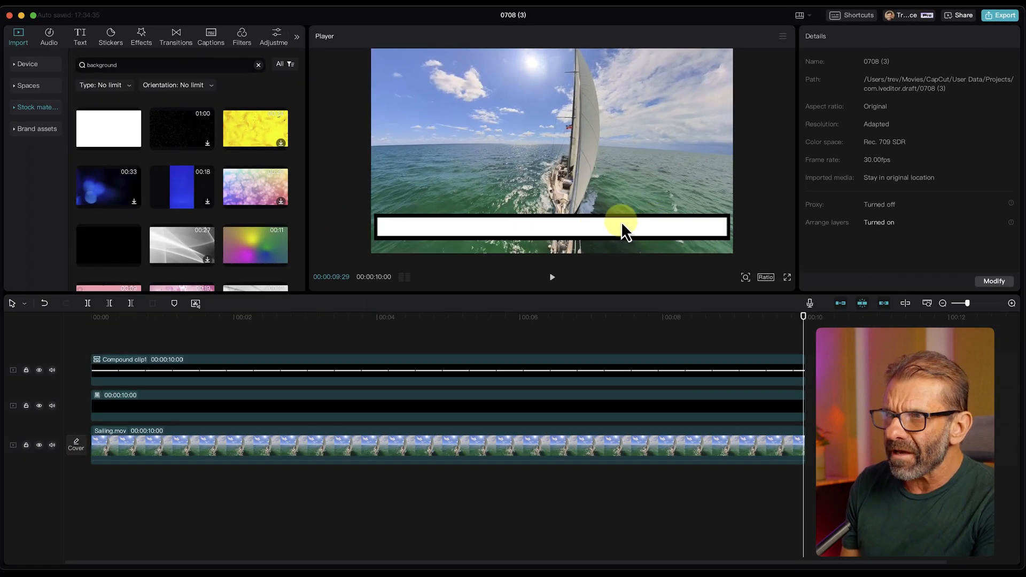
mouse_move(648, 291)
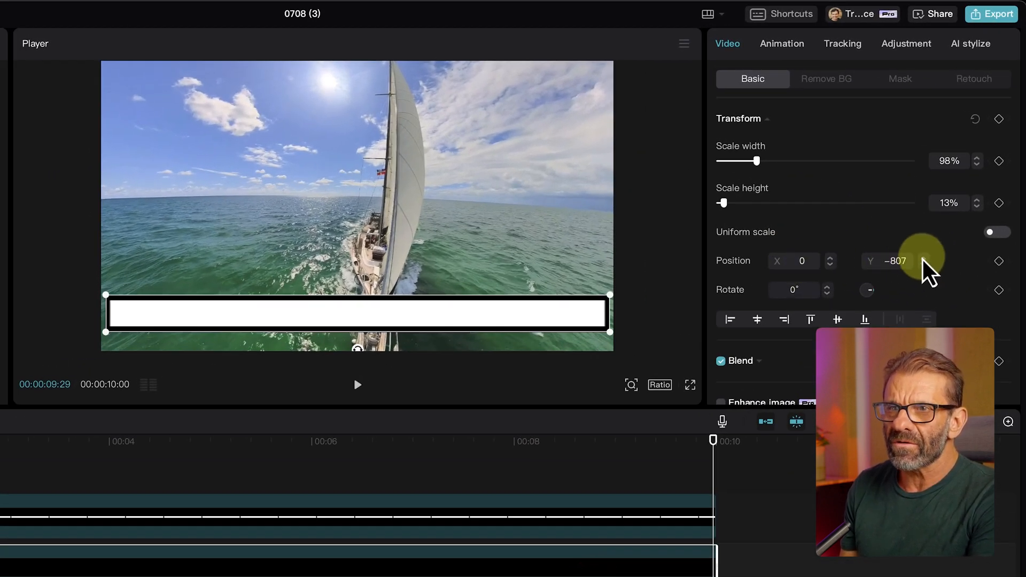
- Nudge the strip's Position Y to -805 so it lines up with the bar
left_click(896, 261)
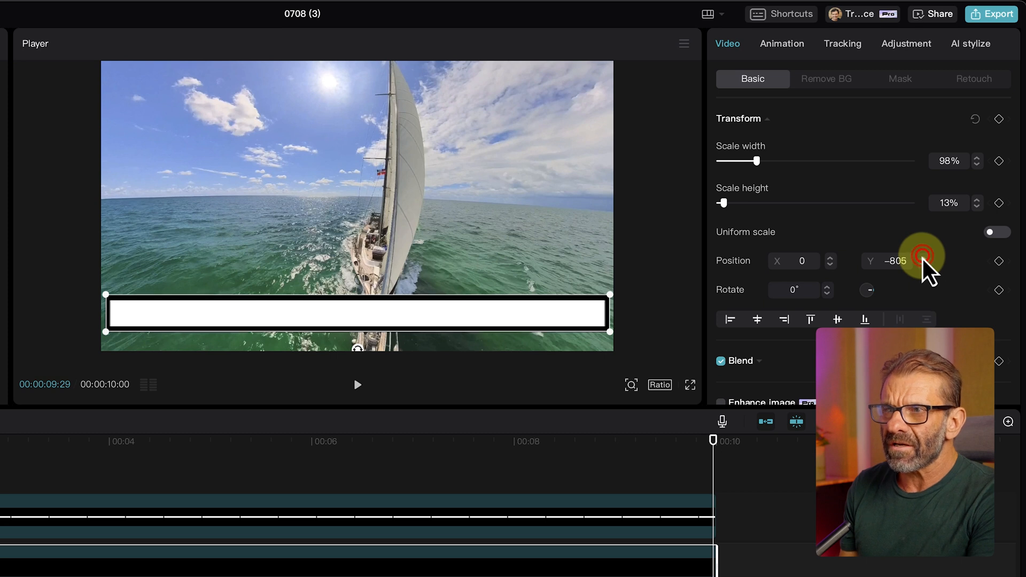
left_click(979, 165)
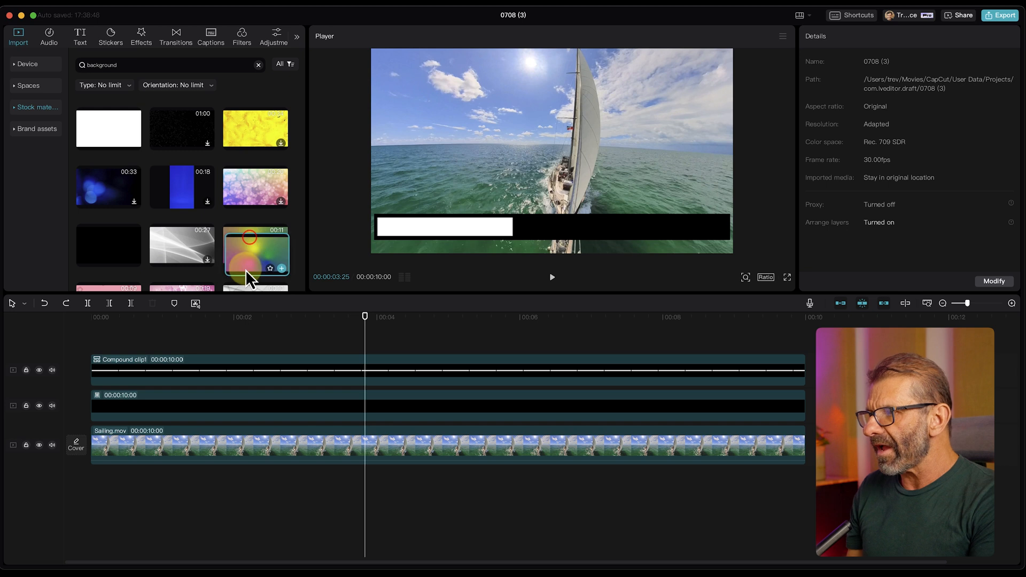
- Replace the compound clip with the stock gradient clip and resize the gradient layer over the video
left_click_drag(255, 246, 229, 376)
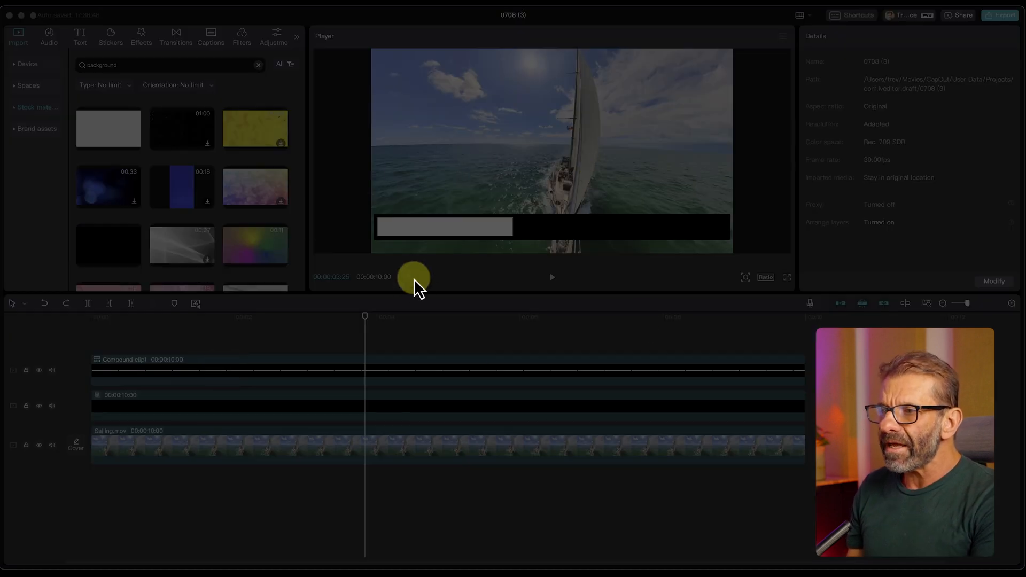
mouse_move(573, 301)
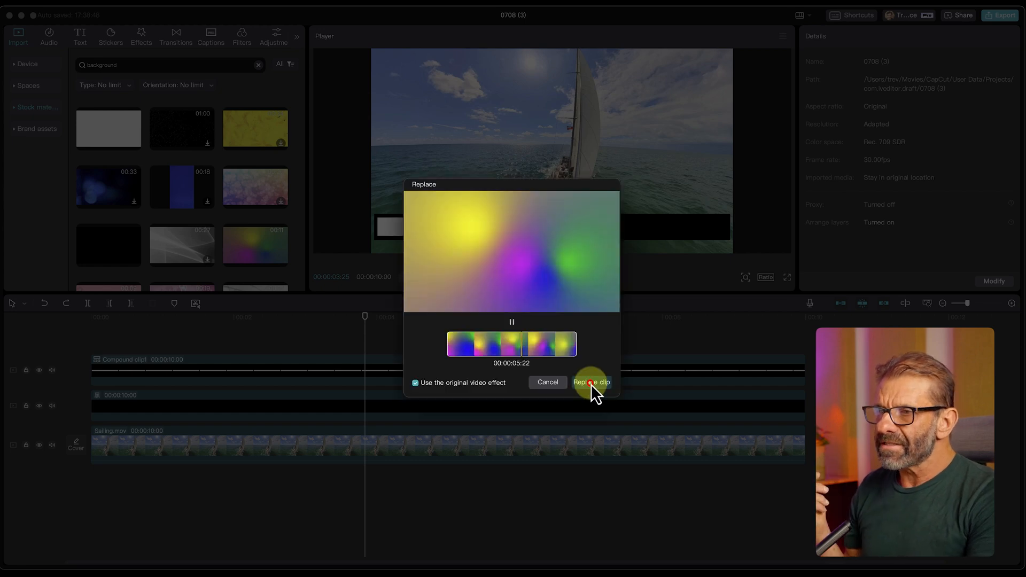
left_click(590, 383)
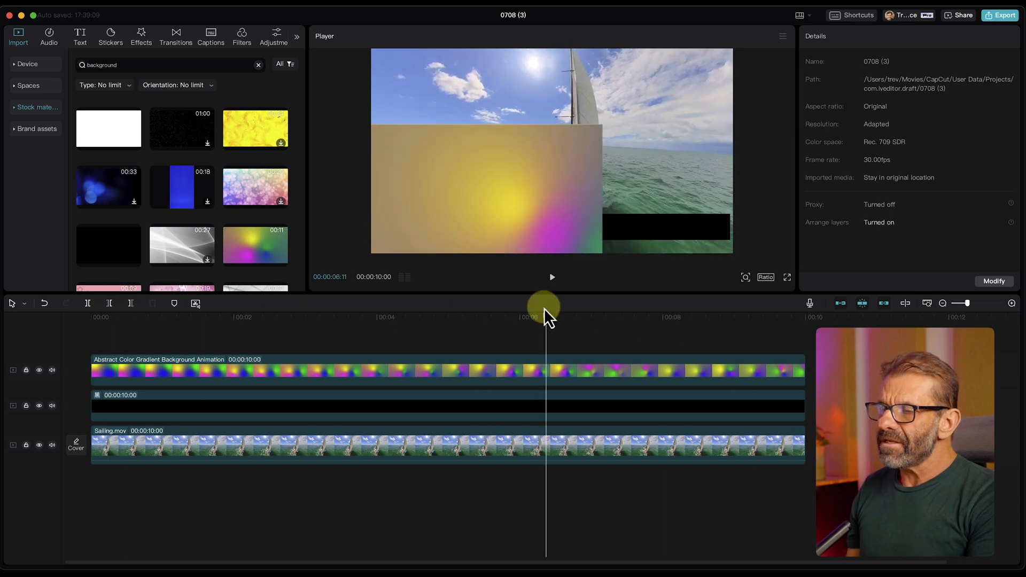
left_click_drag(546, 308, 562, 308)
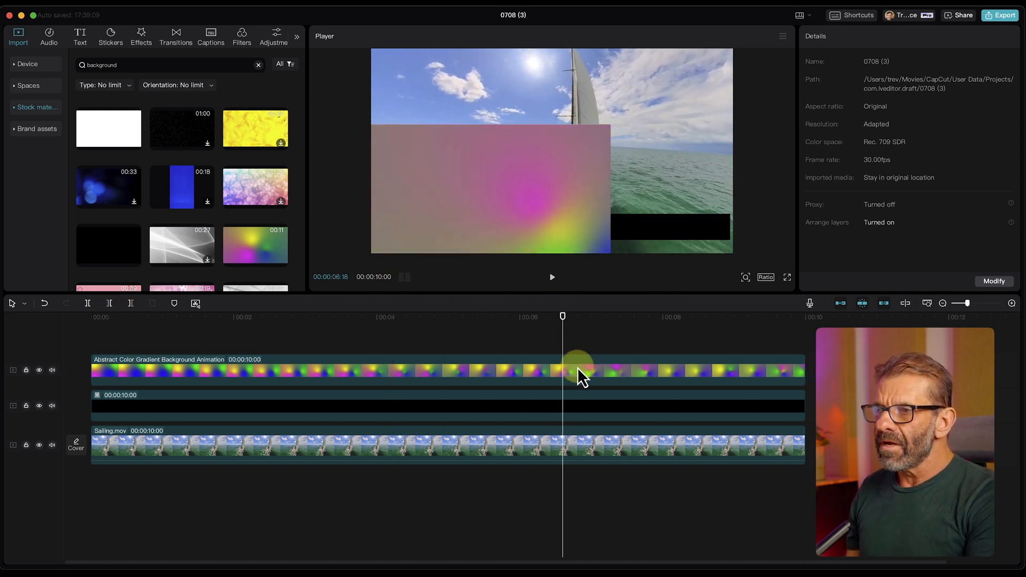
left_click(579, 370)
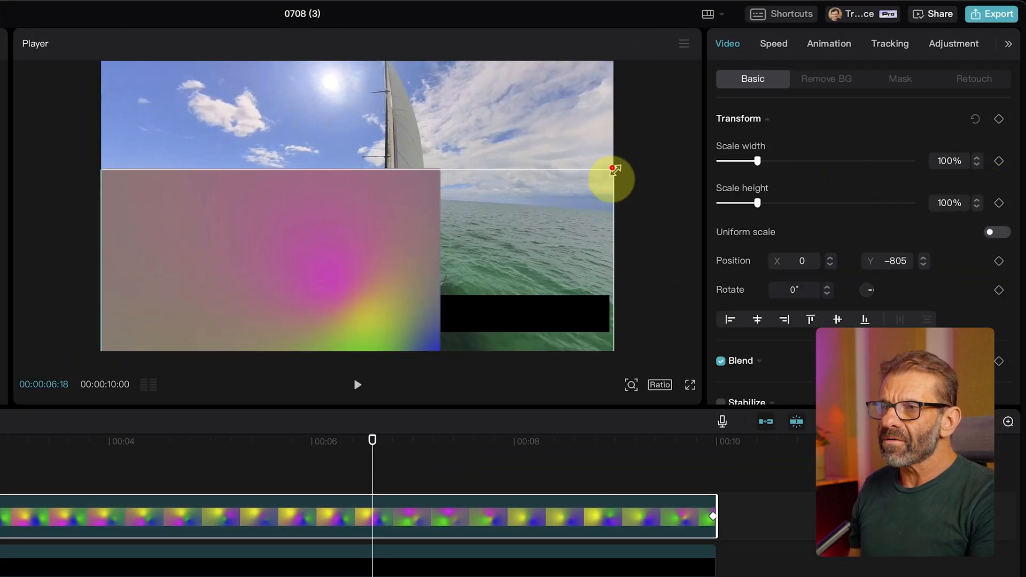
left_click_drag(612, 169, 578, 287)
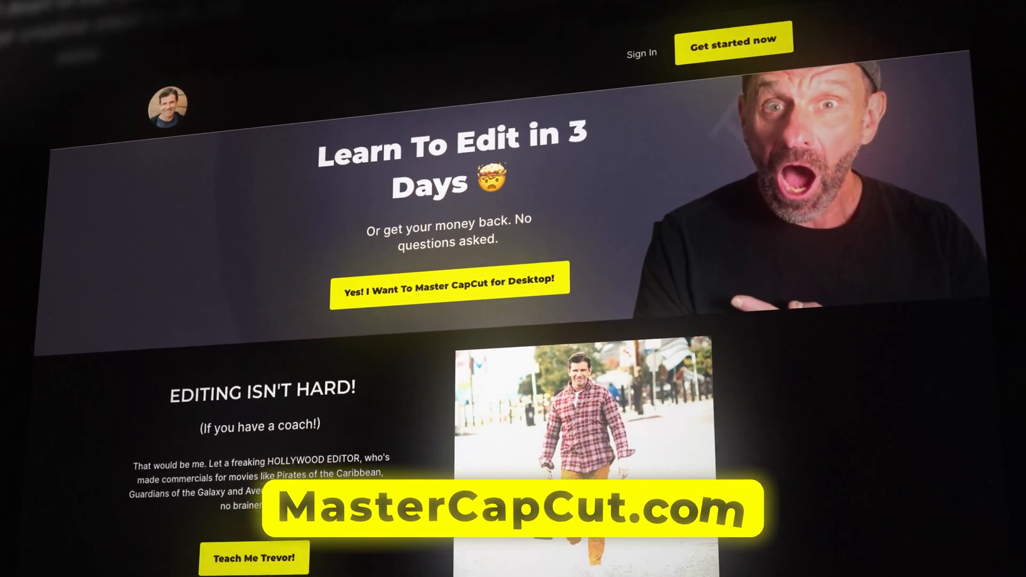
scroll("down", 3)
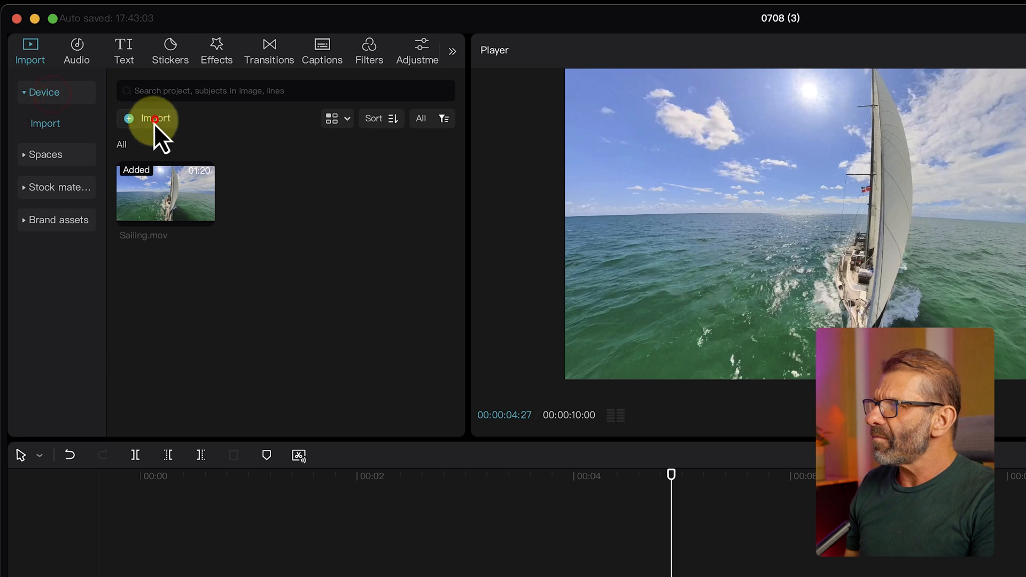
- Import the timer files, place Bar.png above the sailing clip and stretch it to ten seconds
left_click(155, 119)
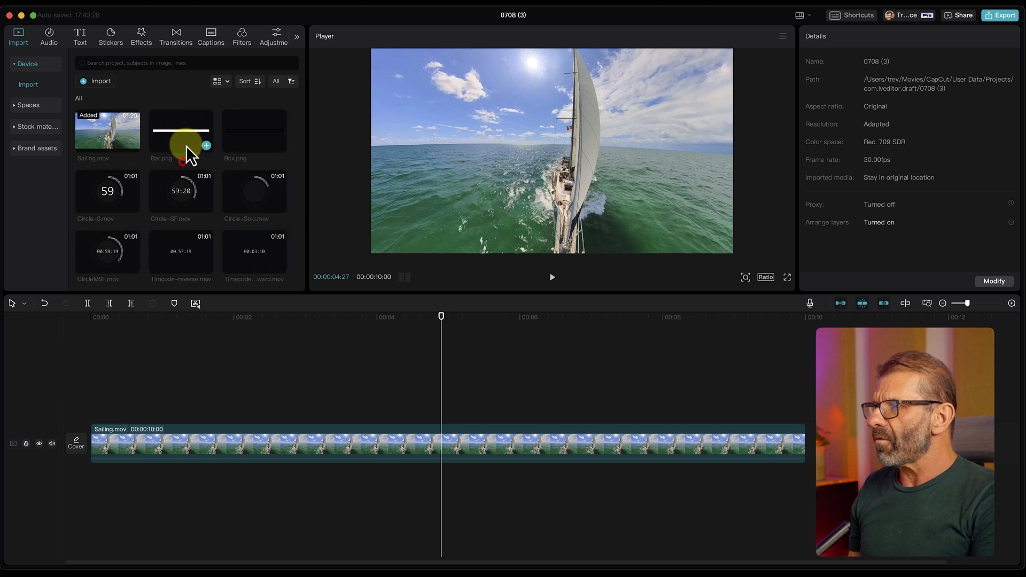
left_click_drag(182, 129, 442, 404)
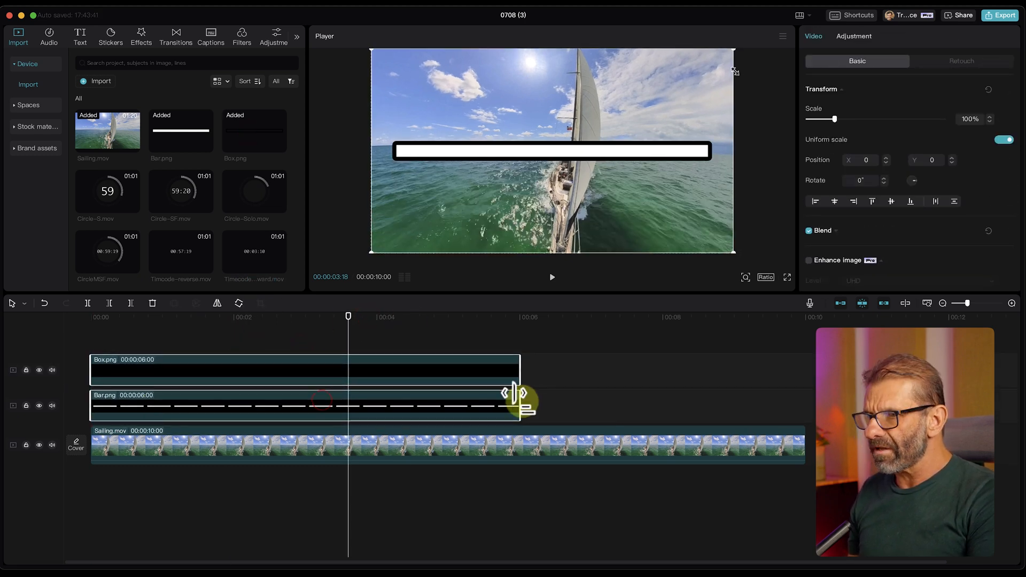
left_click_drag(521, 399, 805, 399)
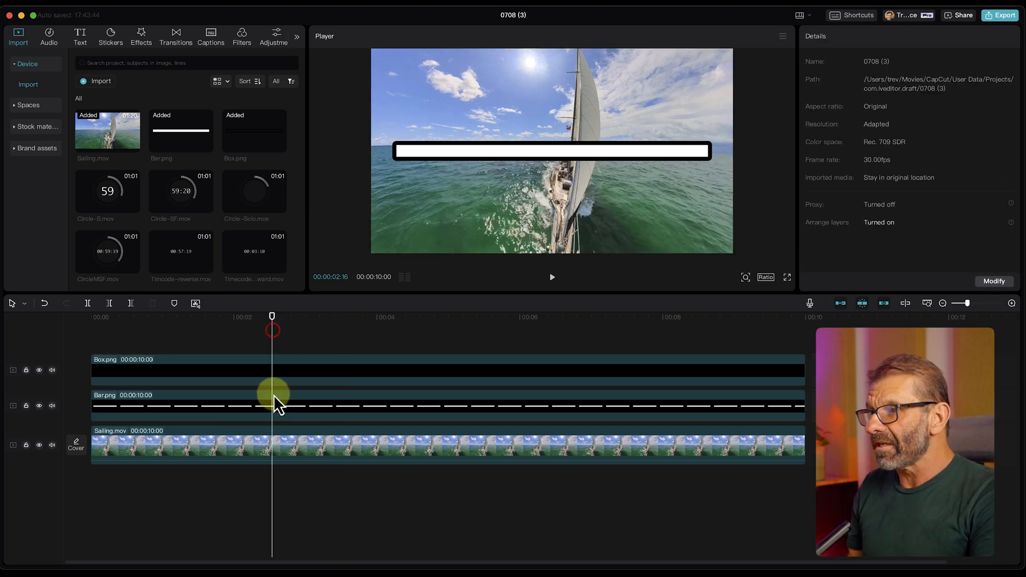
- Give Bar.png a -90° Horizontal mask keyframed in X so the bar fills left to right, then preview it
left_click(275, 403)
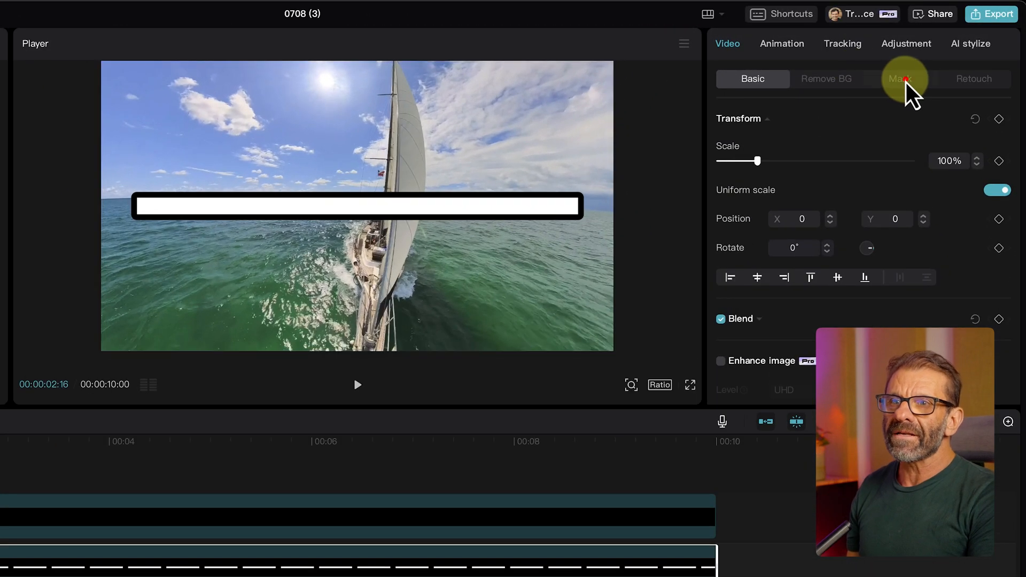
left_click(900, 78)
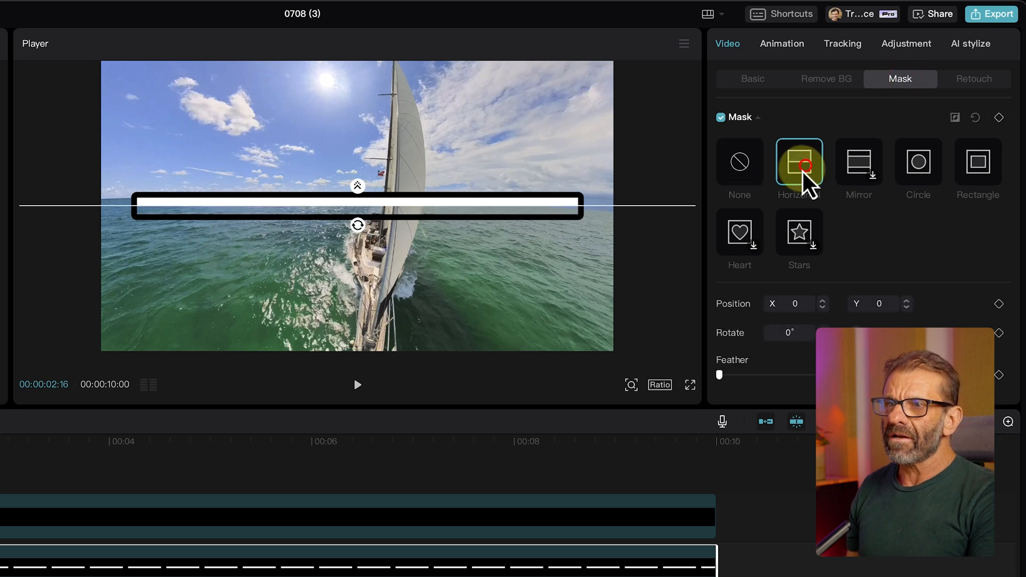
left_click_drag(358, 226, 448, 203)
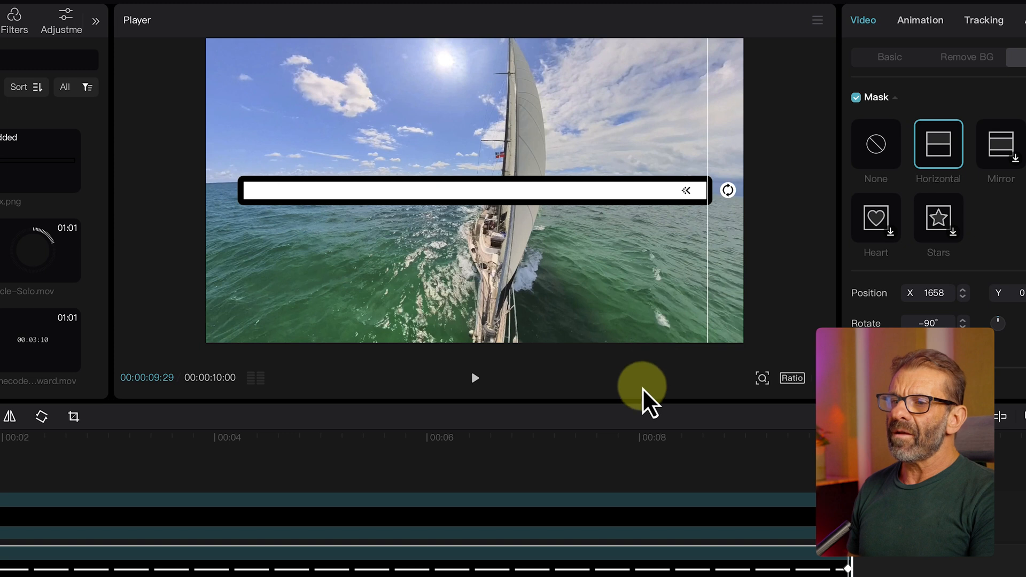
left_click(475, 378)
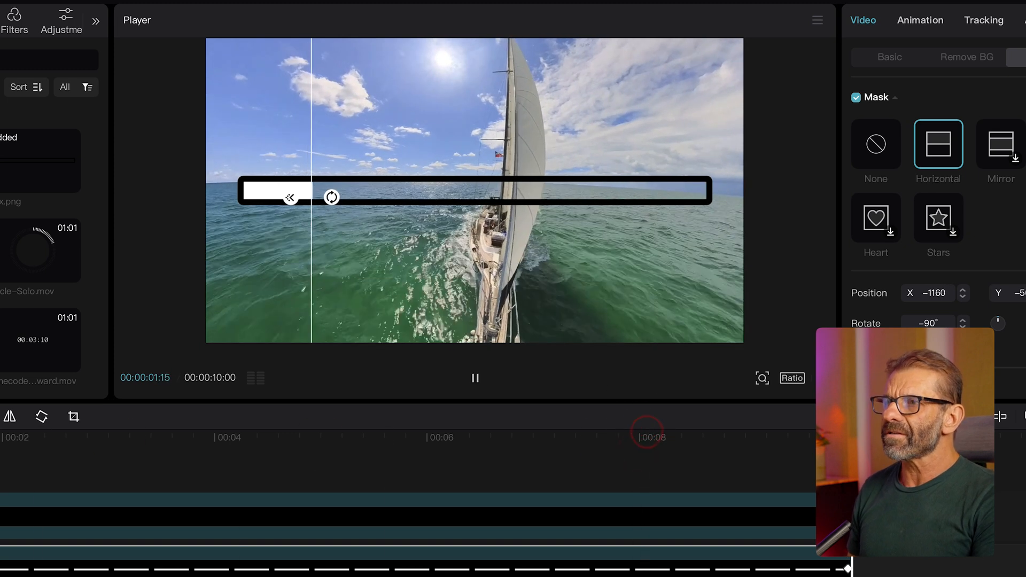
left_click(182, 458)
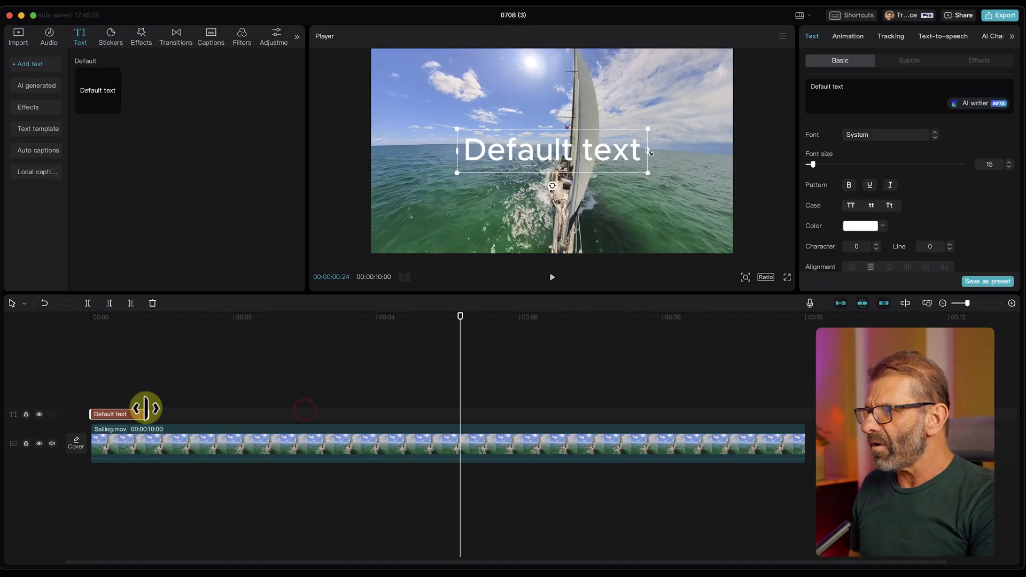
- Add a Default text clip reading 10 in the Modern font over the sailing footage
key("shift+z")
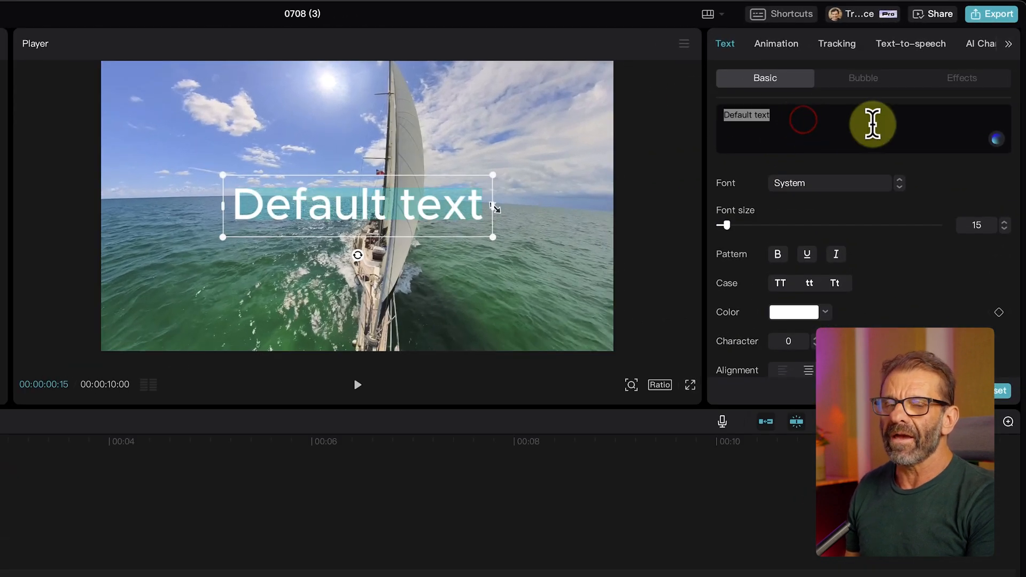
type("10")
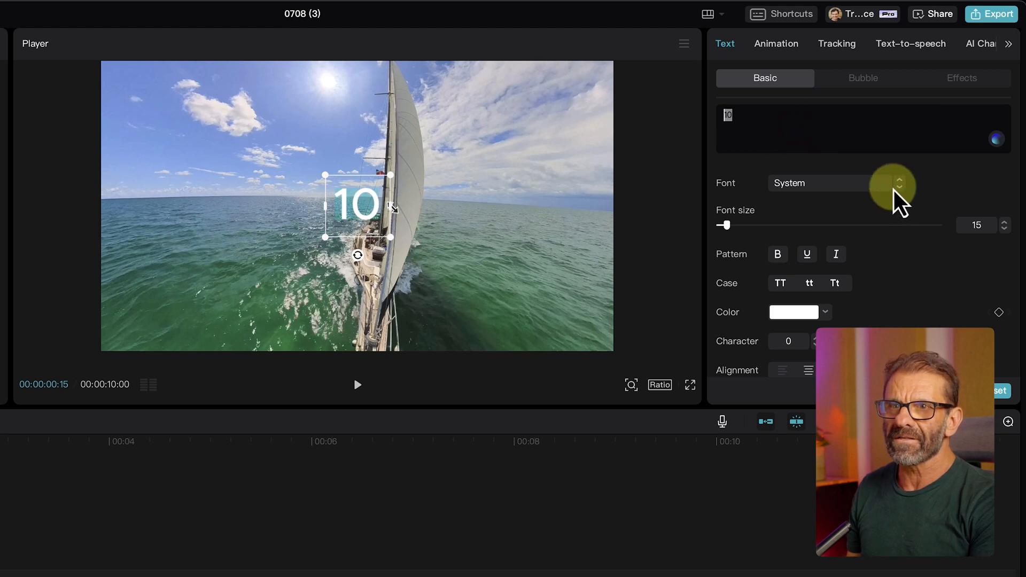
left_click(898, 183)
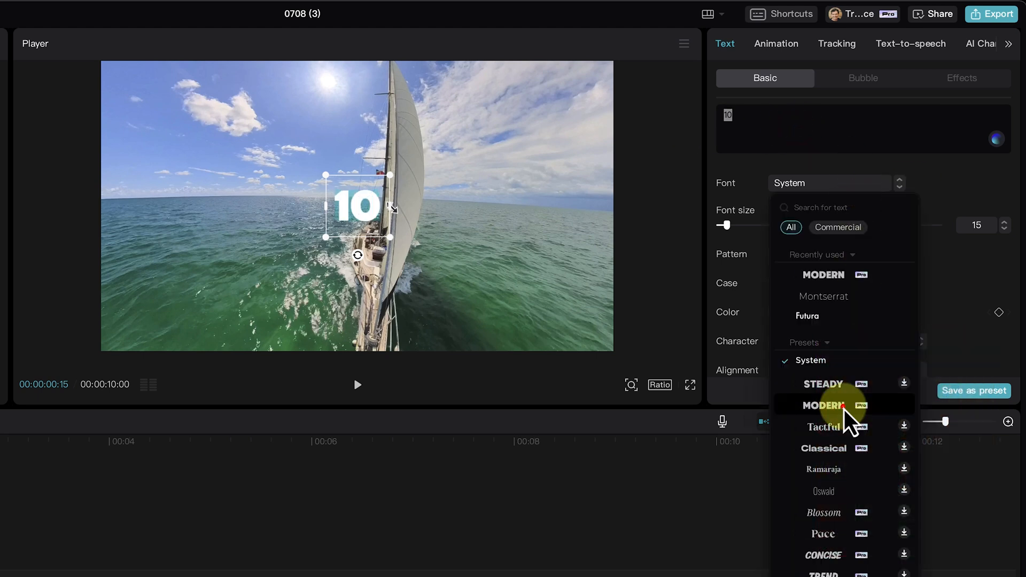
left_click(823, 405)
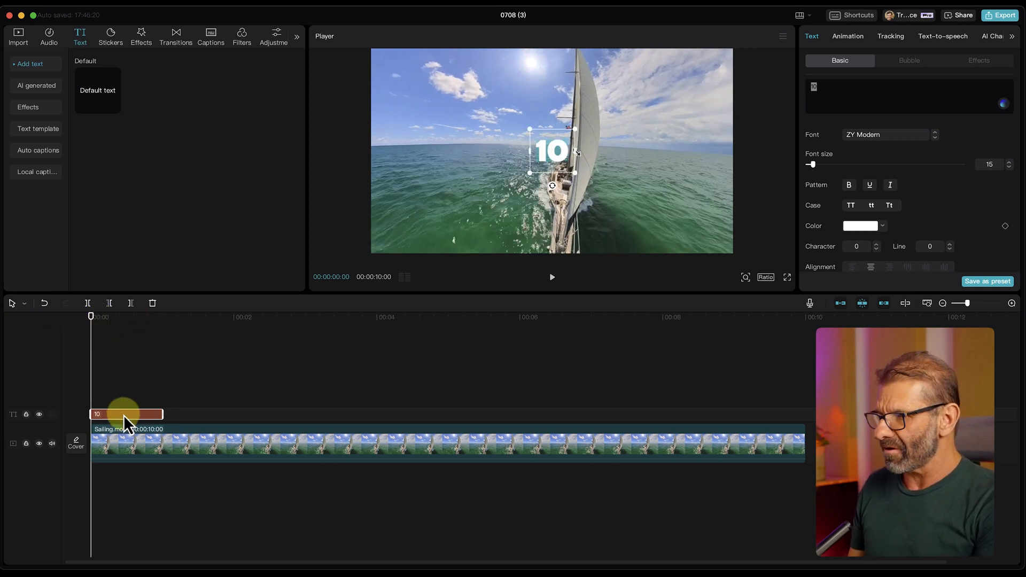
- Copy the one-second 10 clip and paste edited copies counting down to 1
key("cmd+c")
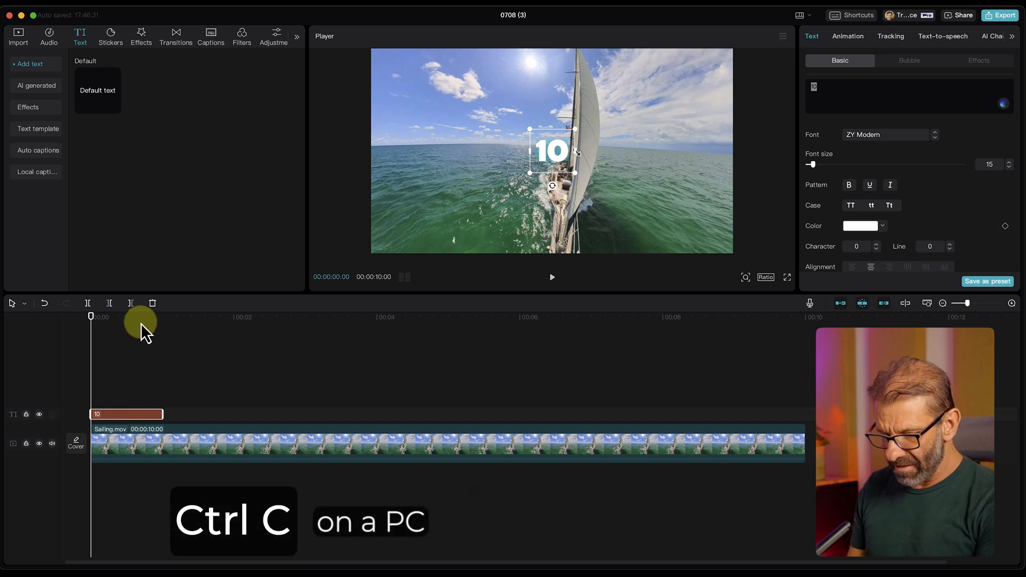
left_click(162, 316)
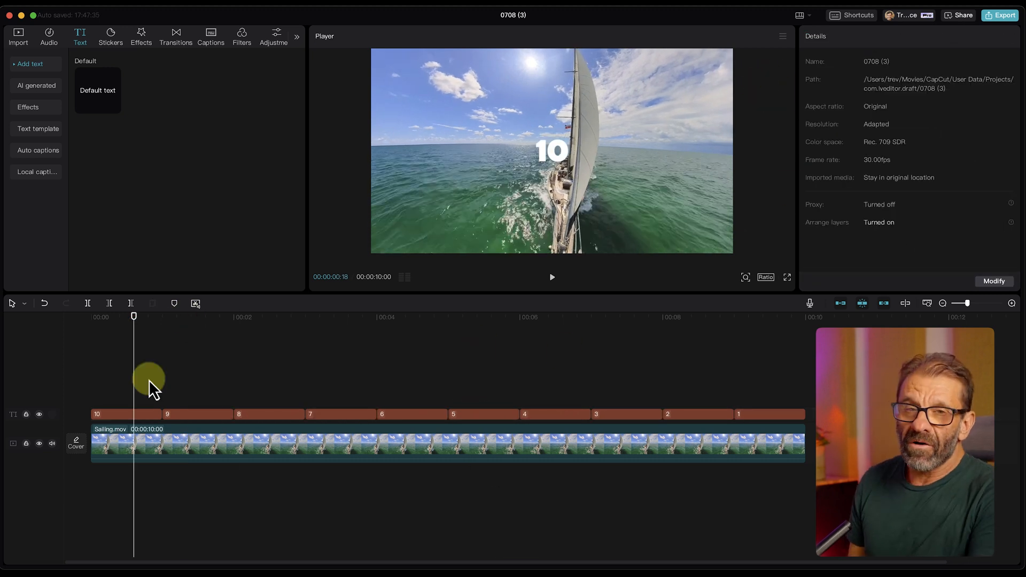
left_click(552, 277)
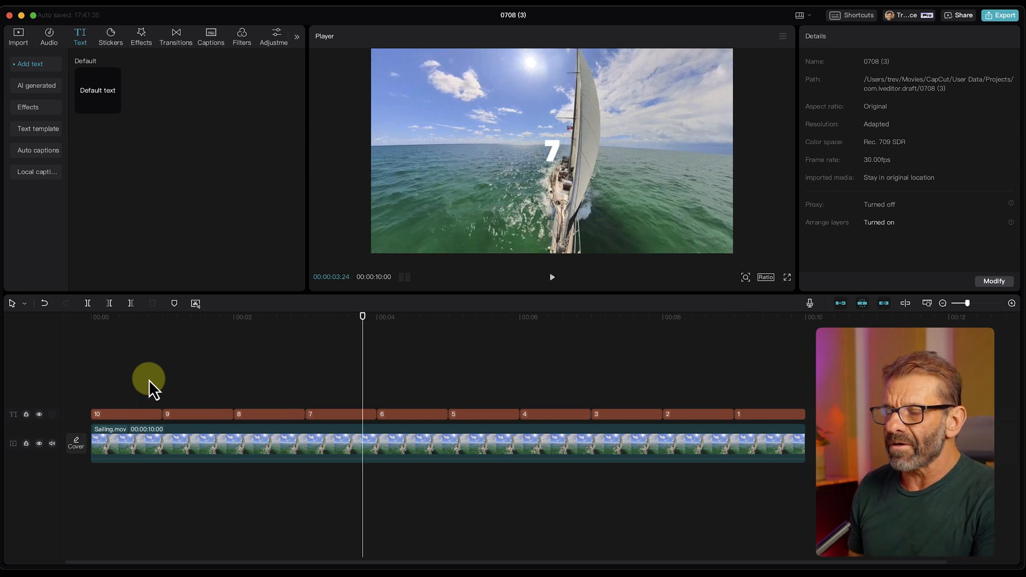
mouse_move(145, 262)
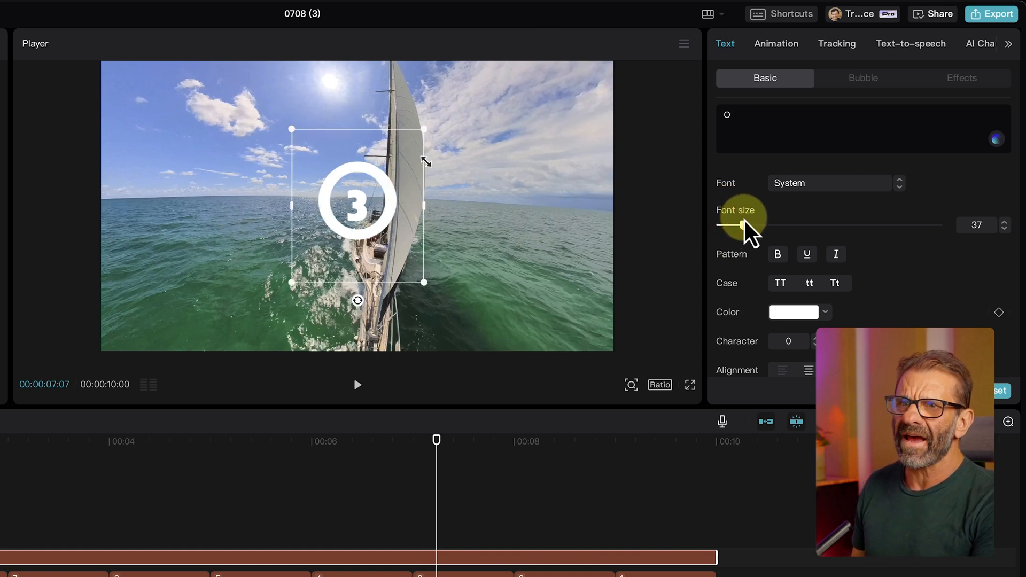
- Enlarge the letter O to font size 42 in Montserrat-Light, spanning 10 seconds
left_click(828, 183)
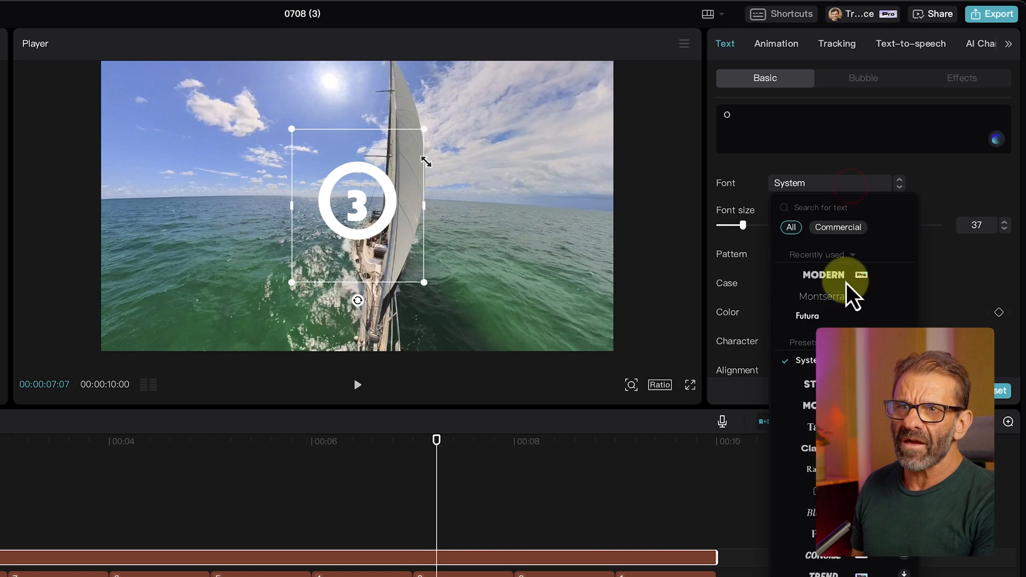
left_click(821, 296)
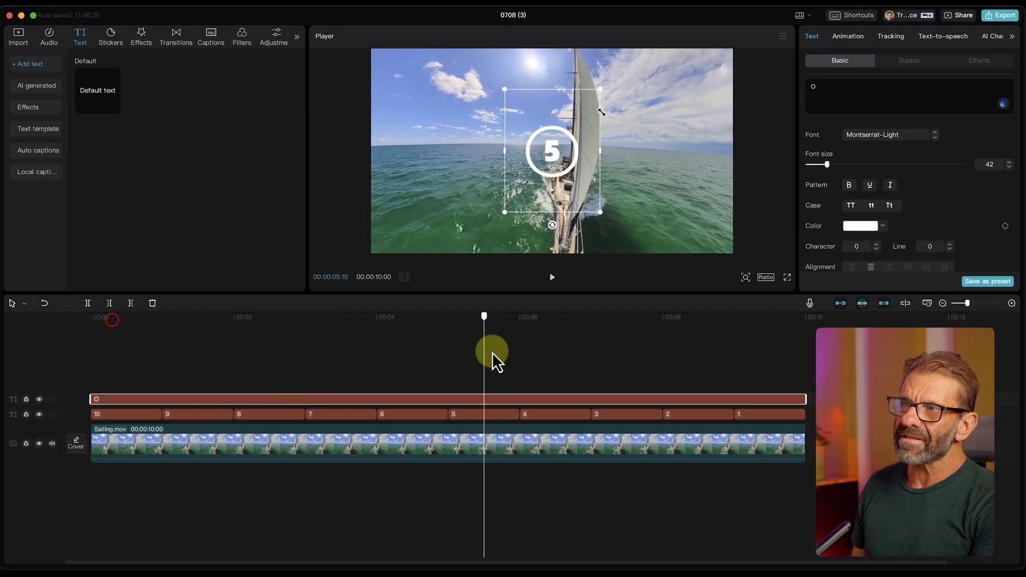
left_click(124, 413)
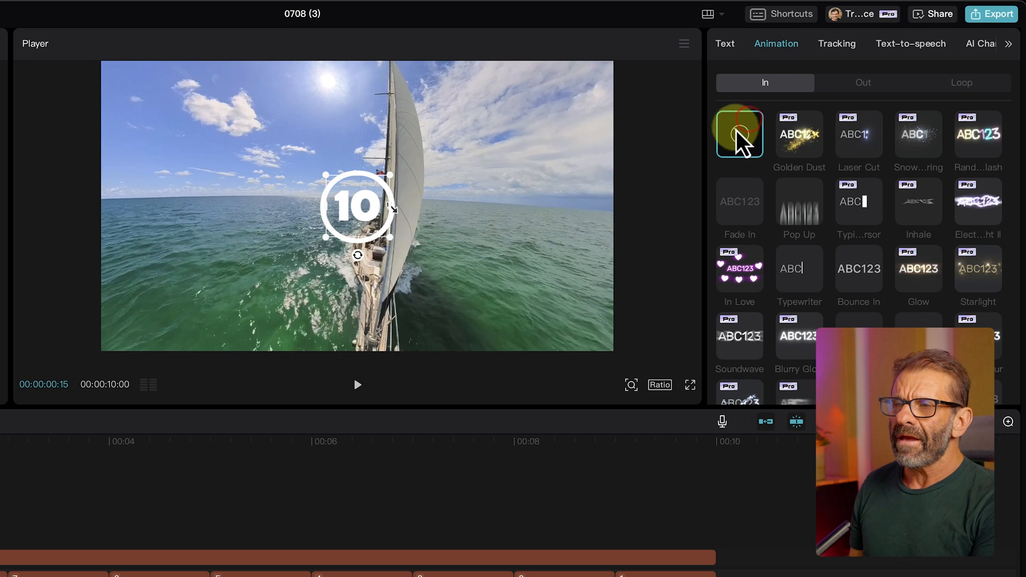
- Try typing, bounce-in and other entrance animations on the countdown number
left_click(858, 202)
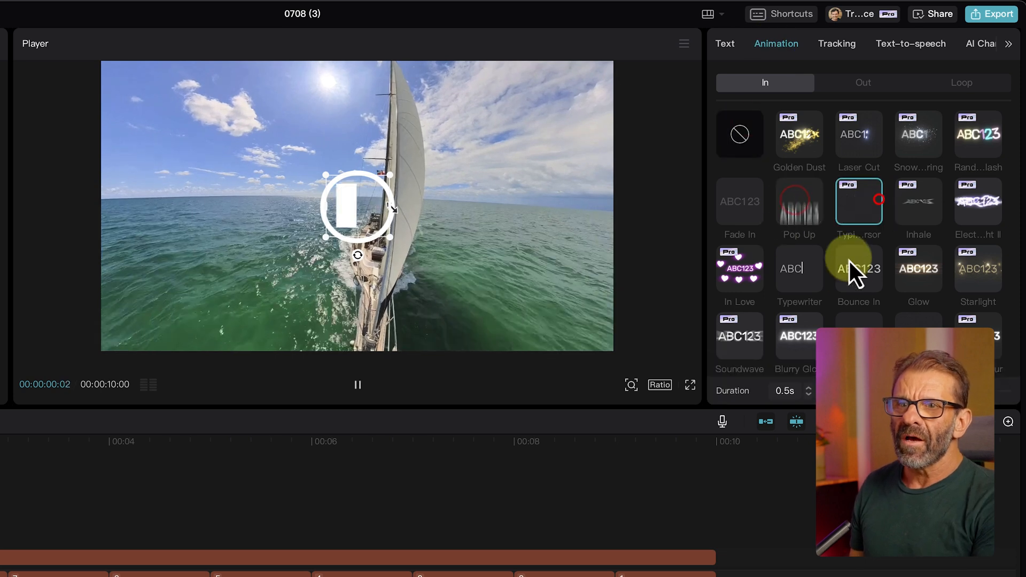
left_click(859, 269)
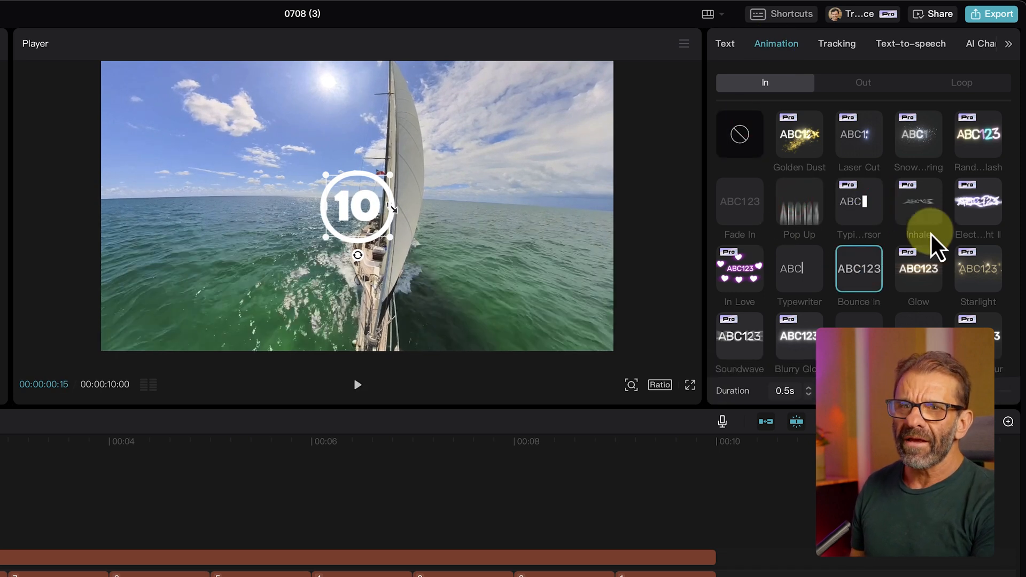
scroll("down", 3)
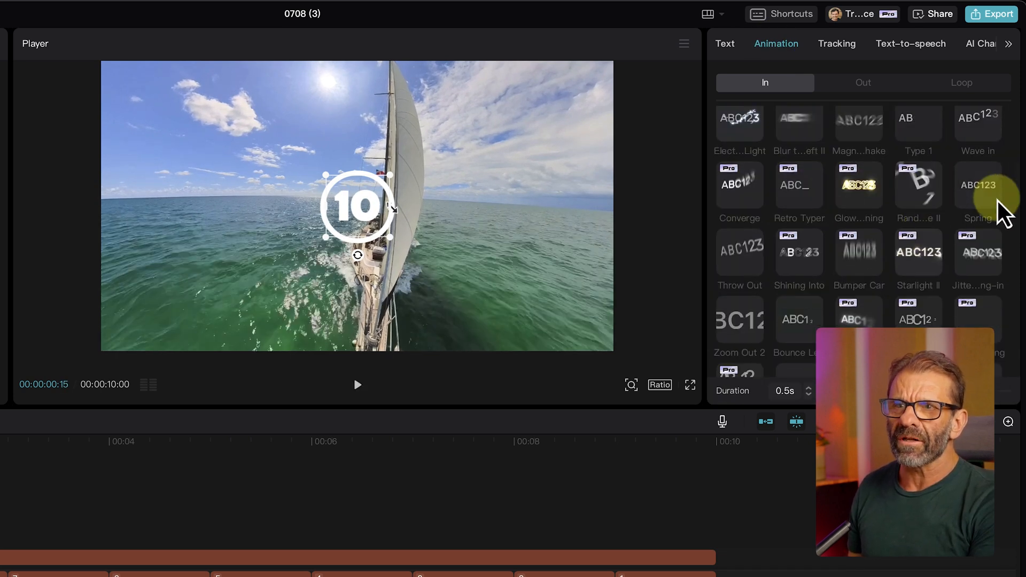
left_click(977, 185)
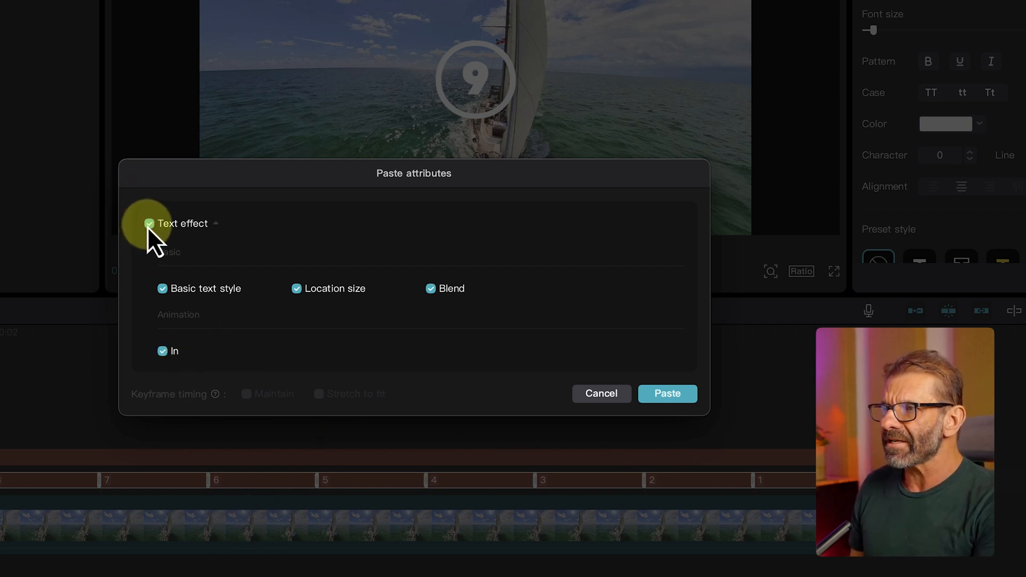
- Paste only the Animation > In attribute onto the number clips and check from the start
left_click(150, 223)
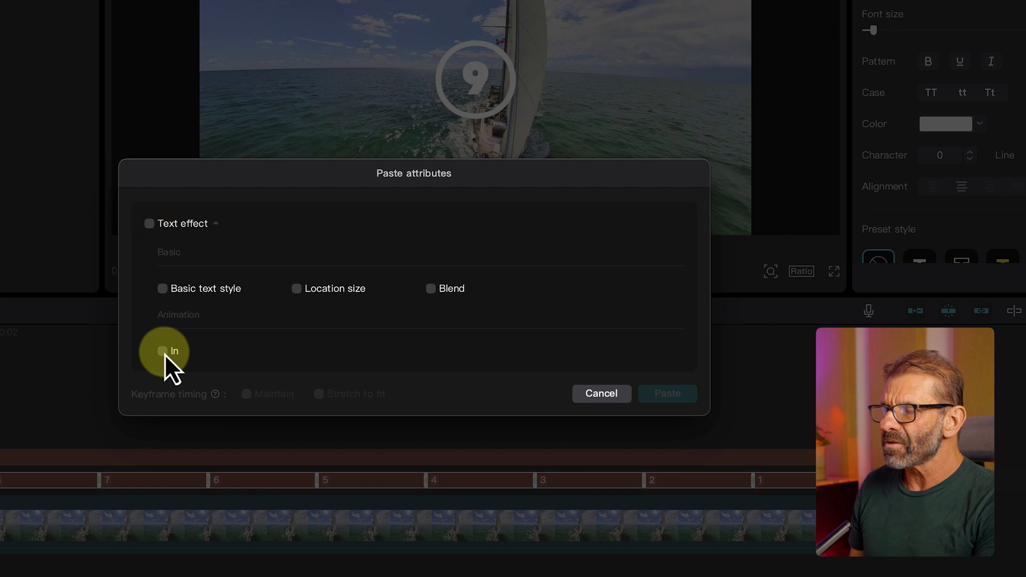
left_click(162, 352)
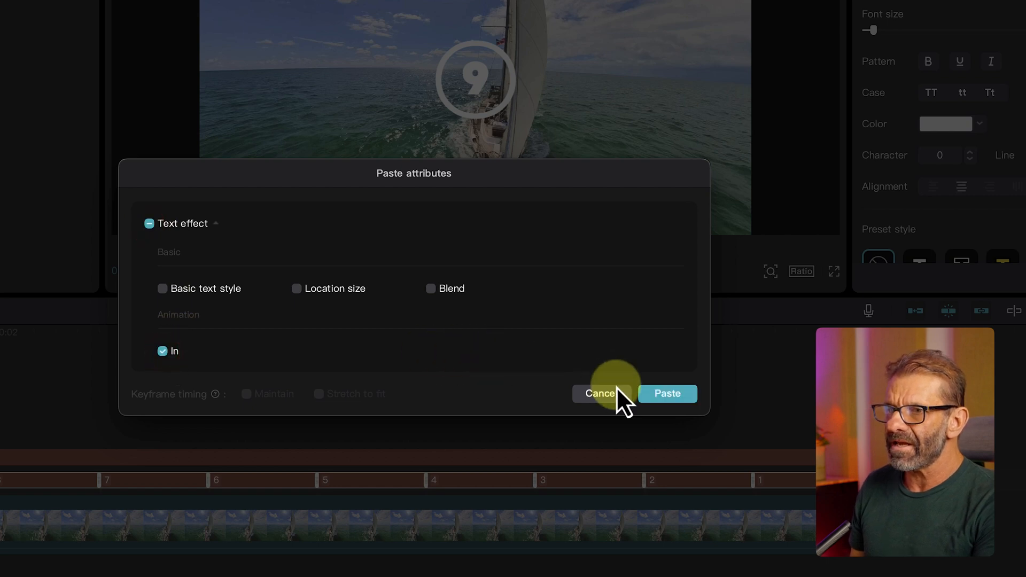
left_click(596, 393)
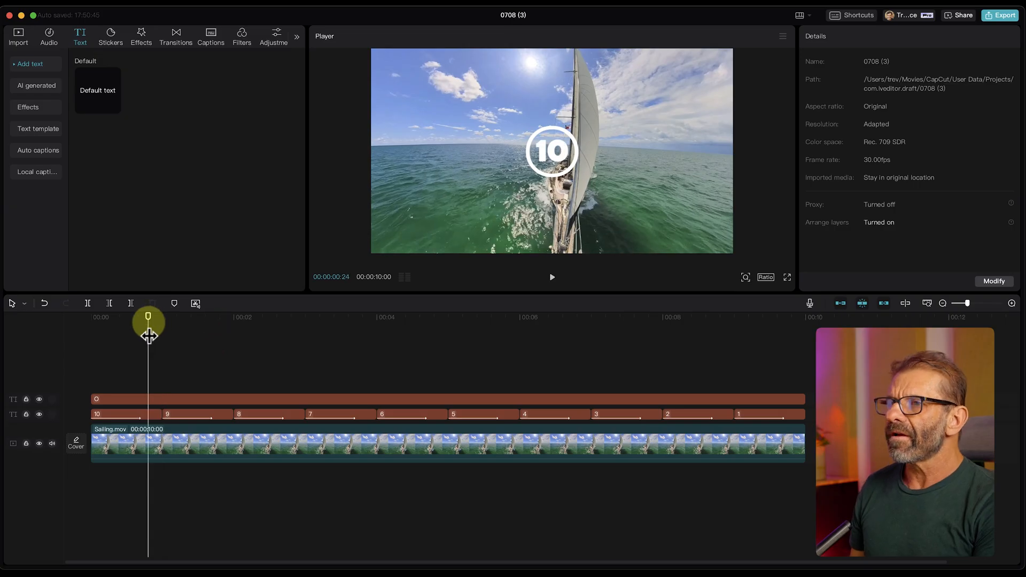
left_click(551, 277)
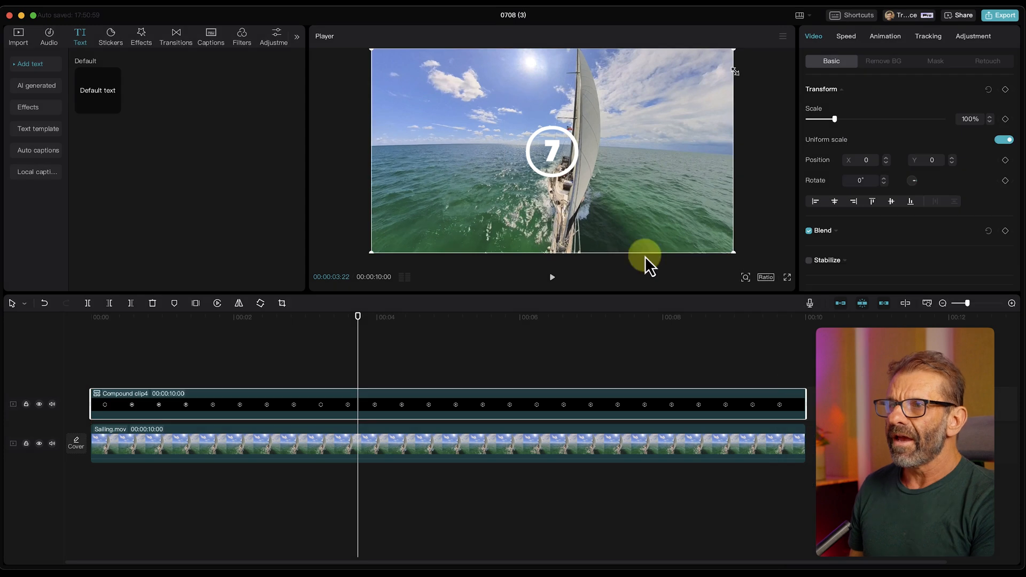
- Delete Compound clip4 so only the sailing footage remains on the timeline
left_click_drag(645, 255, 418, 250)
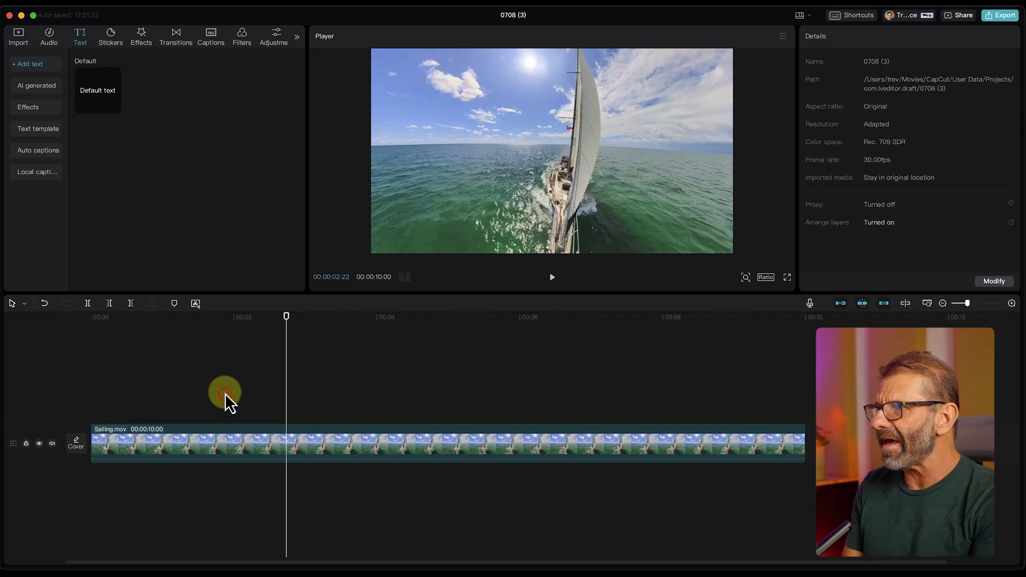
- Place Timecode-reverse.mov above Sailing.mov and select its overlay in the preview
left_click(18, 36)
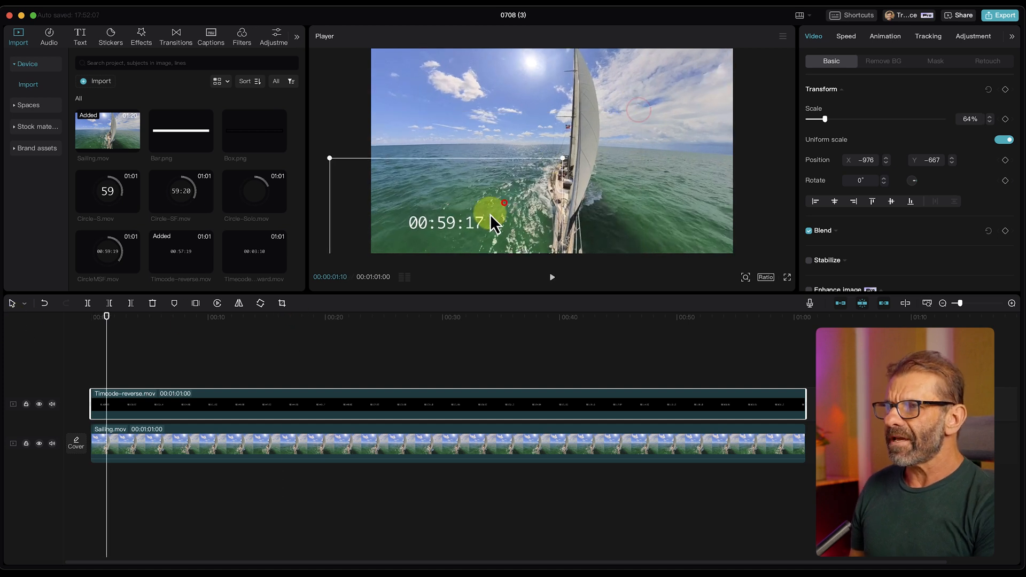
left_click(552, 277)
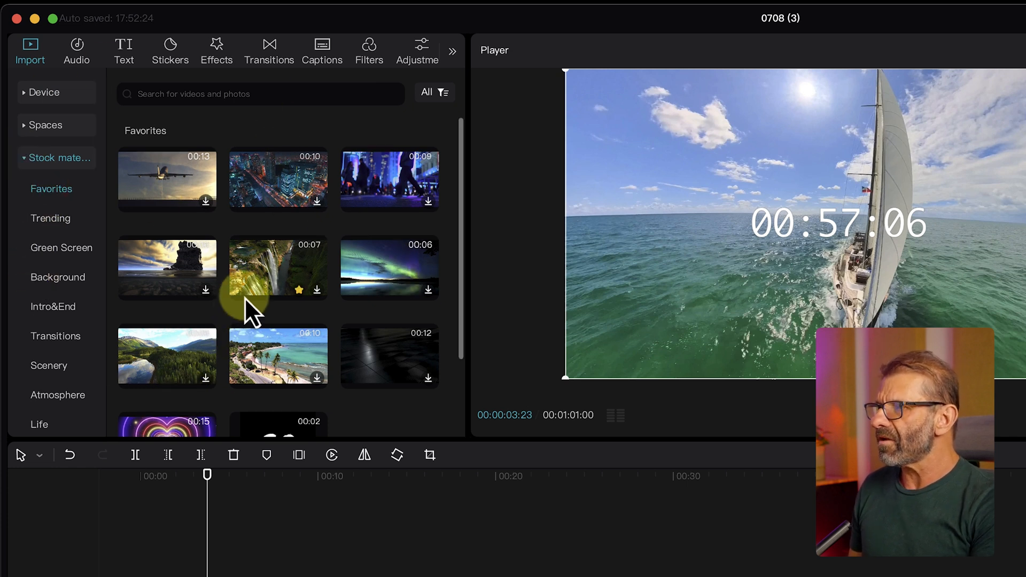
- Add the Neon technology stock background and paste copies along the track
scroll("down", 3)
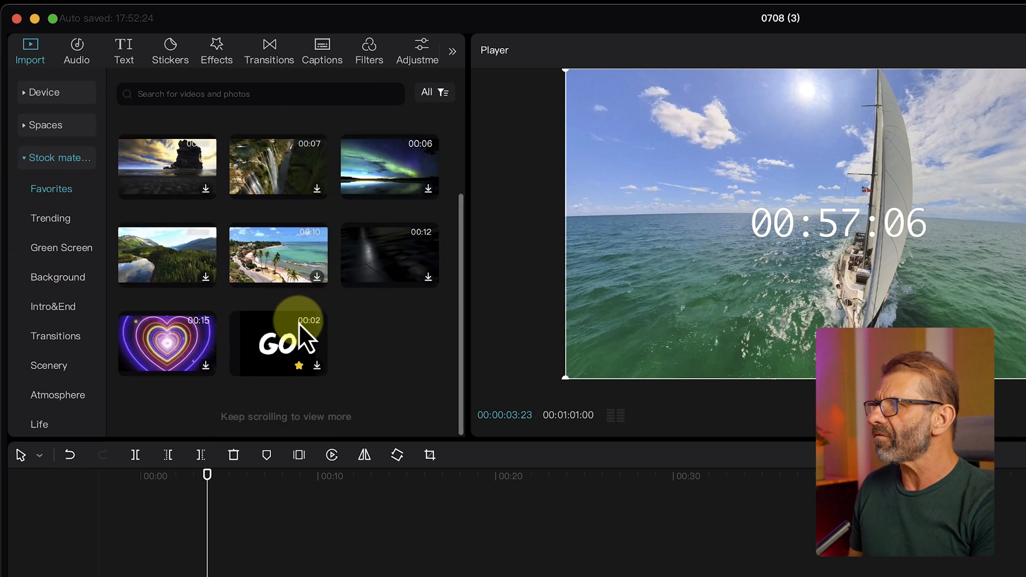
left_click(58, 277)
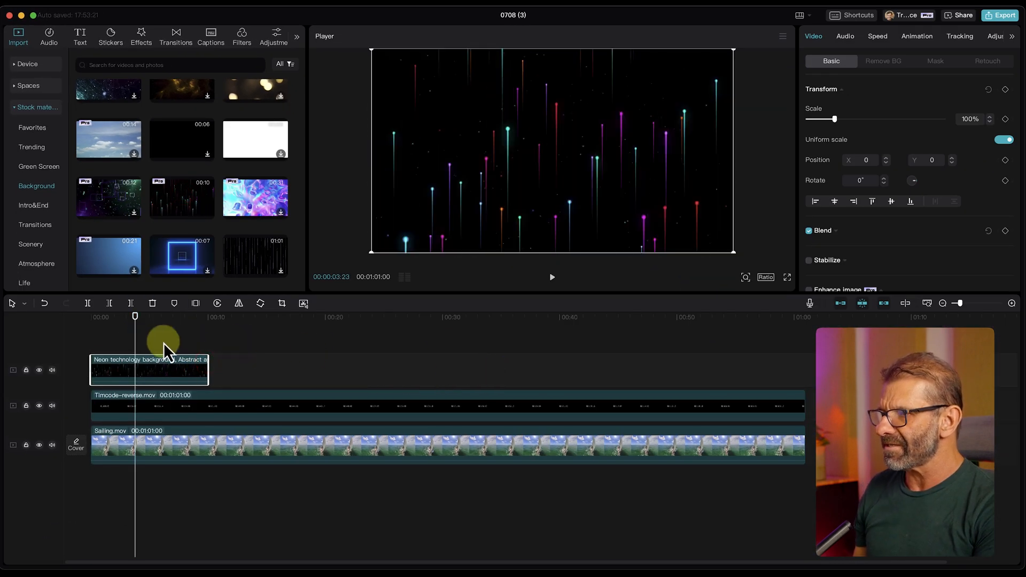
key("cmd+c")
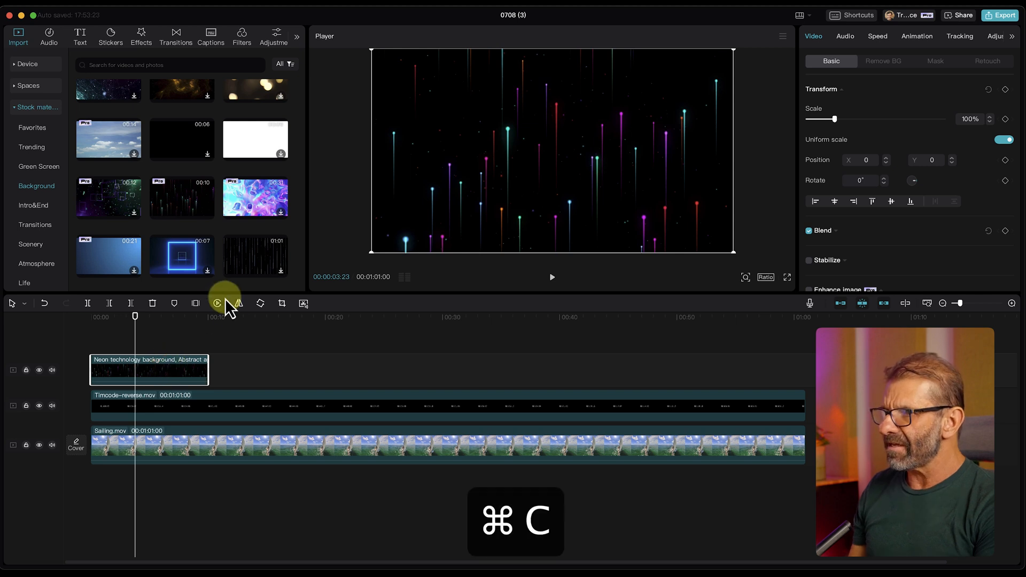
key("cmd+v")
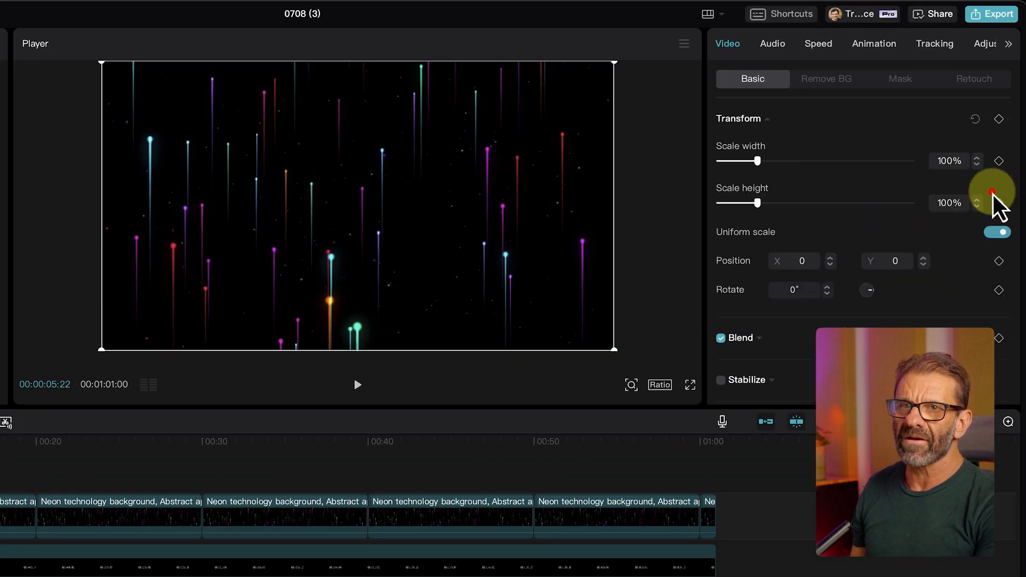
- Untick Uniform scale and squash the background into a narrow strip fitting the timecode
left_click(995, 232)
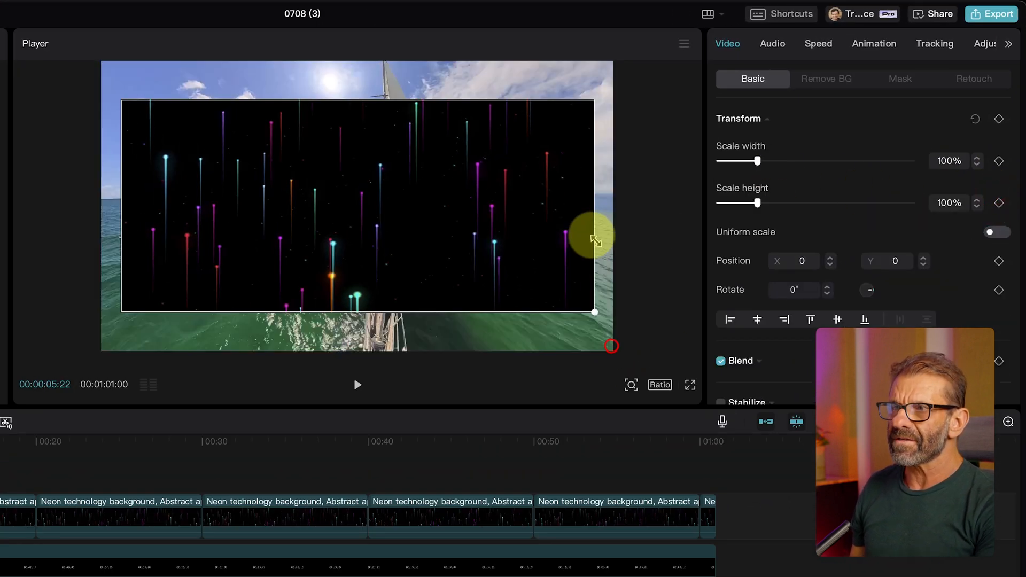
left_click_drag(594, 312, 552, 243)
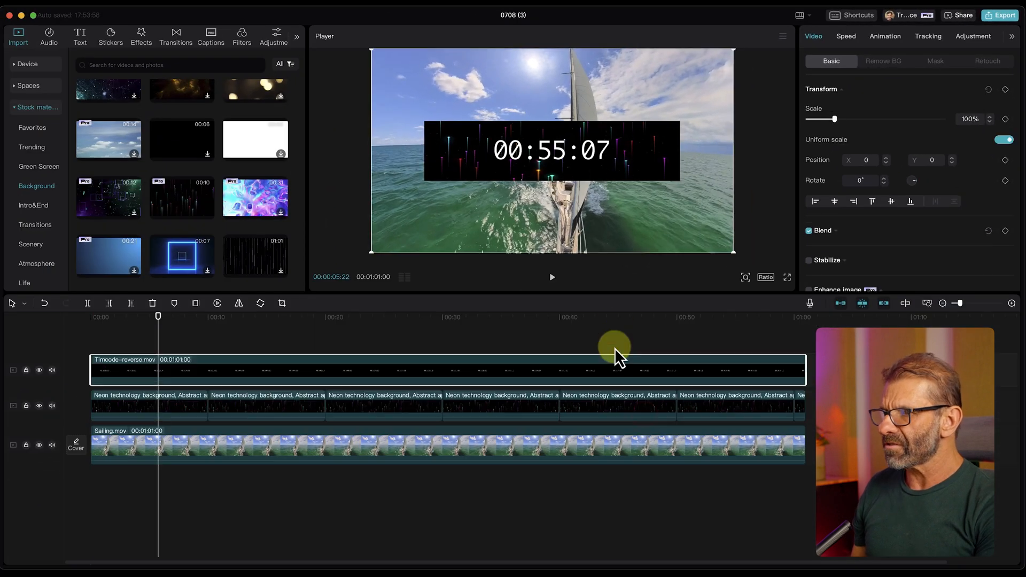
key("cmd+z")
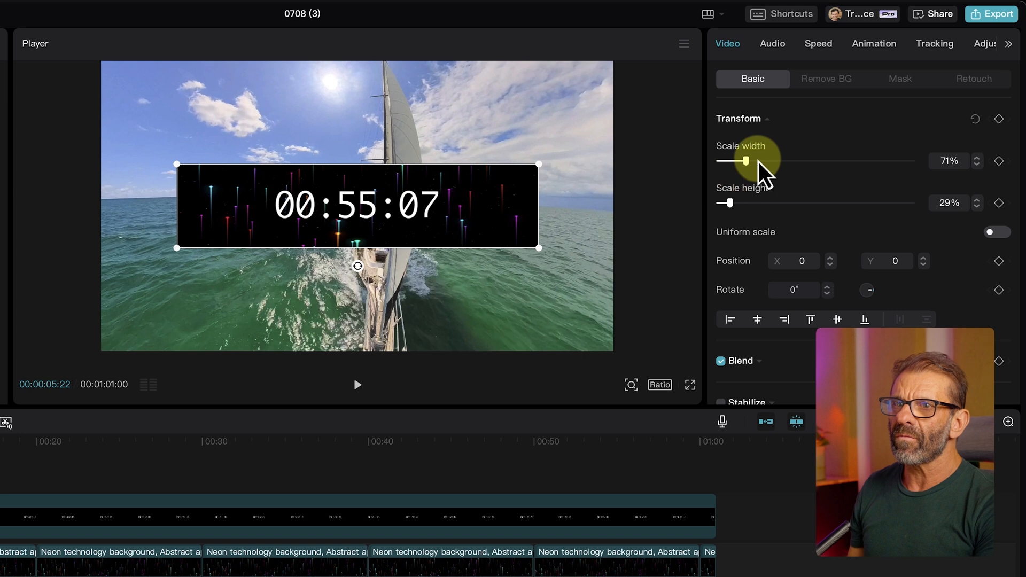
left_click_drag(747, 161, 724, 162)
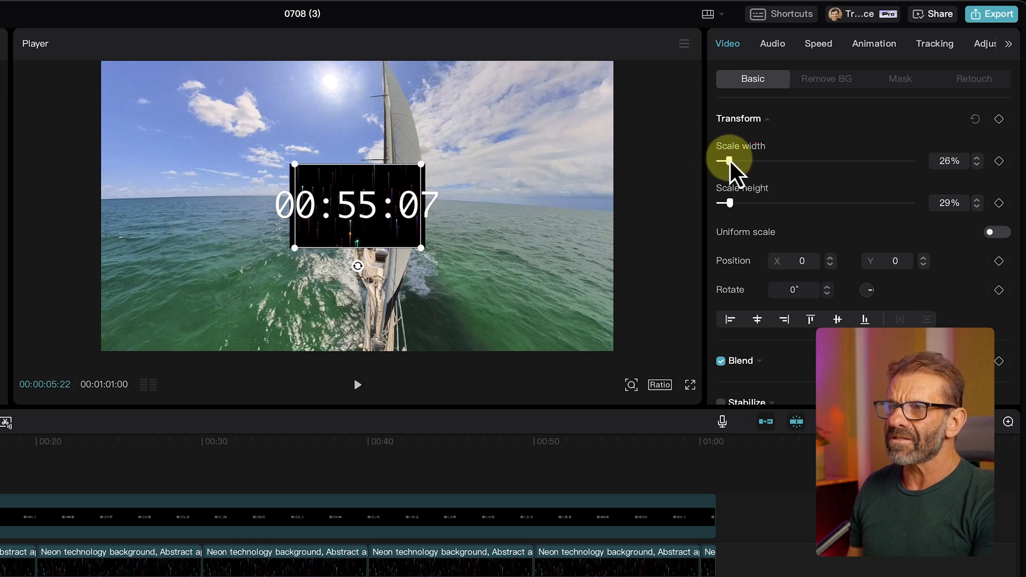
left_click_drag(725, 161, 734, 161)
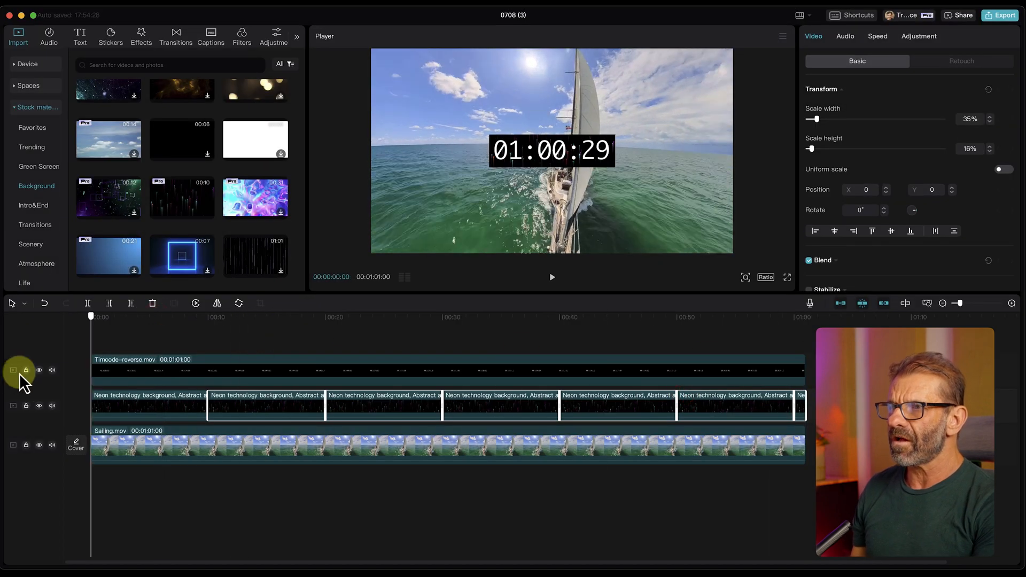
- Set the first neon background clip's Opacity to 45%
left_click(133, 316)
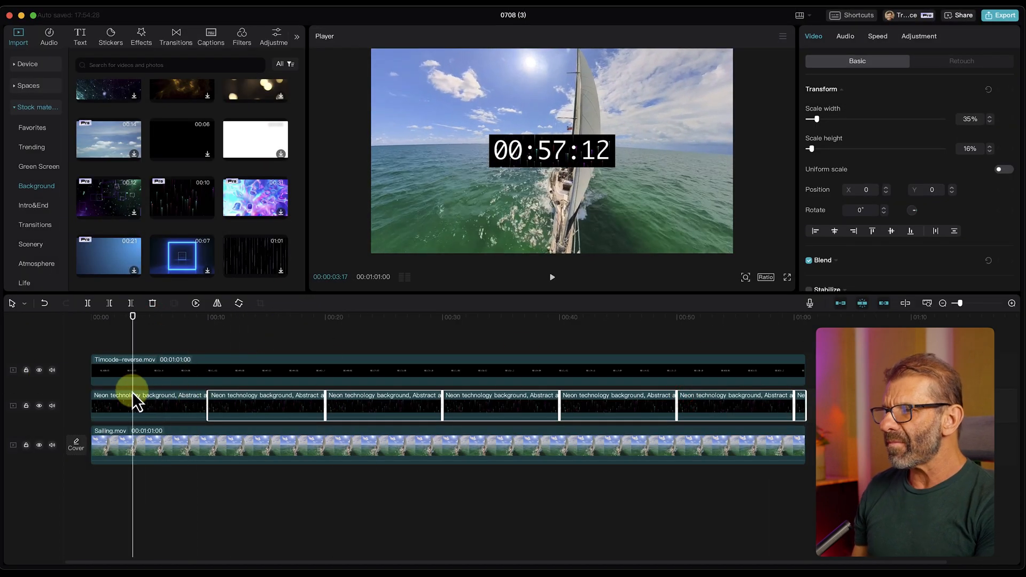
left_click(147, 405)
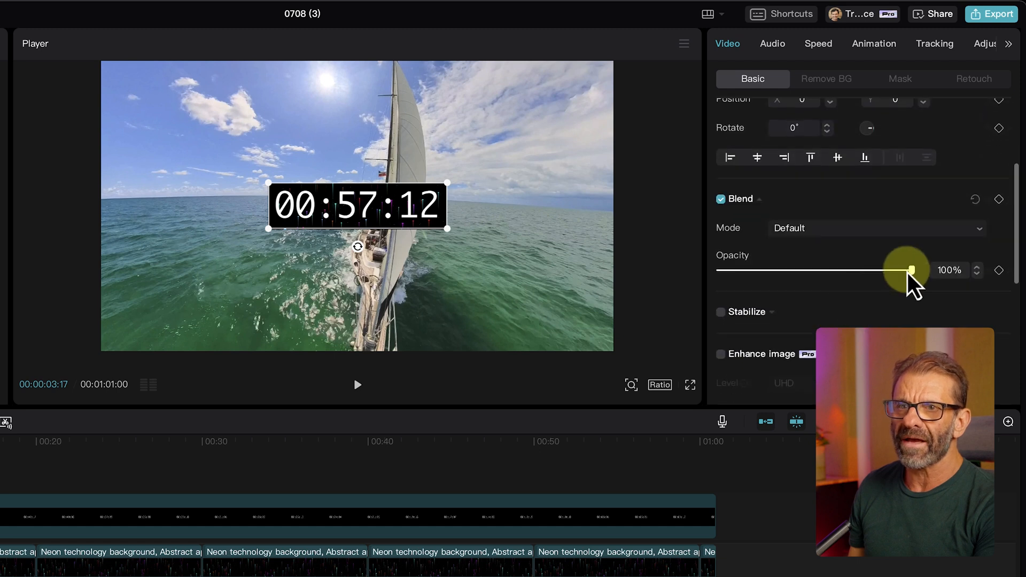
left_click_drag(905, 269, 804, 269)
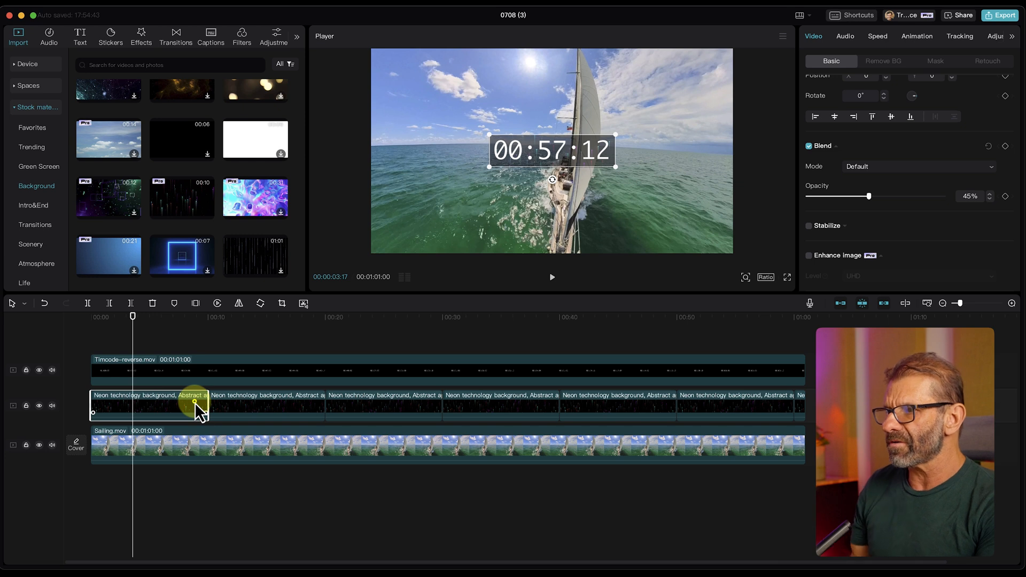
right_click(196, 407)
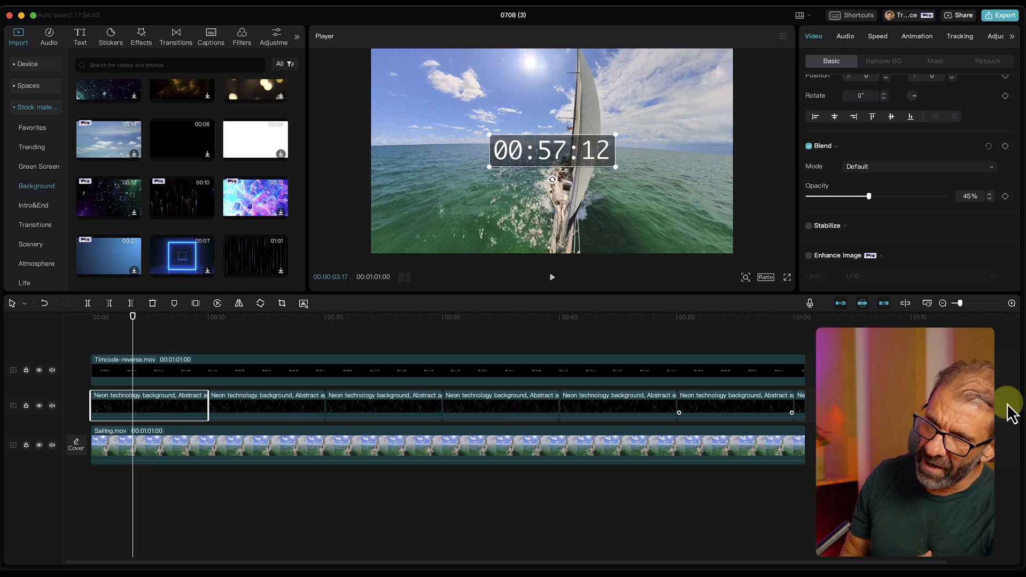
- Copy the first neon clip's attributes and paste them onto the second clip
right_click(165, 407)
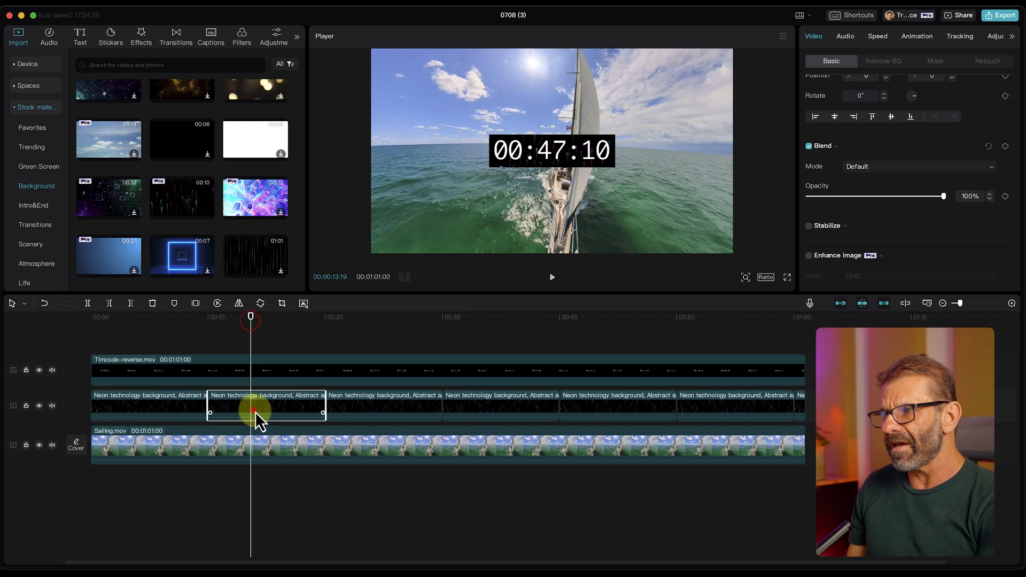
right_click(256, 413)
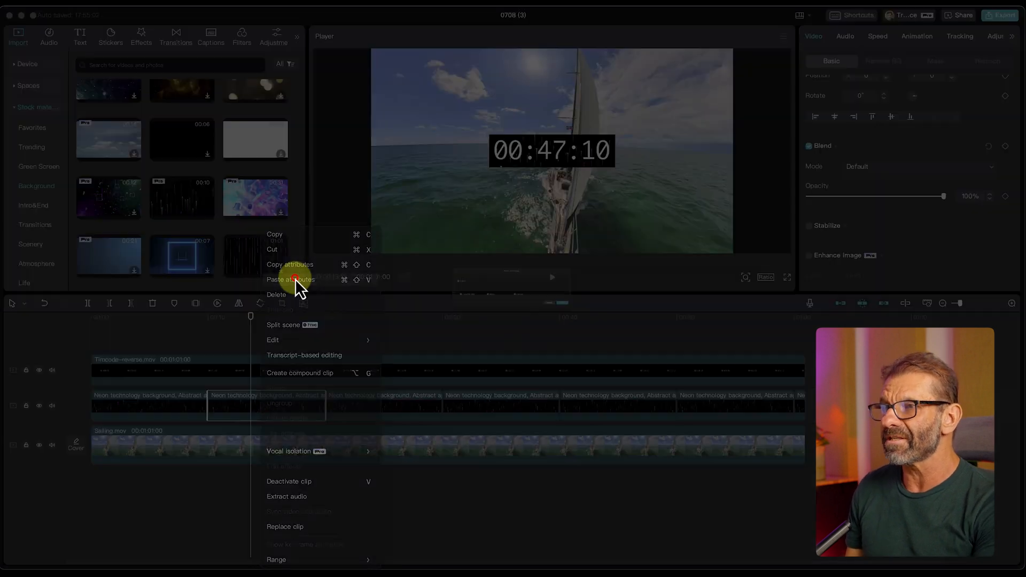
left_click(289, 279)
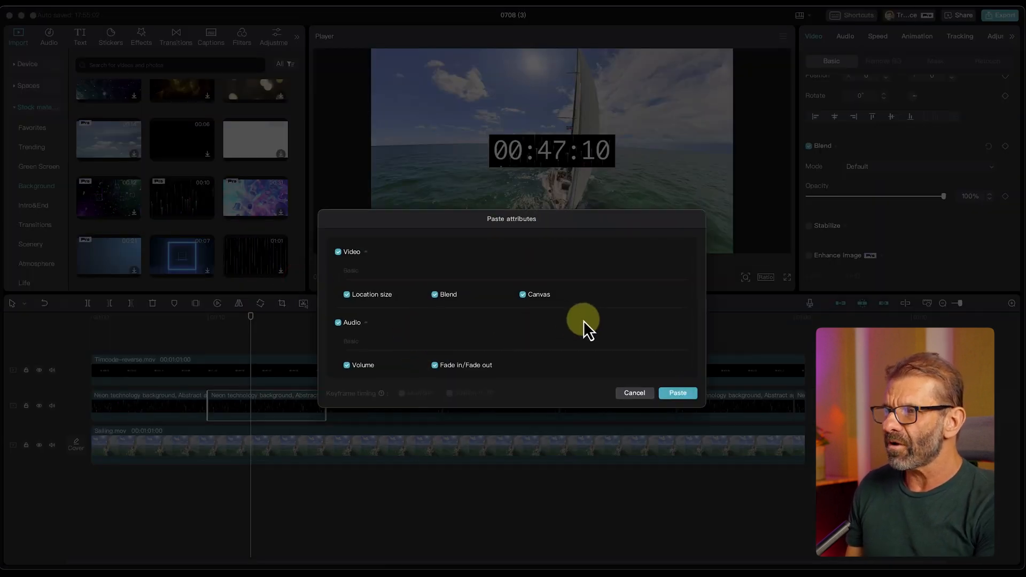
mouse_move(492, 413)
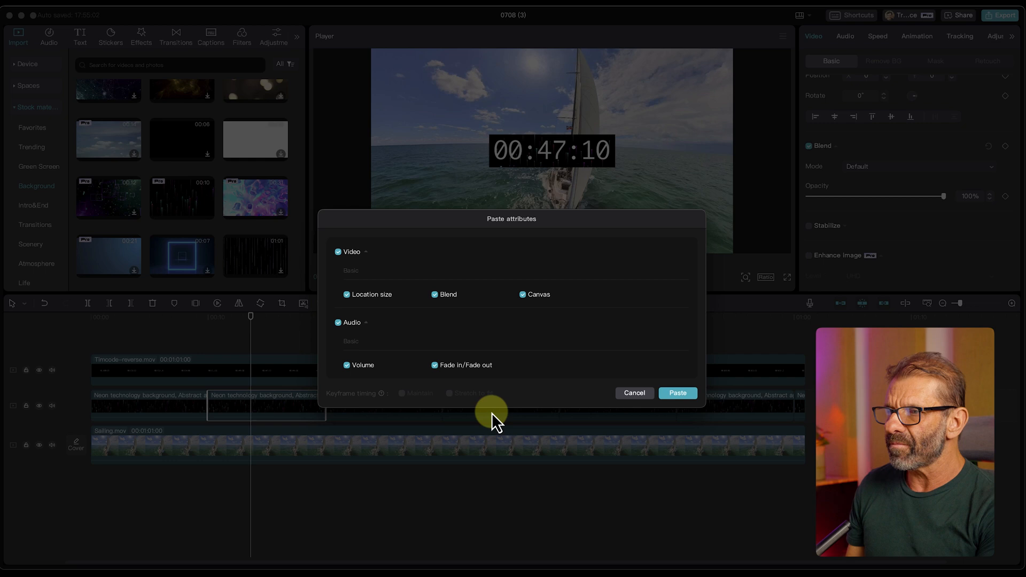
mouse_move(678, 393)
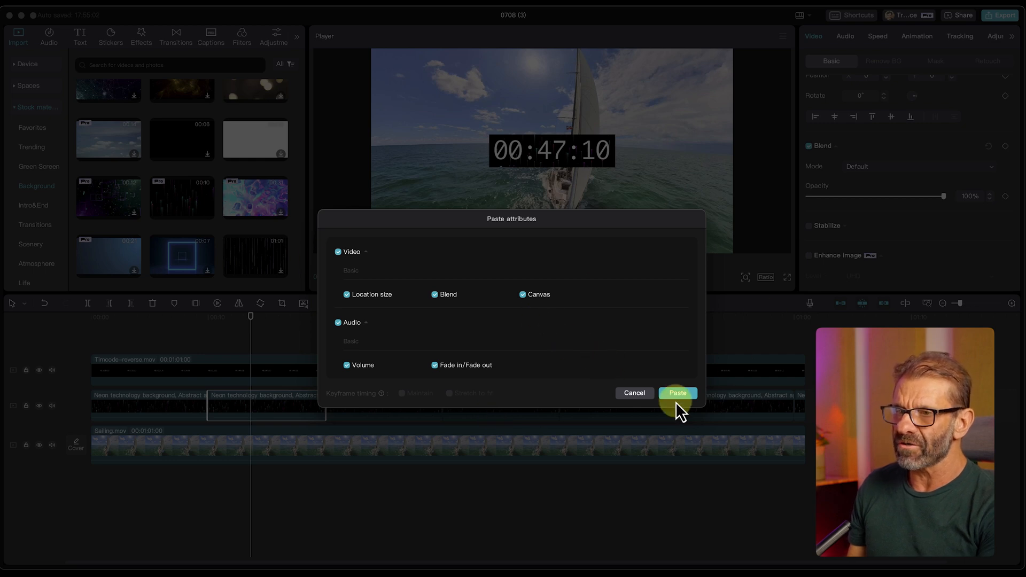
left_click(678, 392)
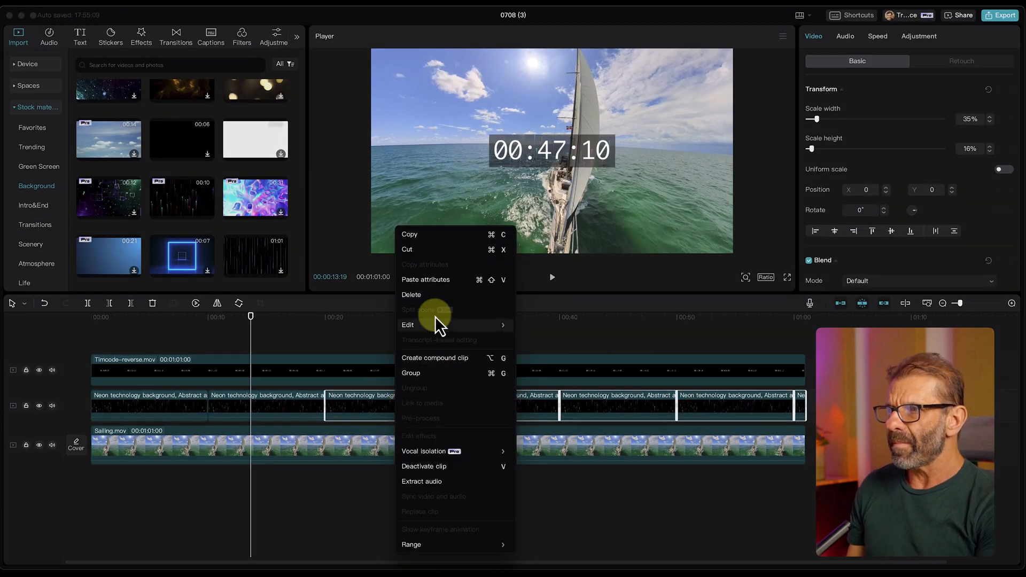
- Paste the same attributes onto the remaining neon clips and scrub to check
left_click(426, 279)
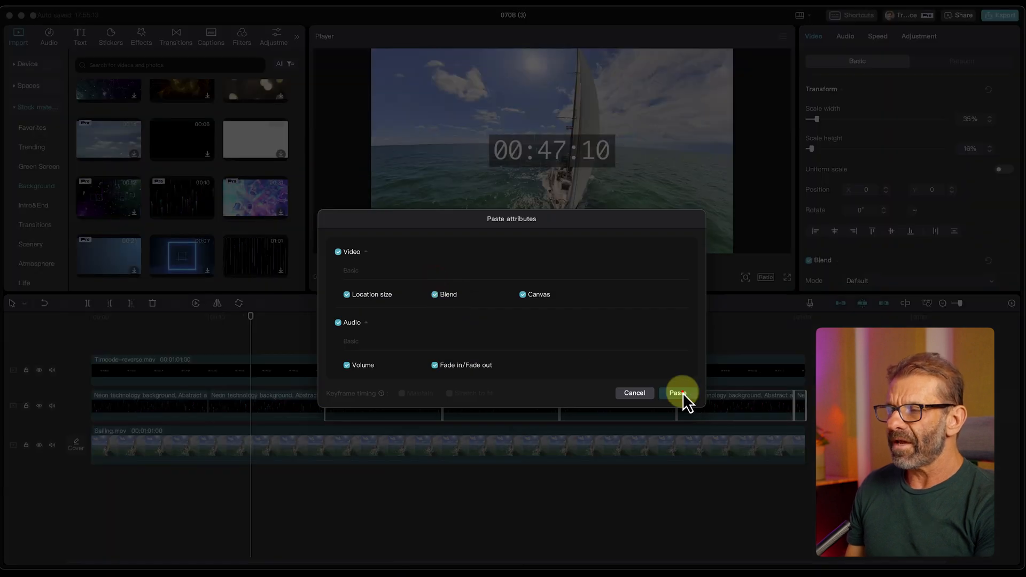
left_click(679, 392)
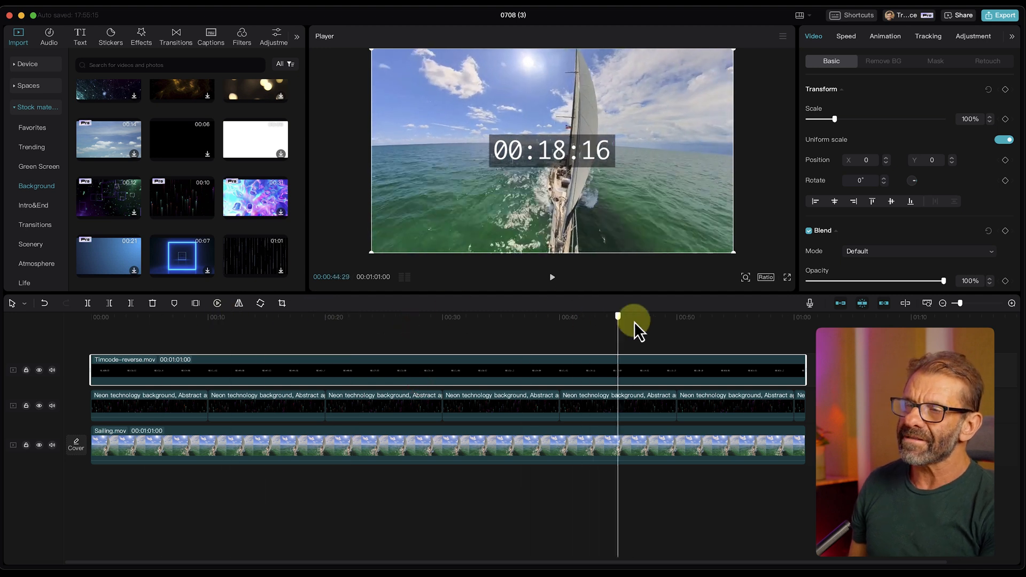
left_click_drag(632, 317, 286, 334)
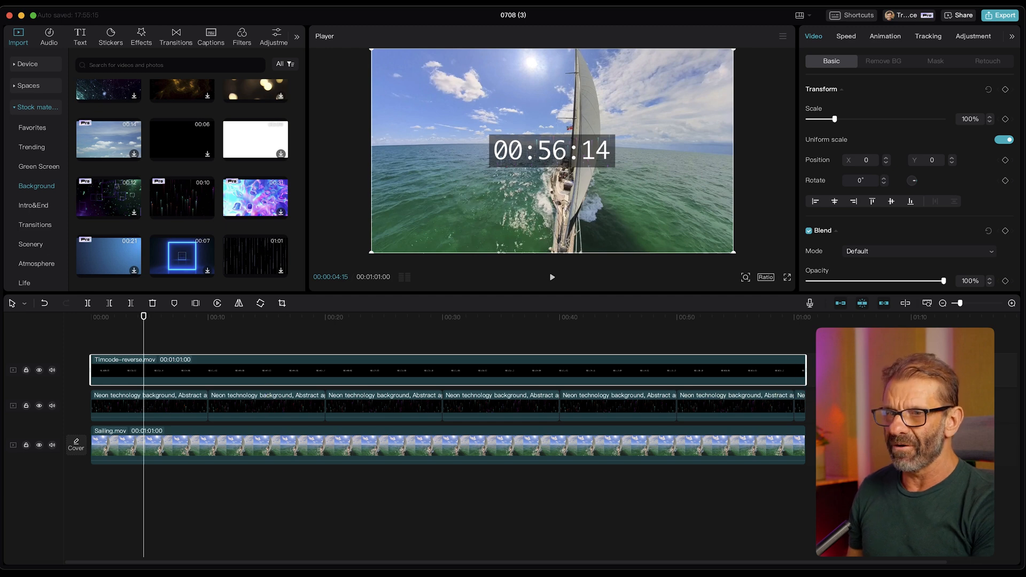
- Apply a Rectangle mask to the timecode clip with raised Round corners around the digits
left_click(149, 405)
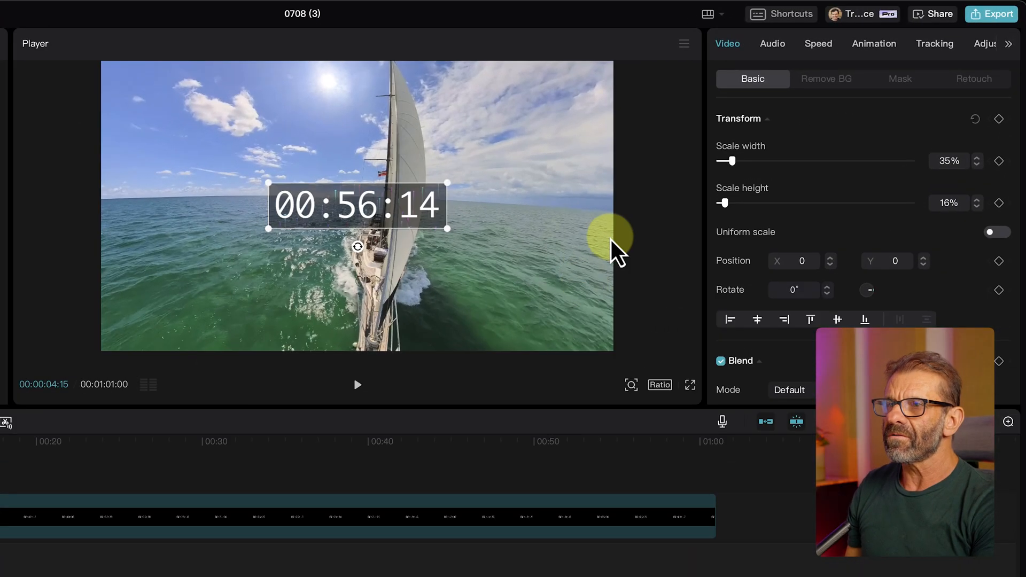
left_click(975, 118)
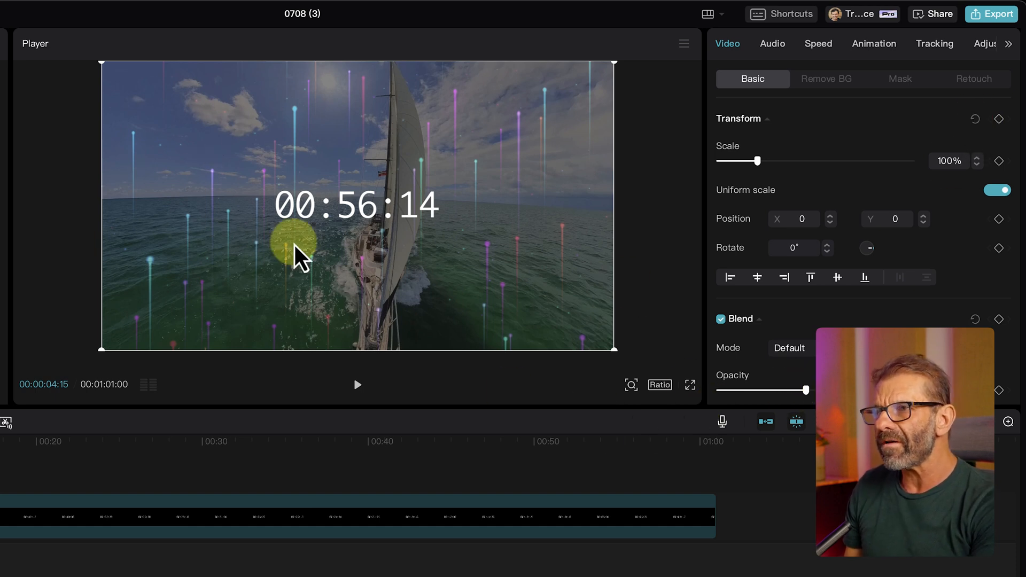
mouse_move(841, 134)
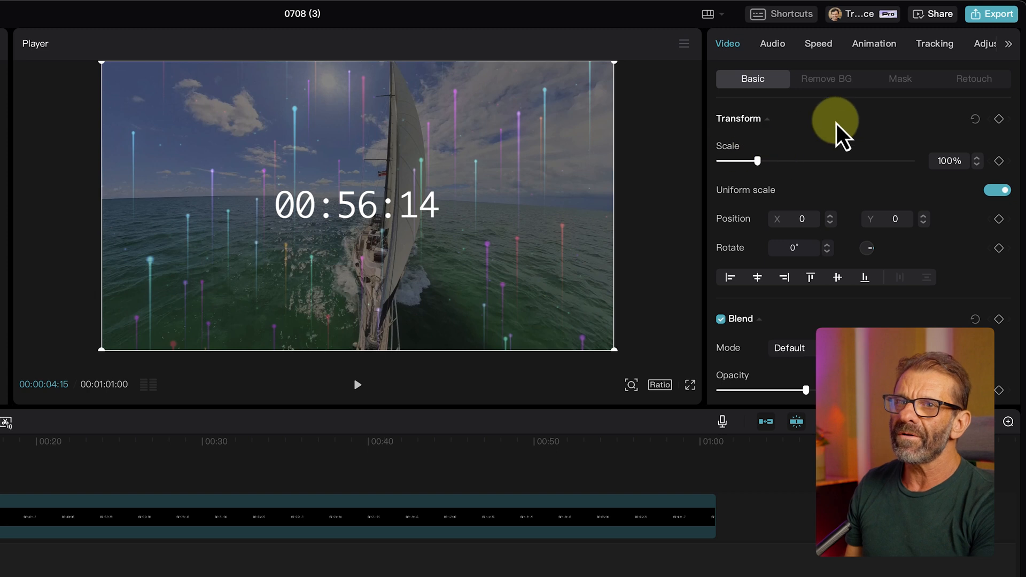
left_click(900, 79)
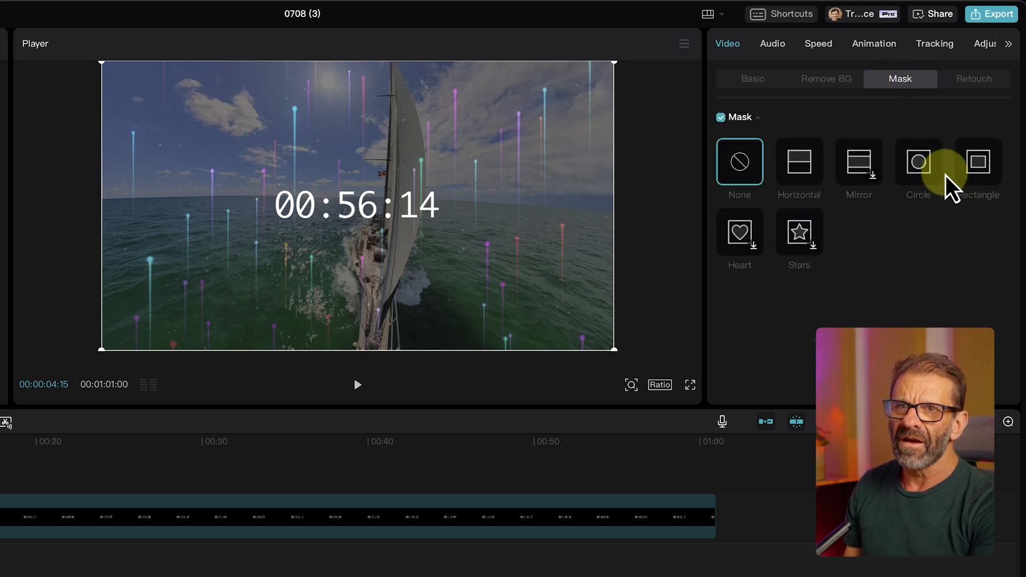
left_click(978, 162)
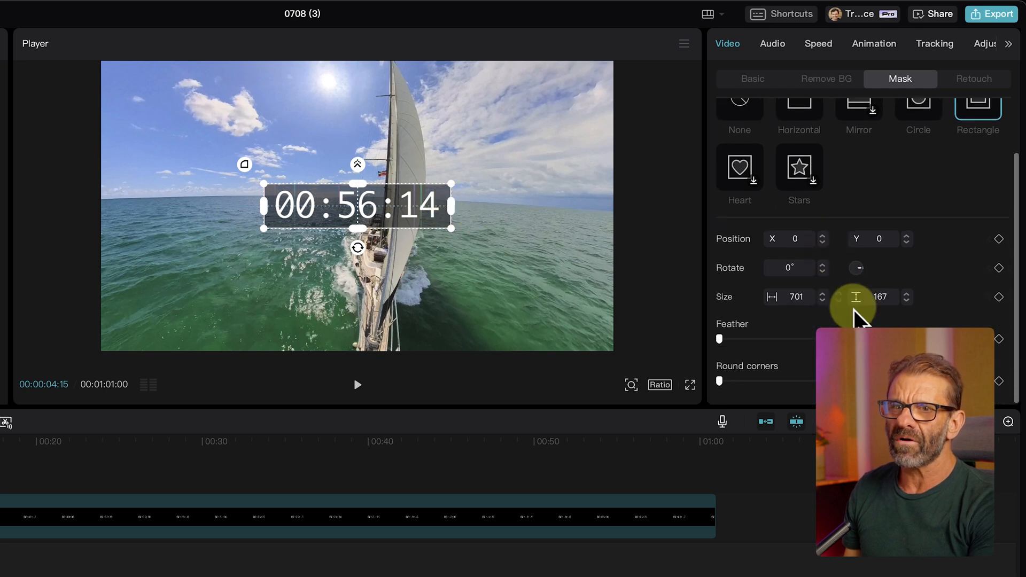
left_click_drag(721, 379, 824, 380)
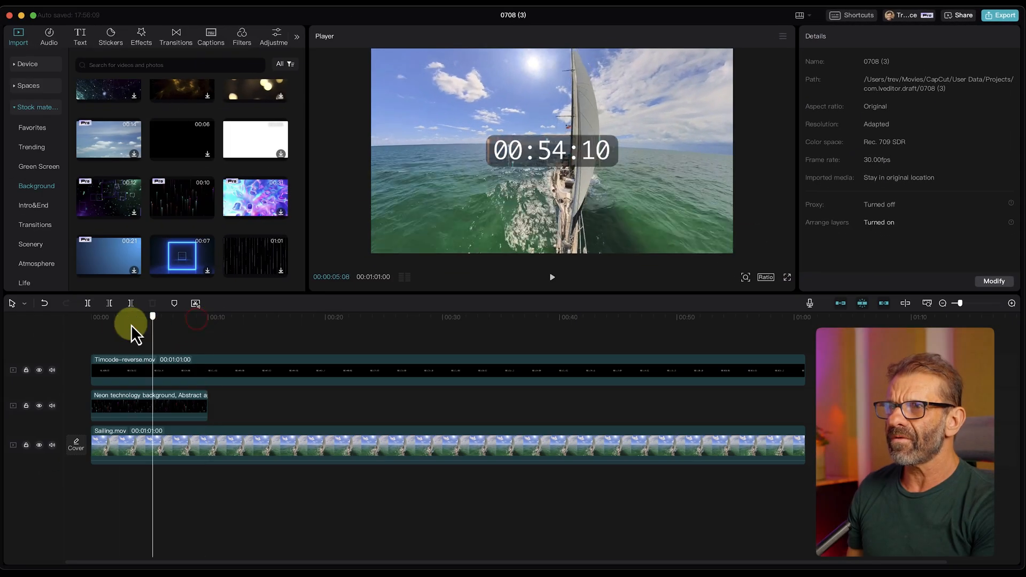
left_click_drag(153, 316, 141, 316)
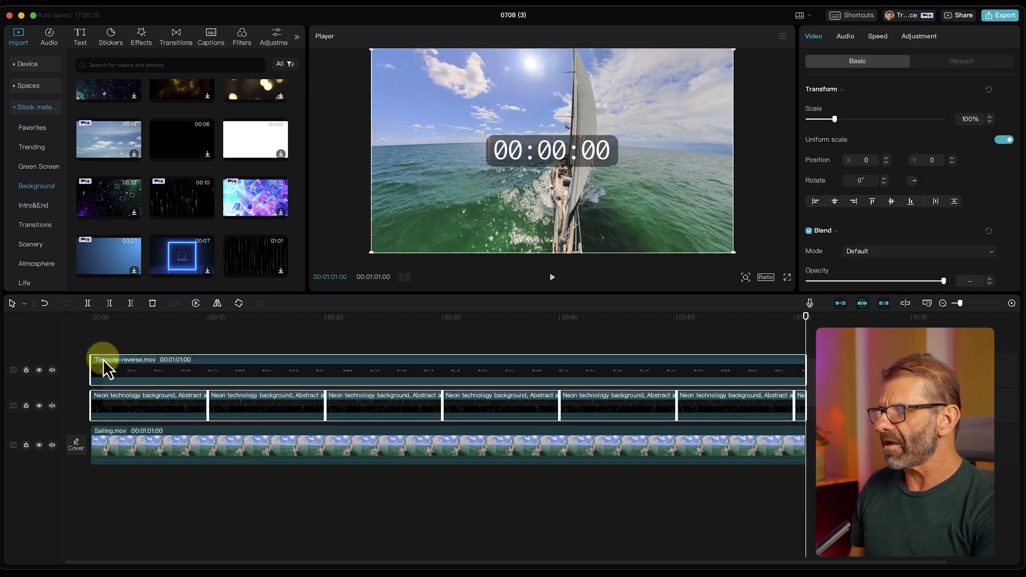
- Create a compound clip from the timecode and neon box, then scrub to preview it
right_click(117, 370)
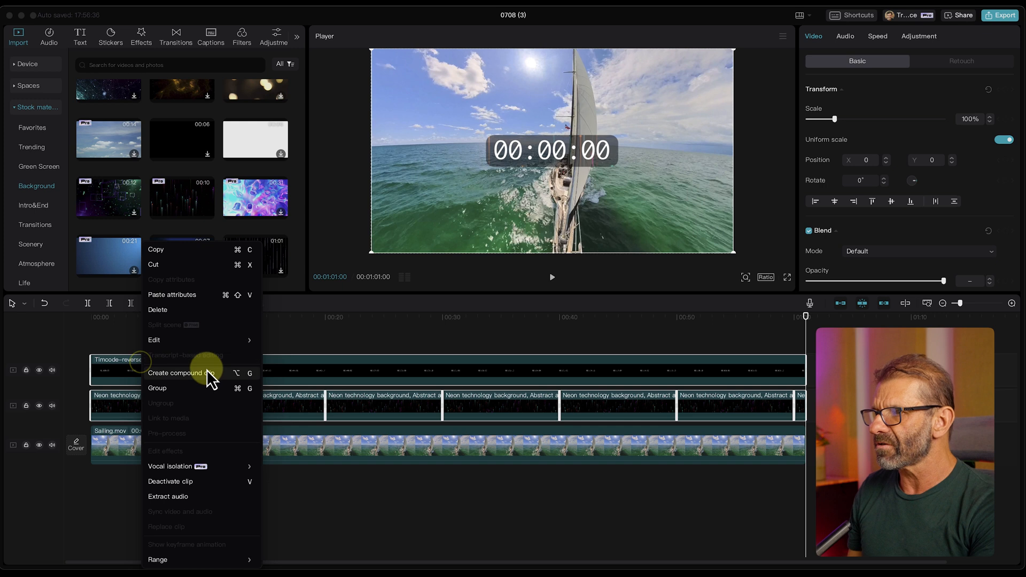
left_click(181, 373)
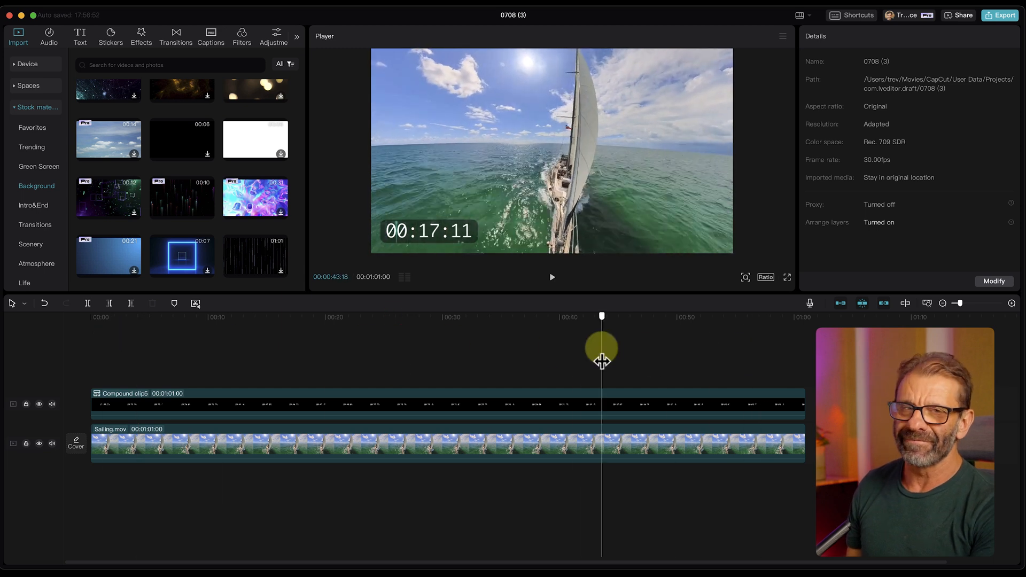
left_click_drag(601, 360, 669, 360)
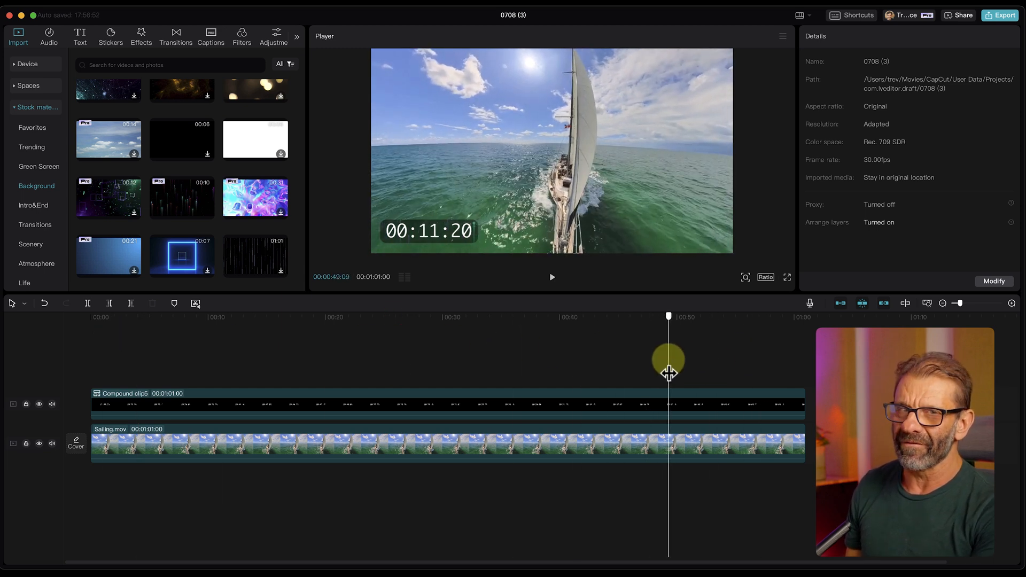
left_click_drag(669, 354, 469, 334)
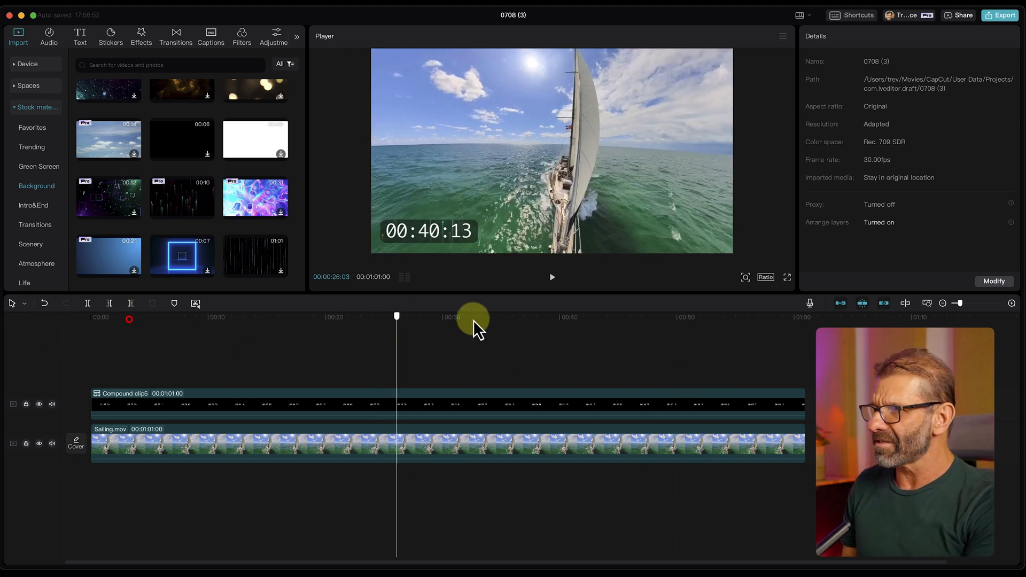
left_click(110, 36)
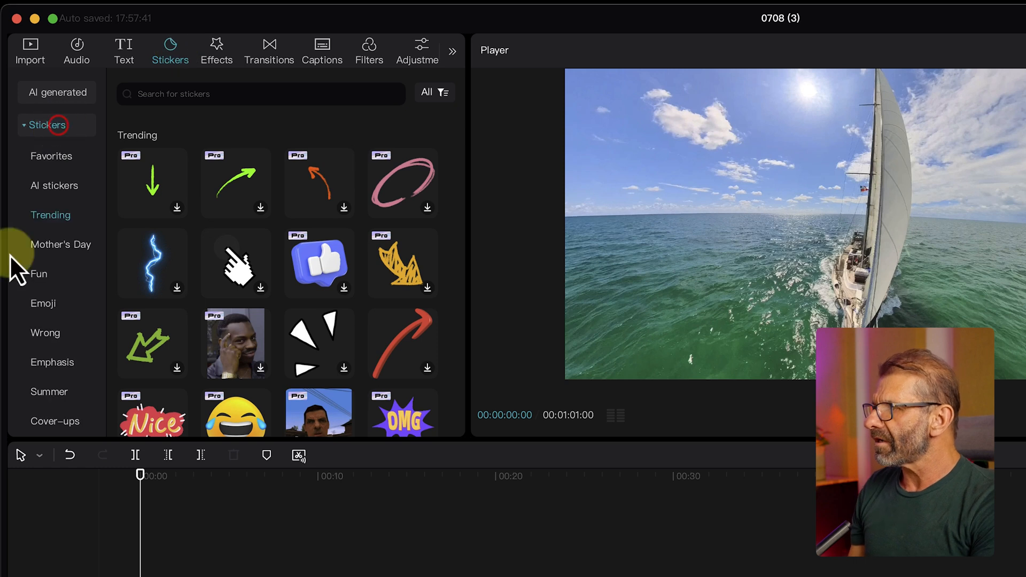
- Add the Icons countdown sticker, play it and resize it over the boat
scroll("down", 3)
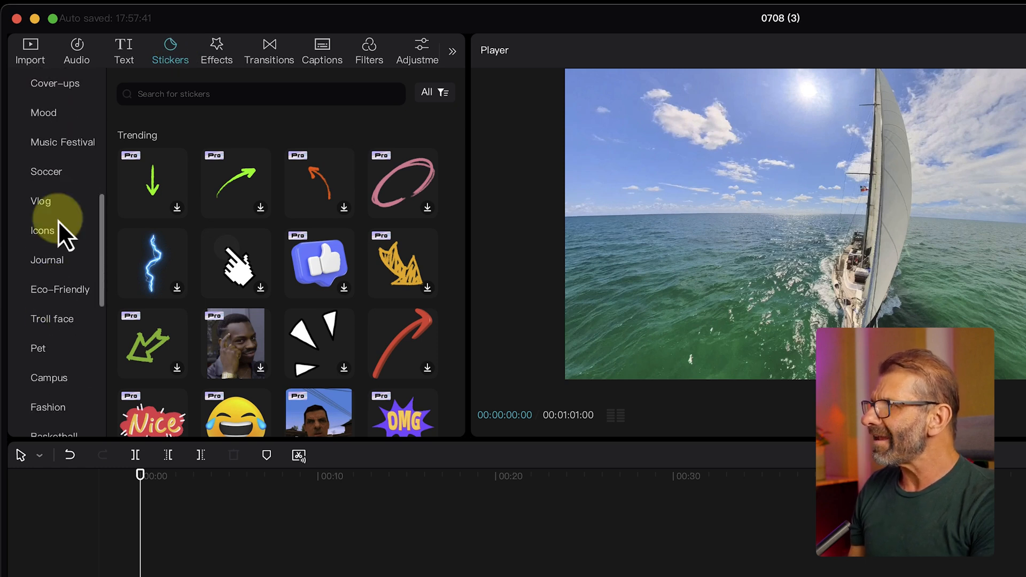
left_click(43, 231)
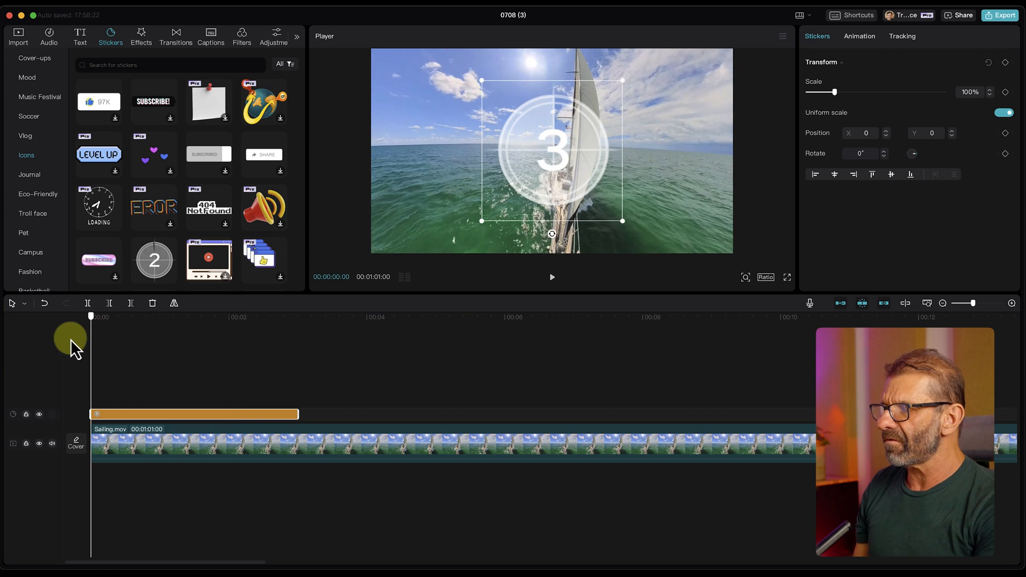
left_click(552, 277)
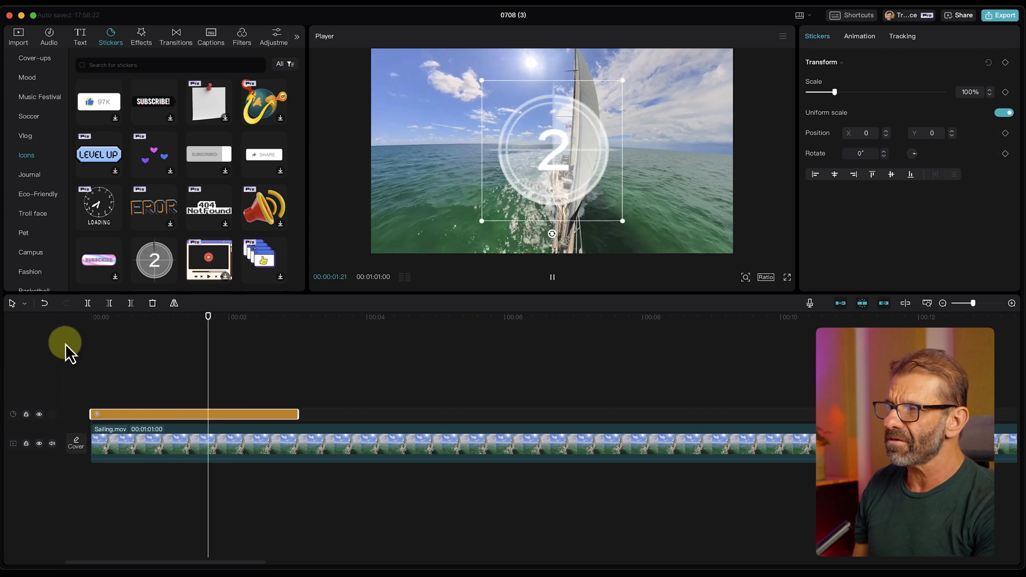
left_click(552, 277)
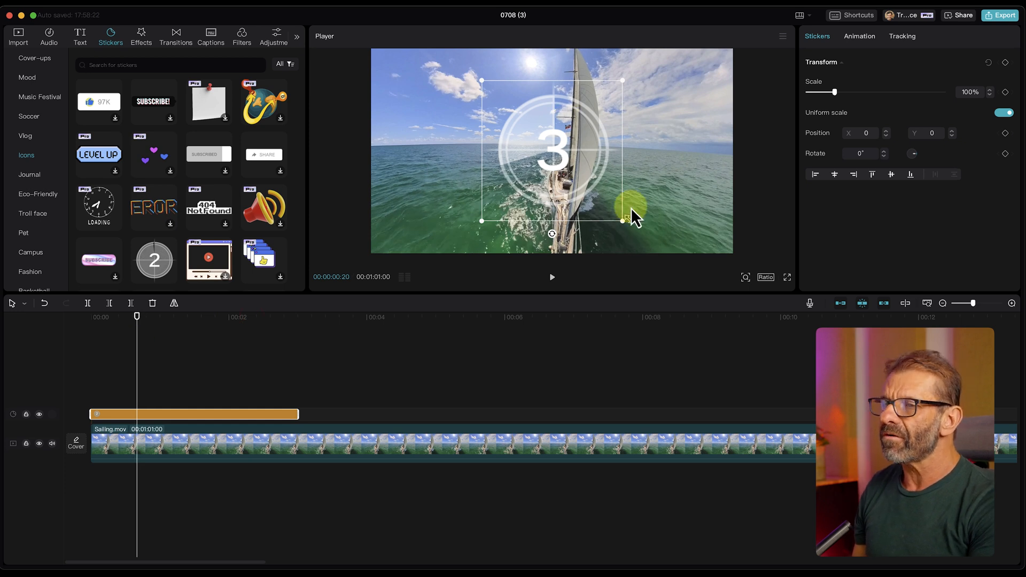
left_click_drag(632, 212, 559, 126)
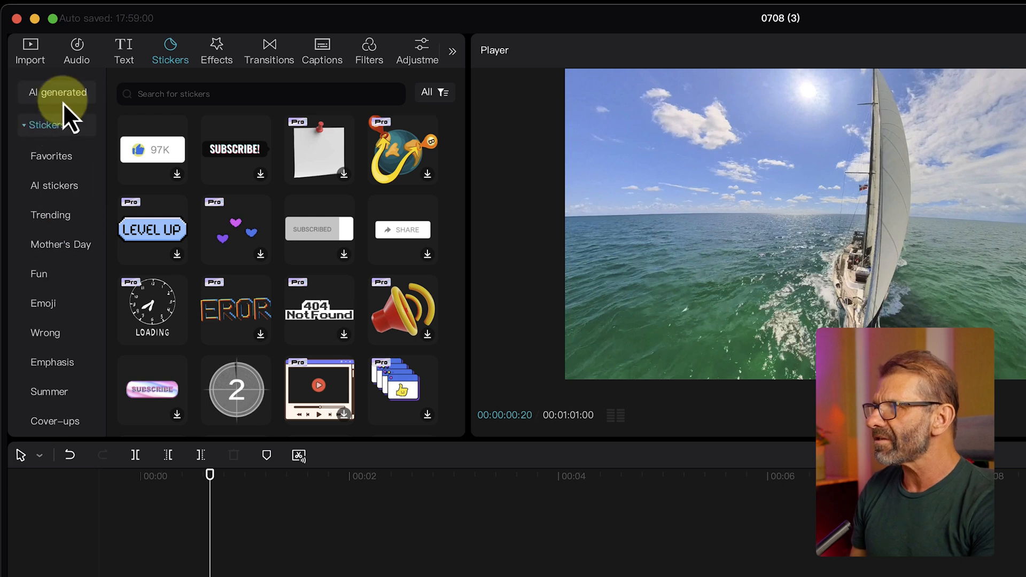
- Drag CircleMSF.mov onto the track above Sailing.mov and play the one-minute countdown
left_click(30, 50)
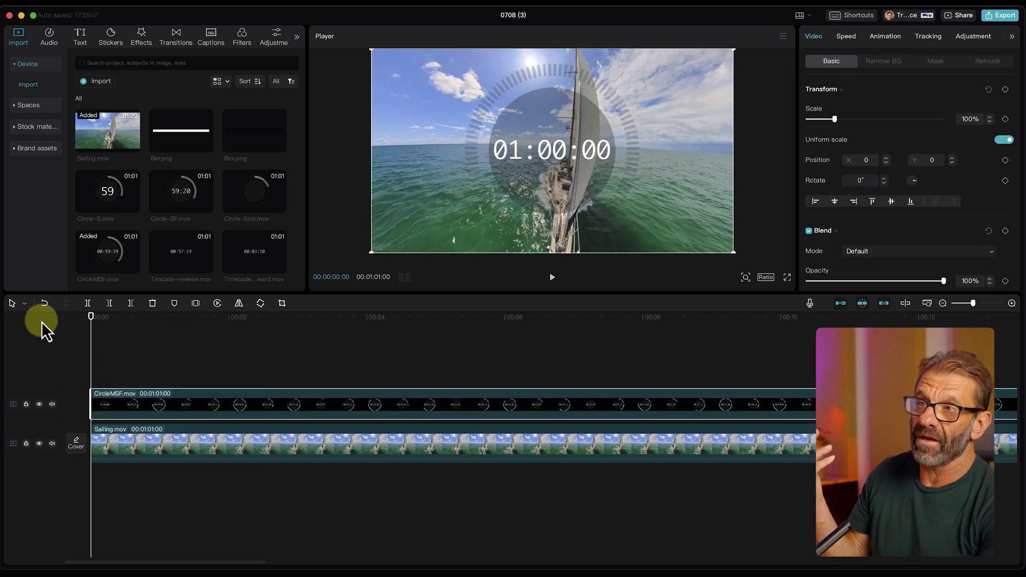
left_click_drag(90, 317, 279, 316)
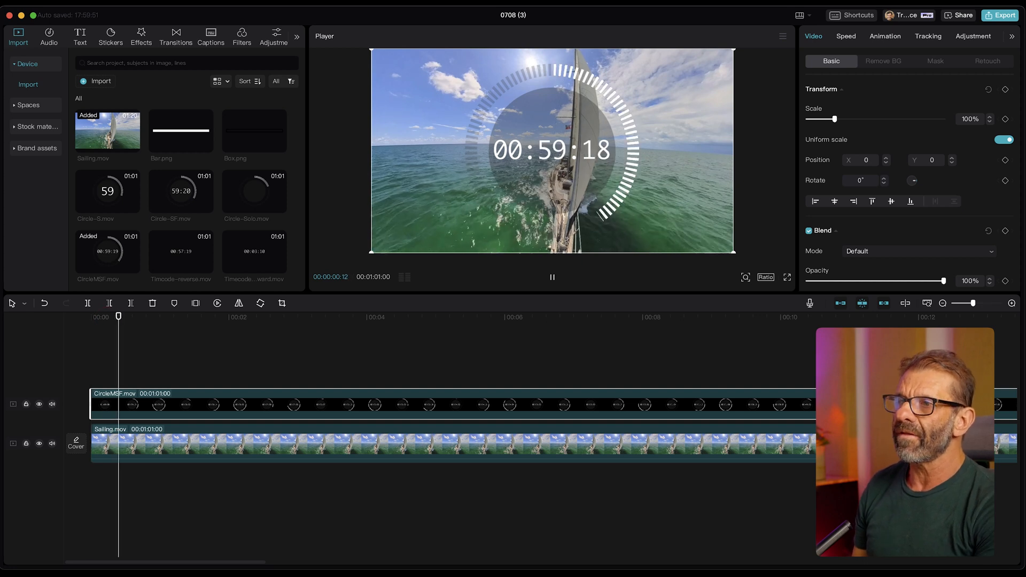
key("shift+z")
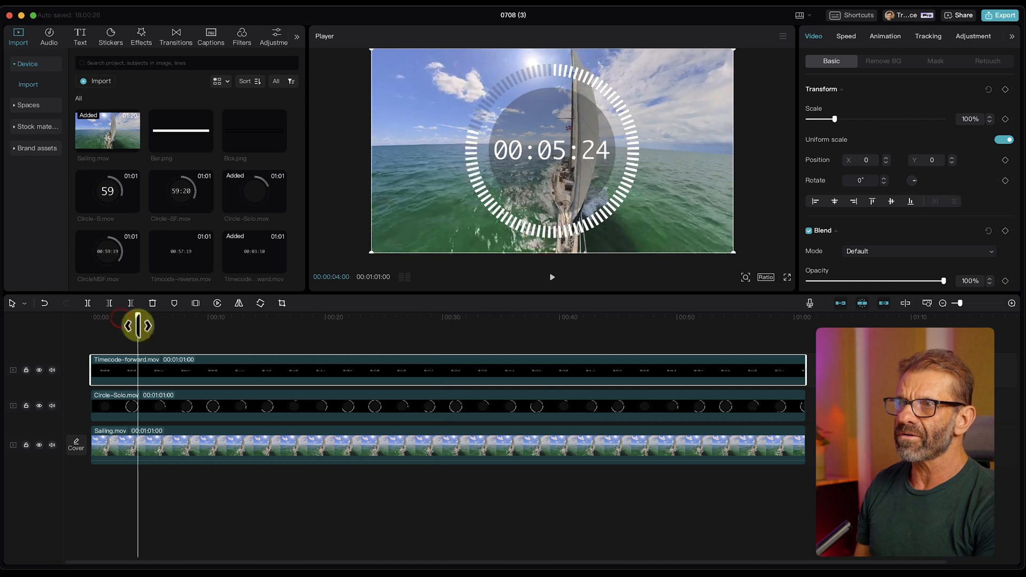
- Rectangle-mask Timecode-forward.mov so only the minutes and seconds digit pairs show inside the circle
left_click_drag(138, 325, 85, 325)
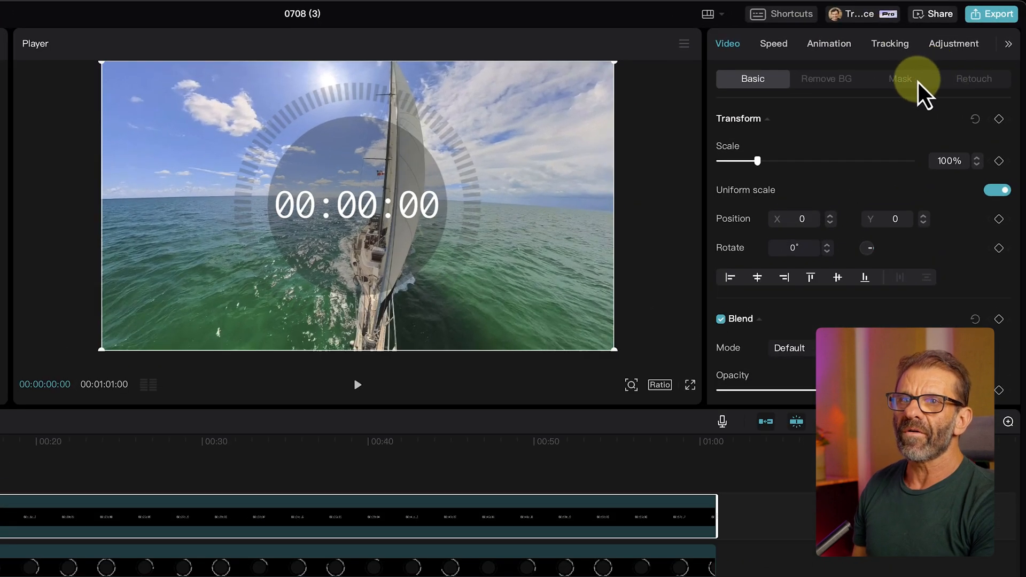
left_click(900, 78)
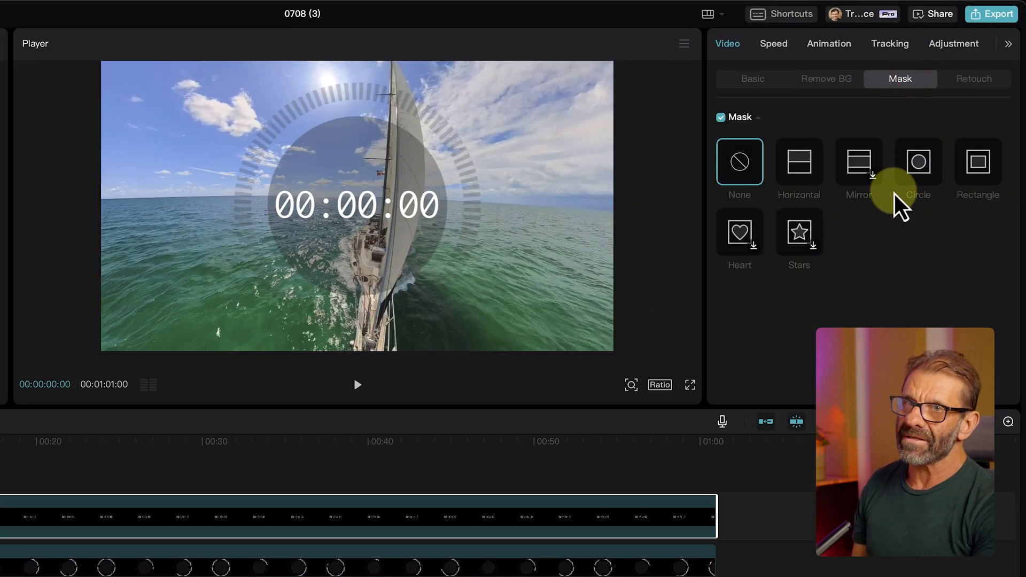
left_click(979, 161)
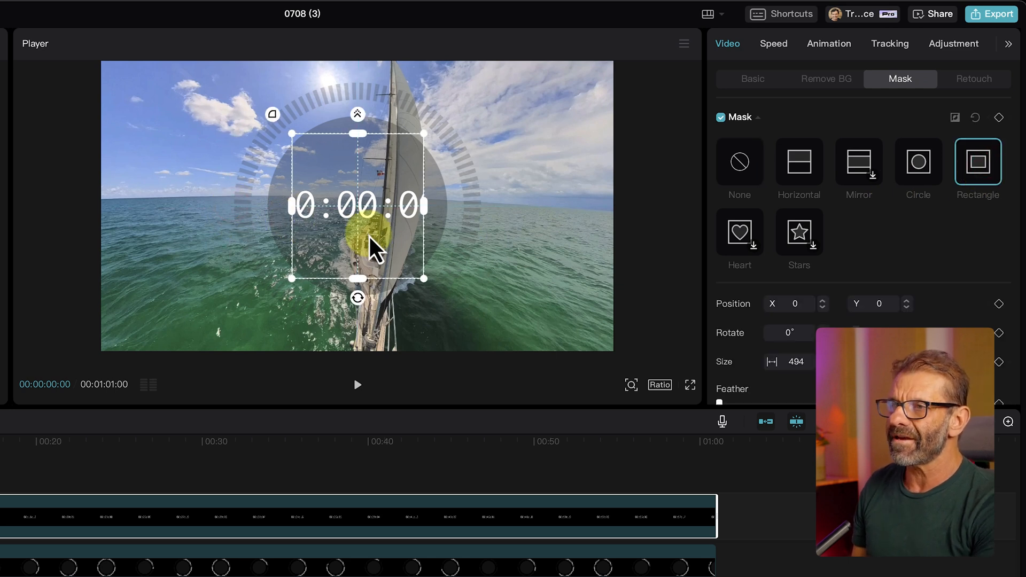
left_click_drag(357, 206, 398, 191)
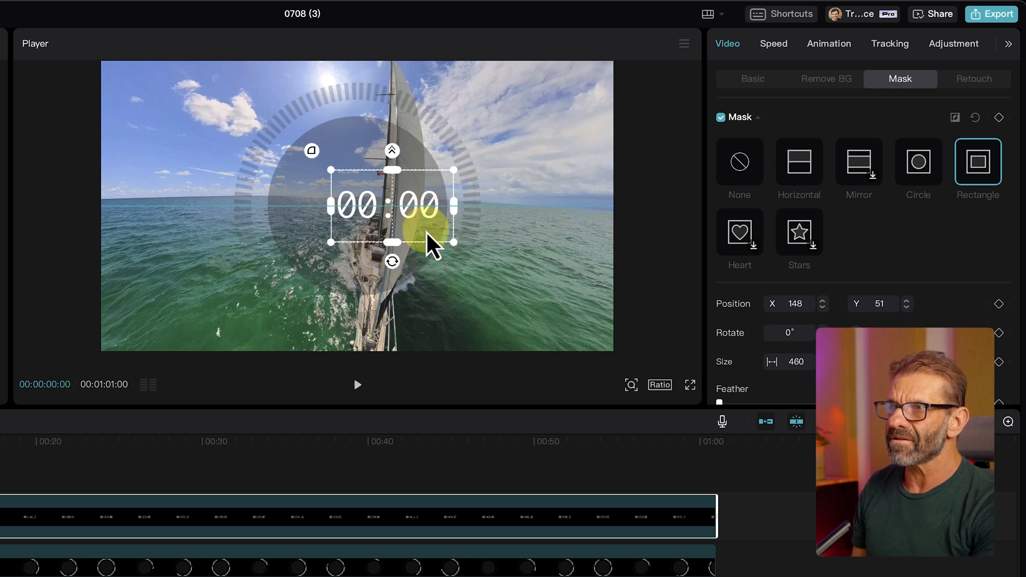
left_click_drag(432, 246, 472, 256)
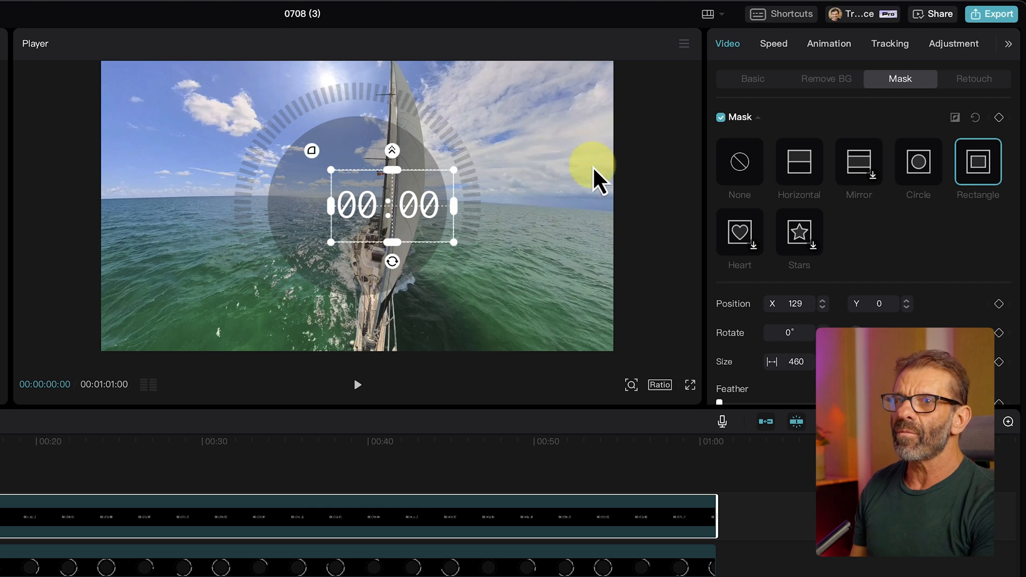
left_click(752, 78)
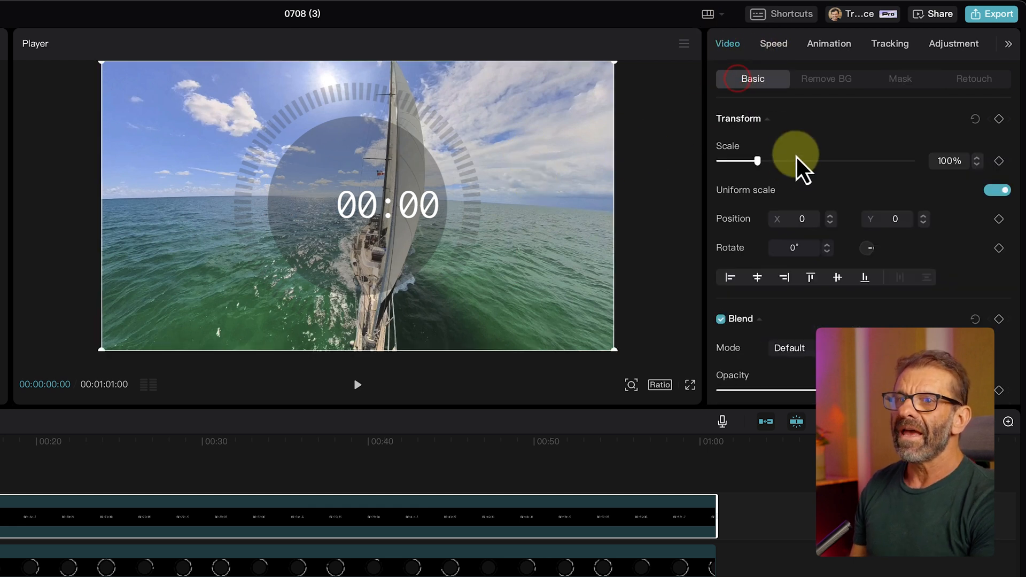
- Scale the circle timer to about 46% and move it to the video's lower-left corner
left_click_drag(756, 162, 766, 162)
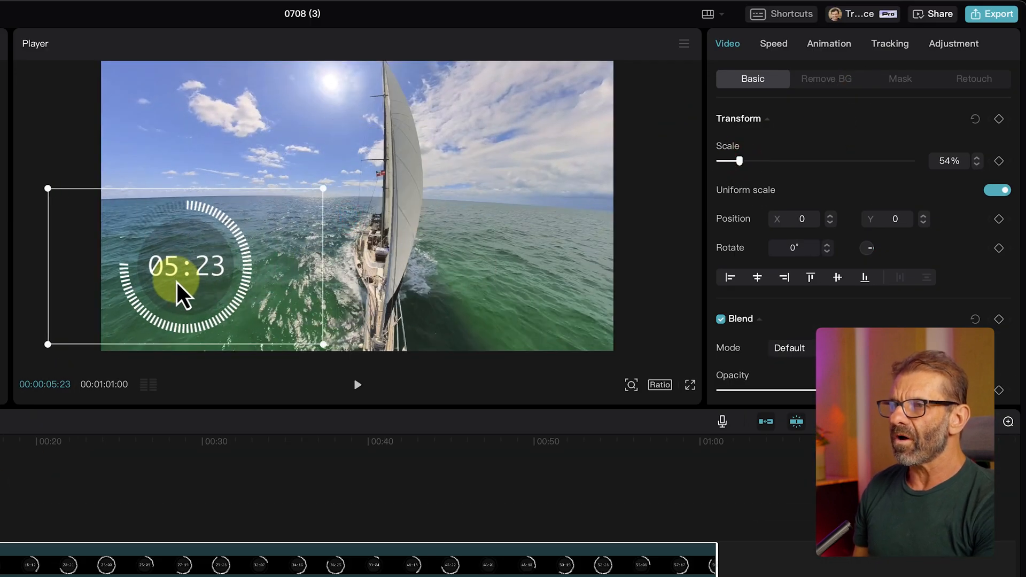
left_click_drag(183, 295, 216, 268)
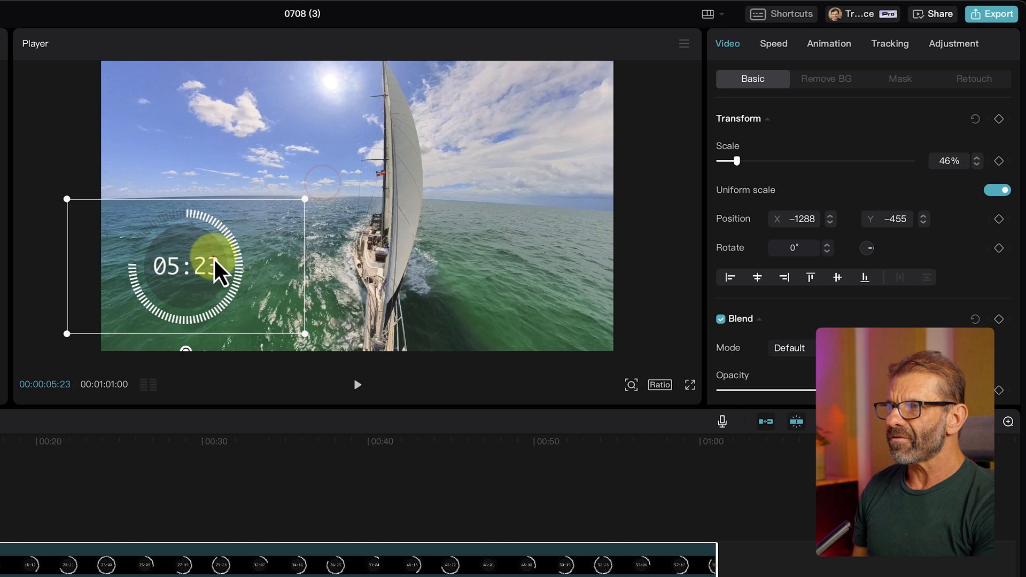